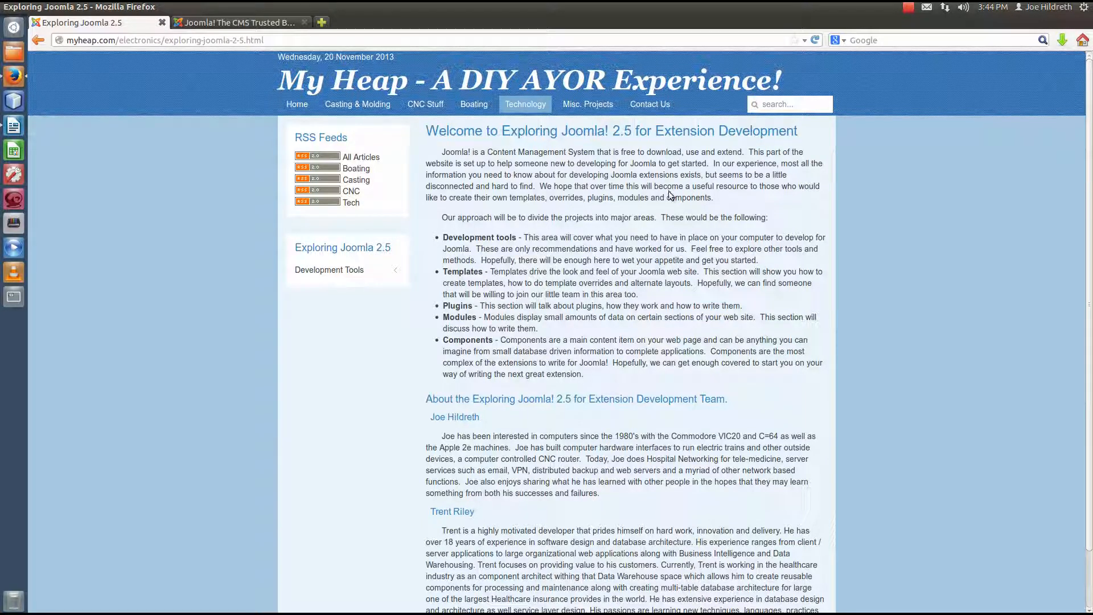
pyautogui.moveTo(524, 104)
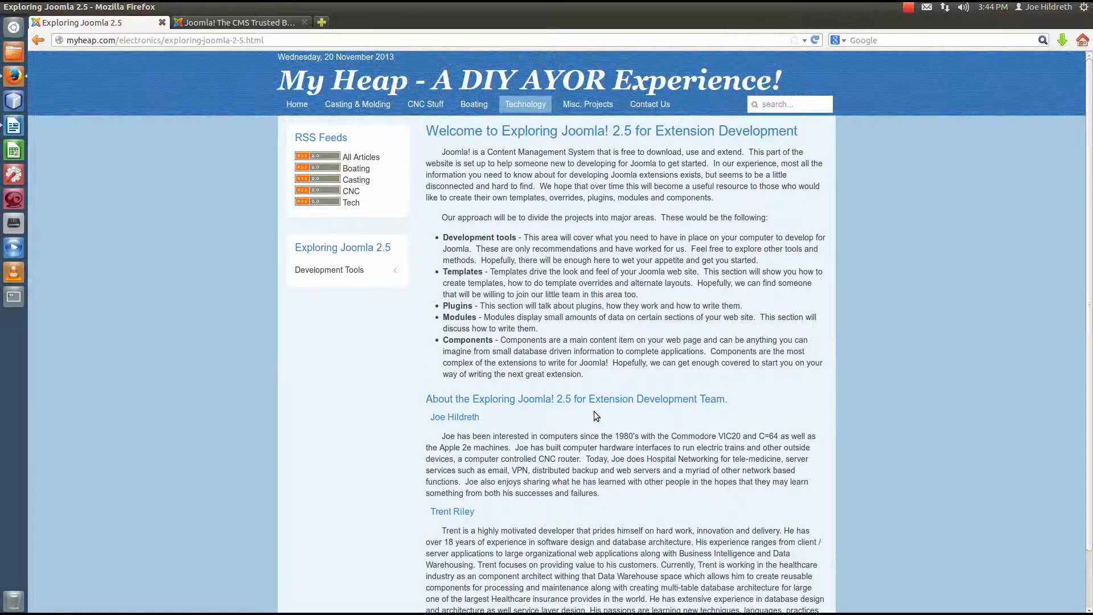
pyautogui.moveTo(522, 326)
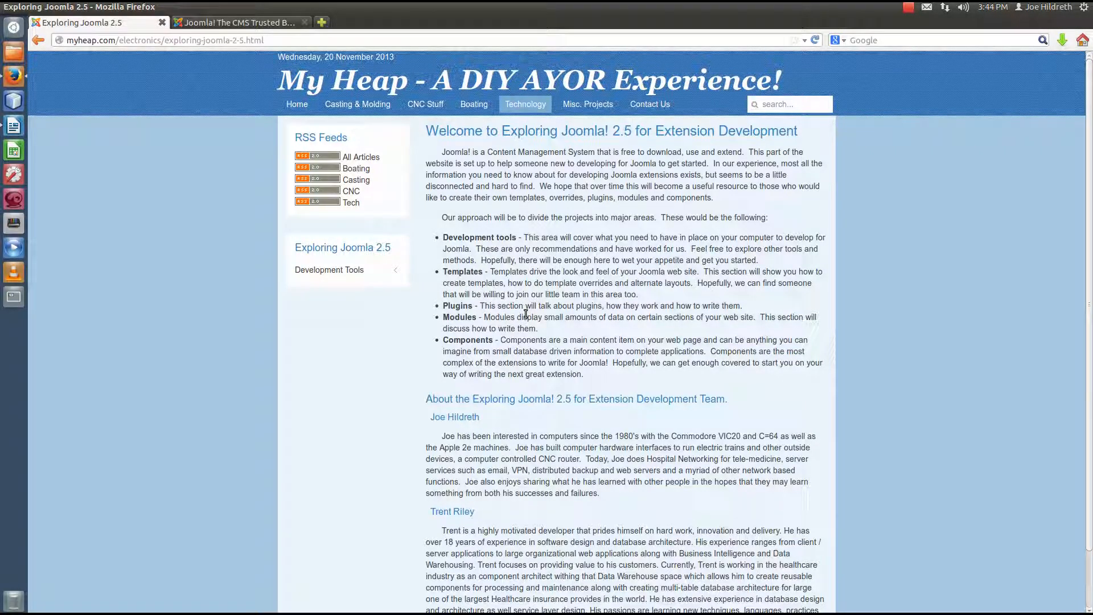
pyautogui.moveTo(552, 305)
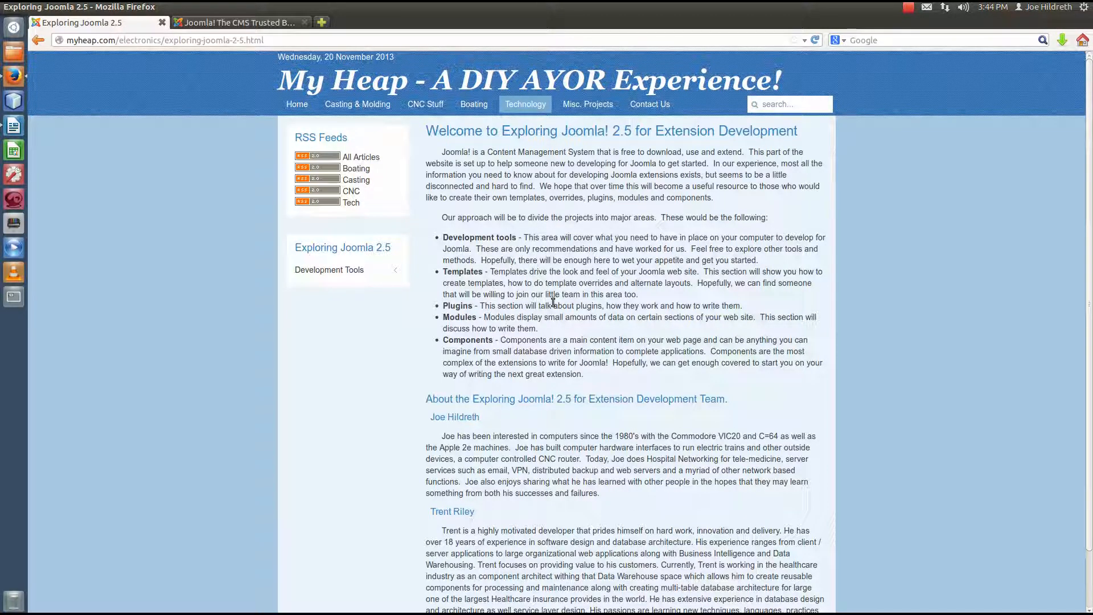
pyautogui.moveTo(552, 315)
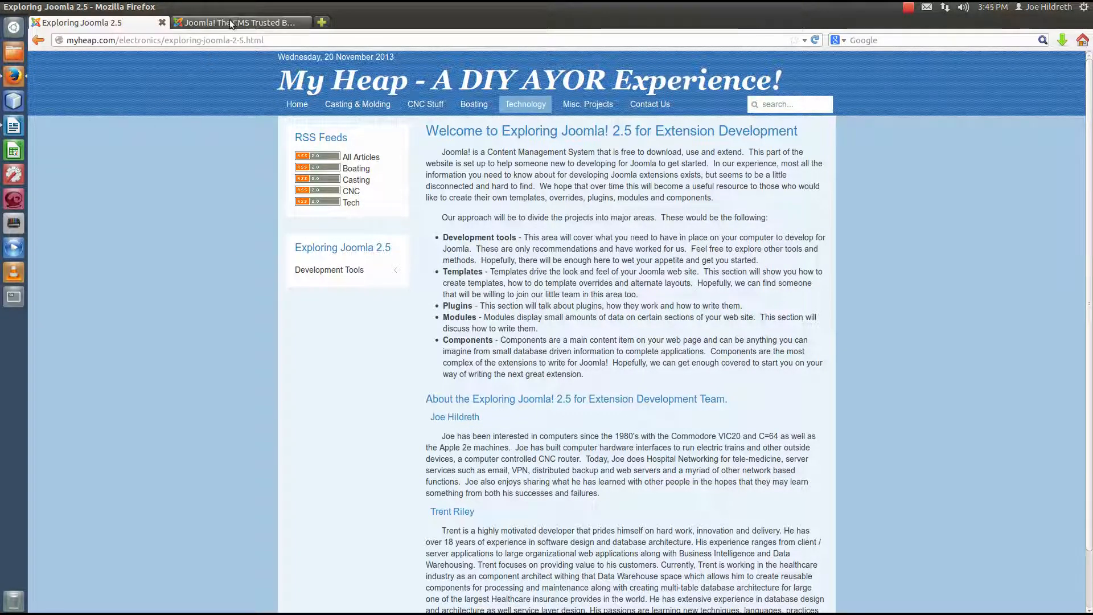
# Reach the Joomla 2.5 Full Package download page from the joomla.org Download menu
pyautogui.click(240, 23)
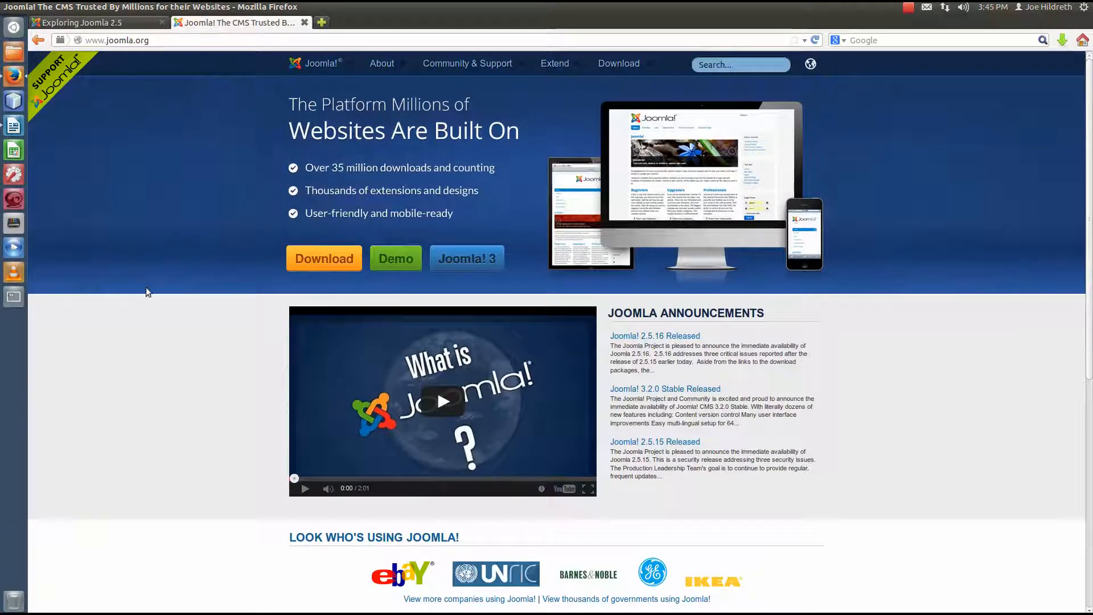
pyautogui.moveTo(594, 99)
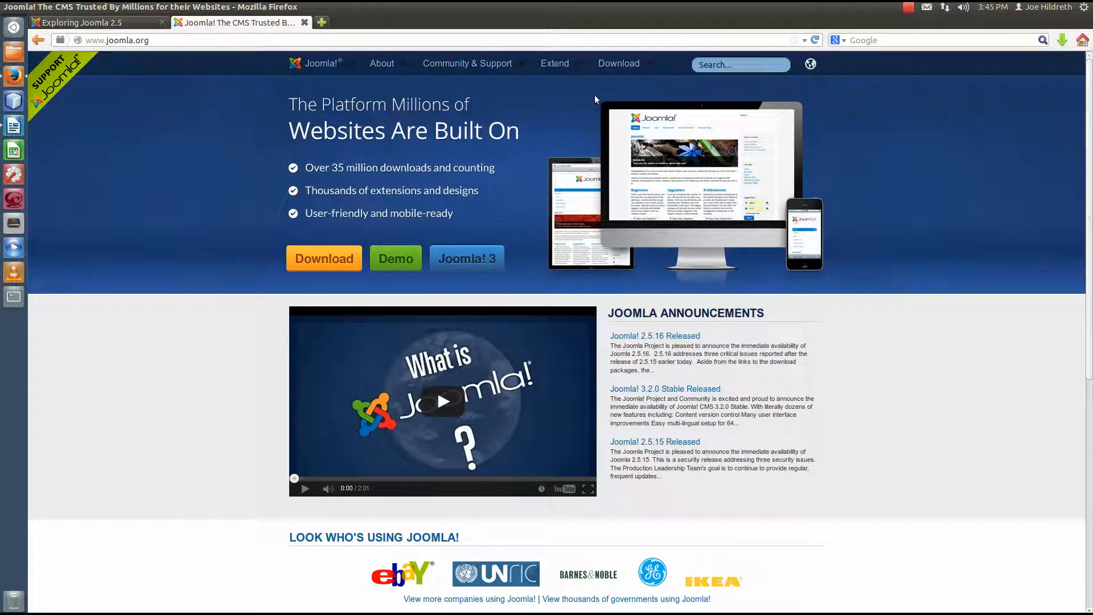
pyautogui.click(618, 63)
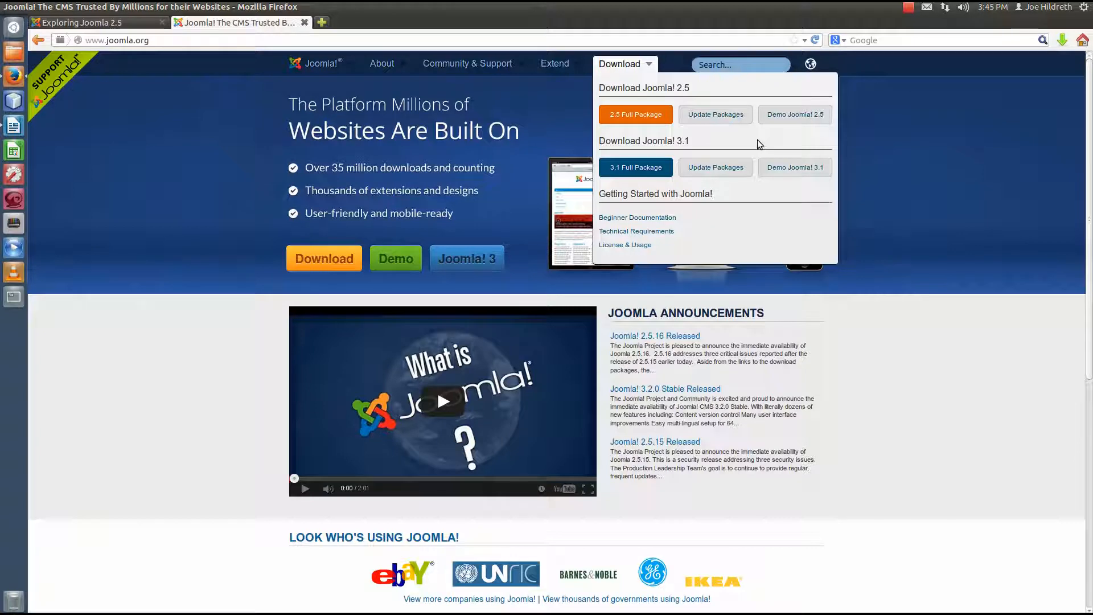
pyautogui.moveTo(637, 133)
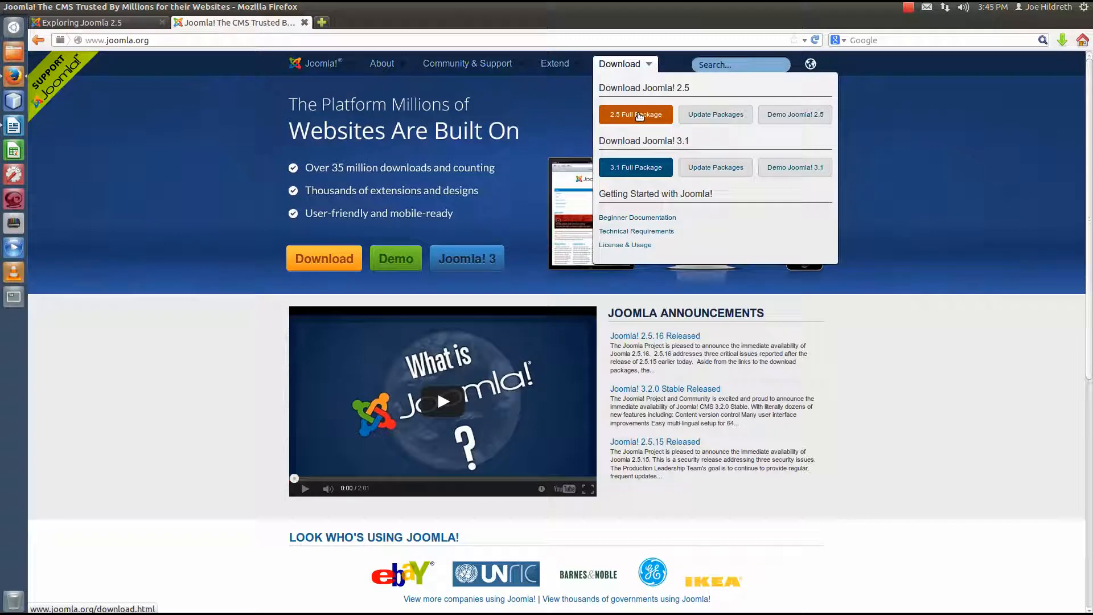
pyautogui.click(635, 114)
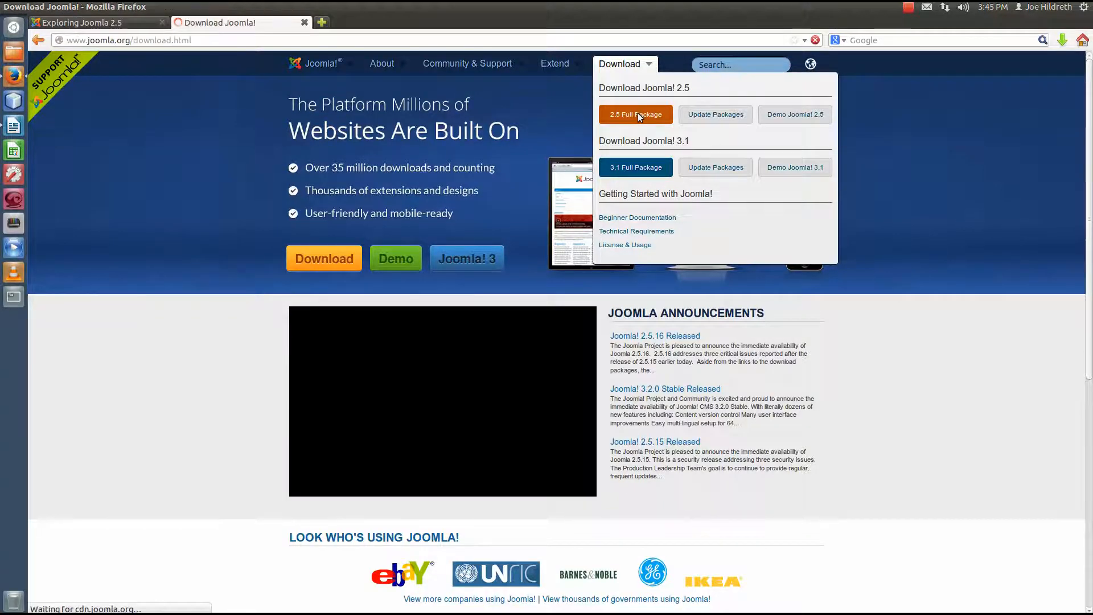
pyautogui.click(635, 114)
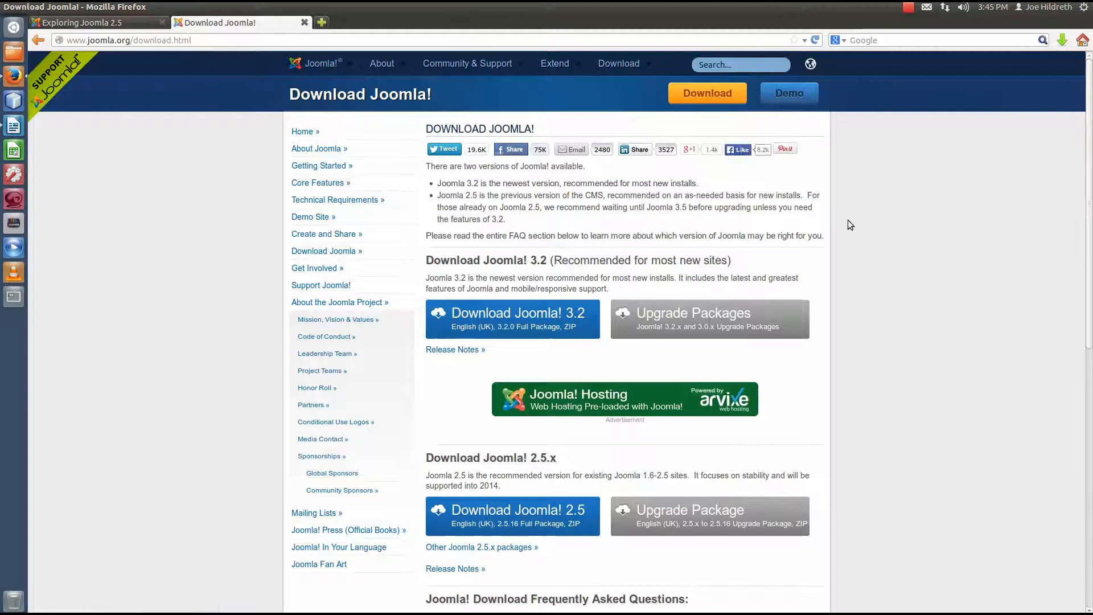
# Download the Joomla 2.5.16 full package zip, choosing Save File
pyautogui.scroll(-3)
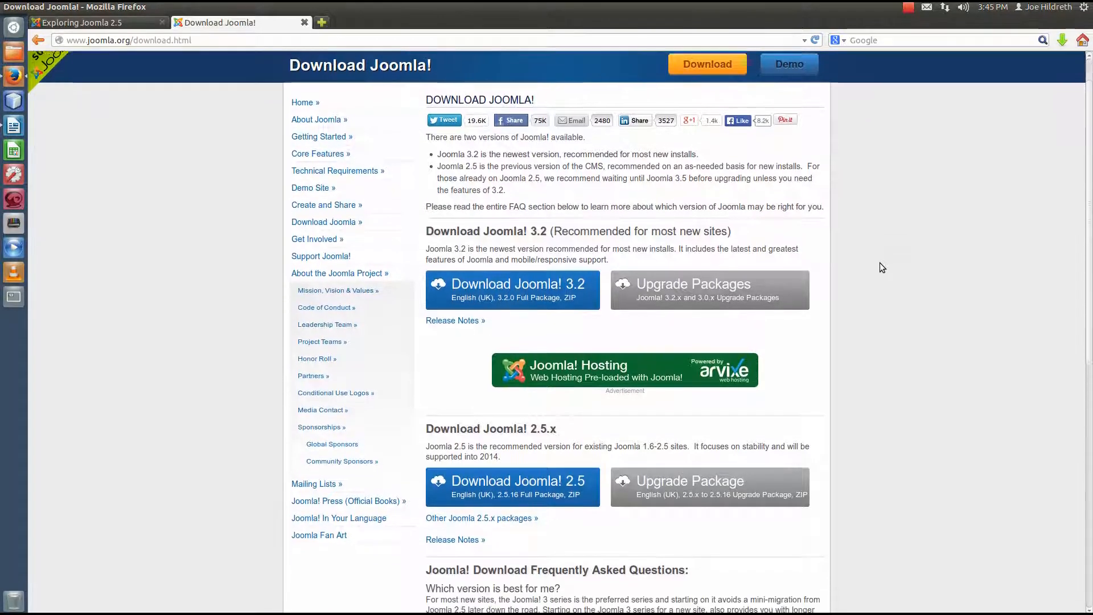
pyautogui.scroll(-3)
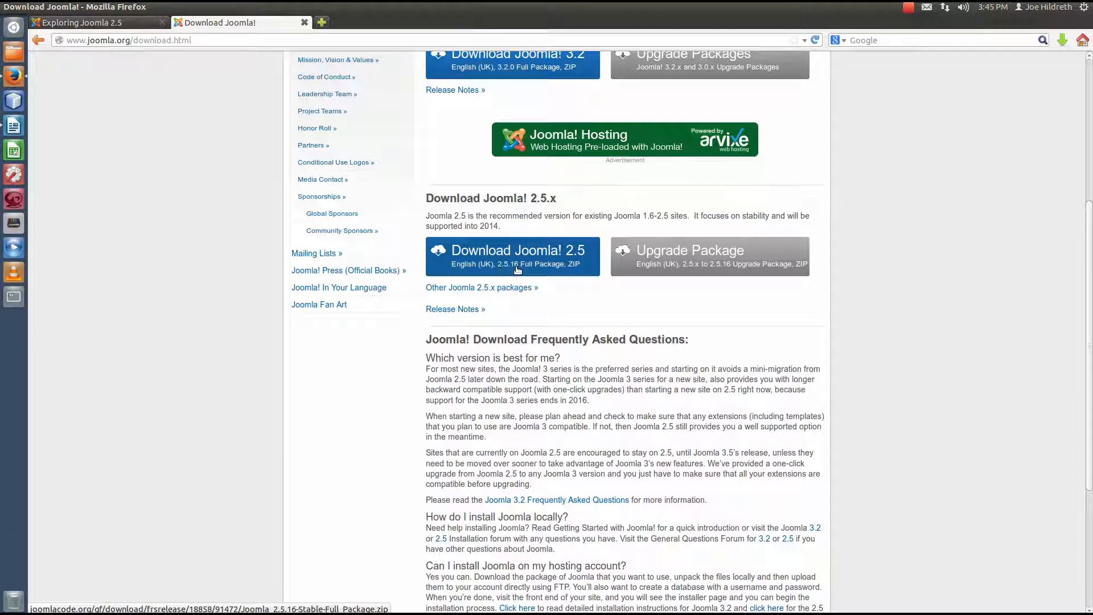
pyautogui.click(511, 255)
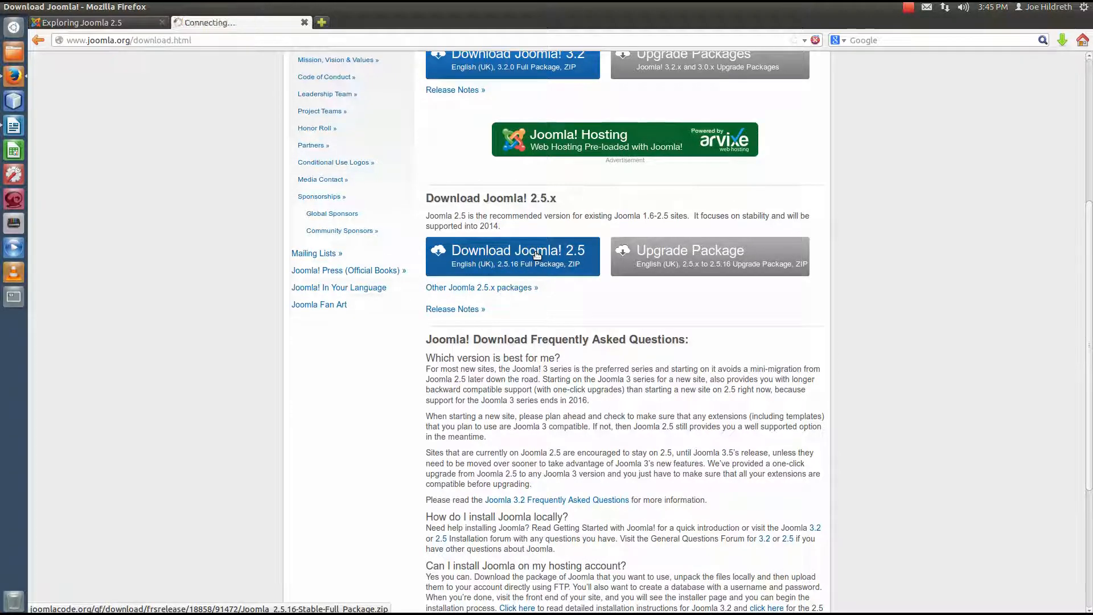
pyautogui.click(511, 255)
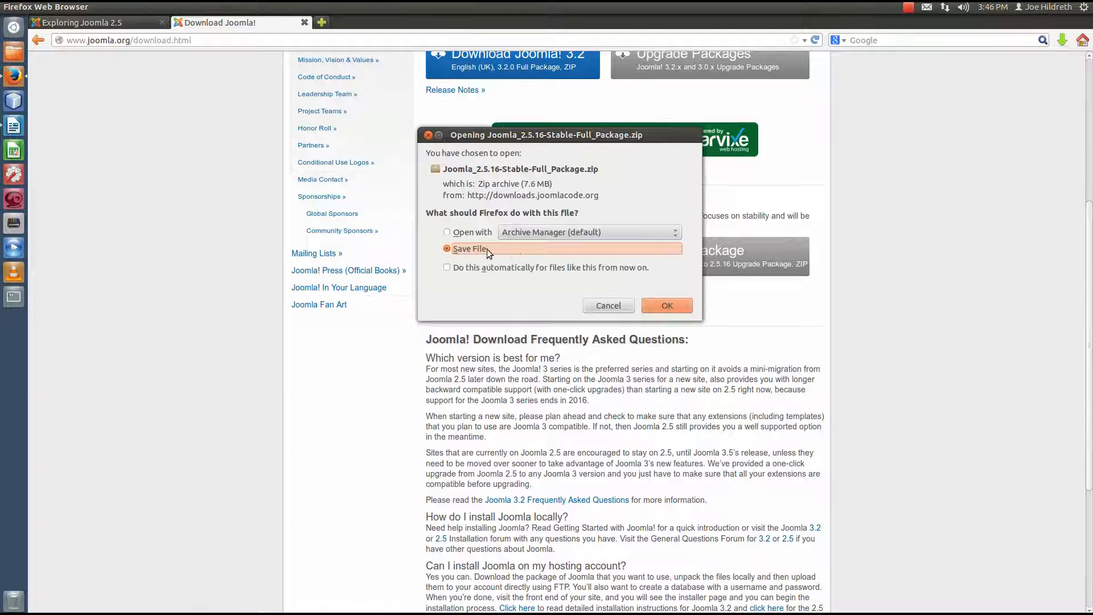
pyautogui.click(666, 305)
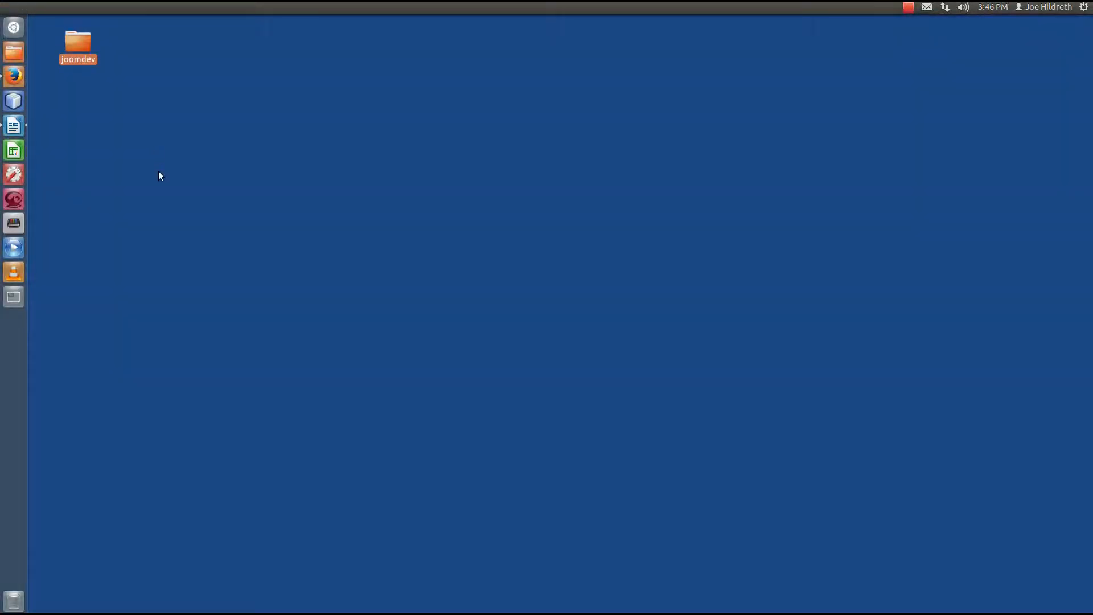
pyautogui.moveTo(155, 171)
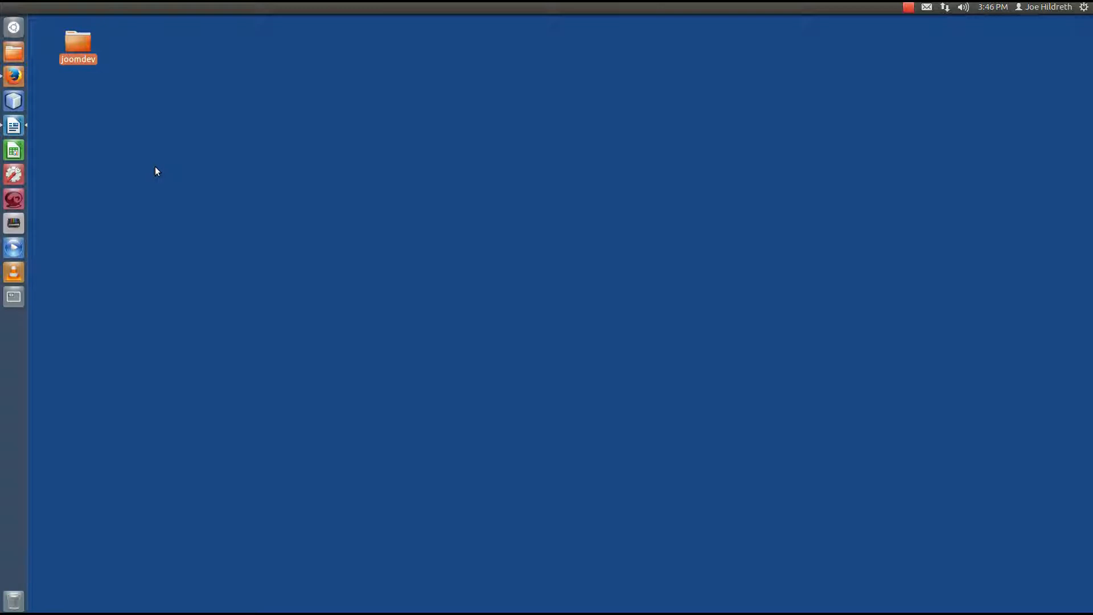
pyautogui.moveTo(166, 181)
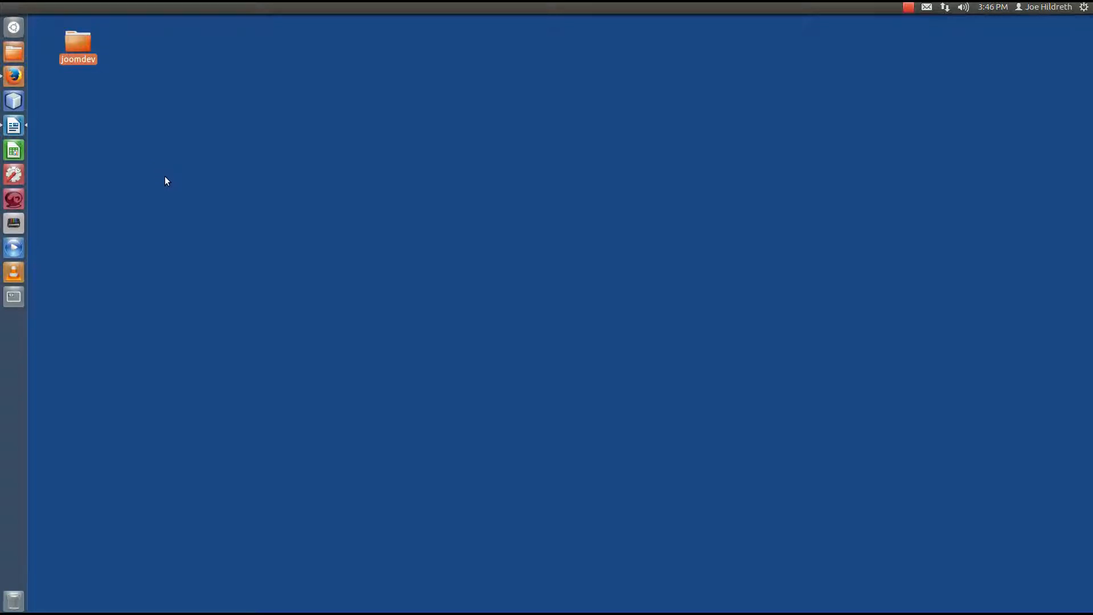
pyautogui.moveTo(168, 194)
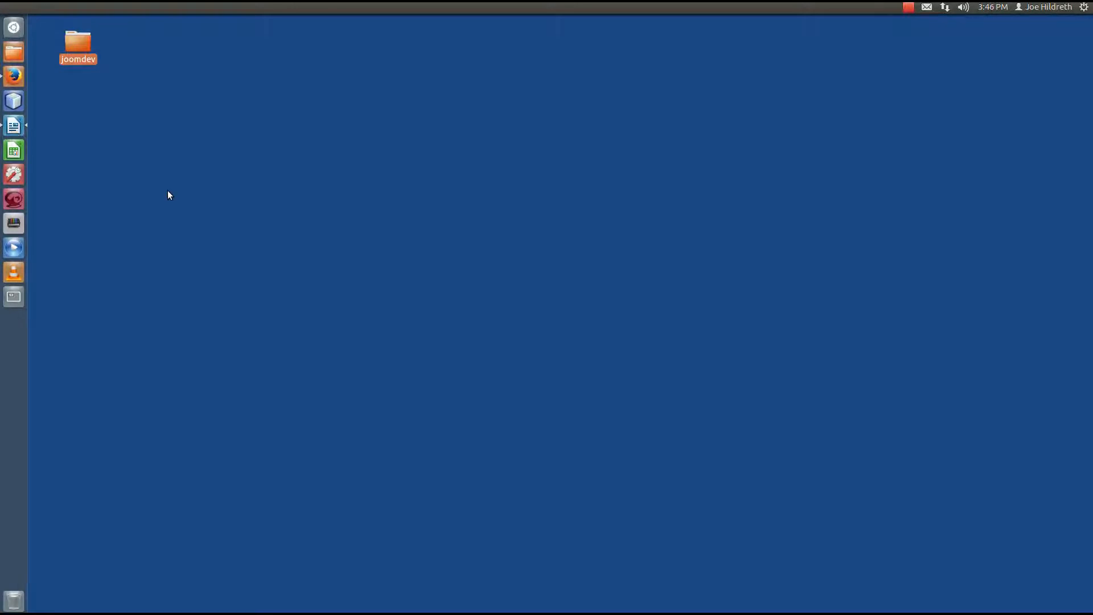
pyautogui.moveTo(172, 194)
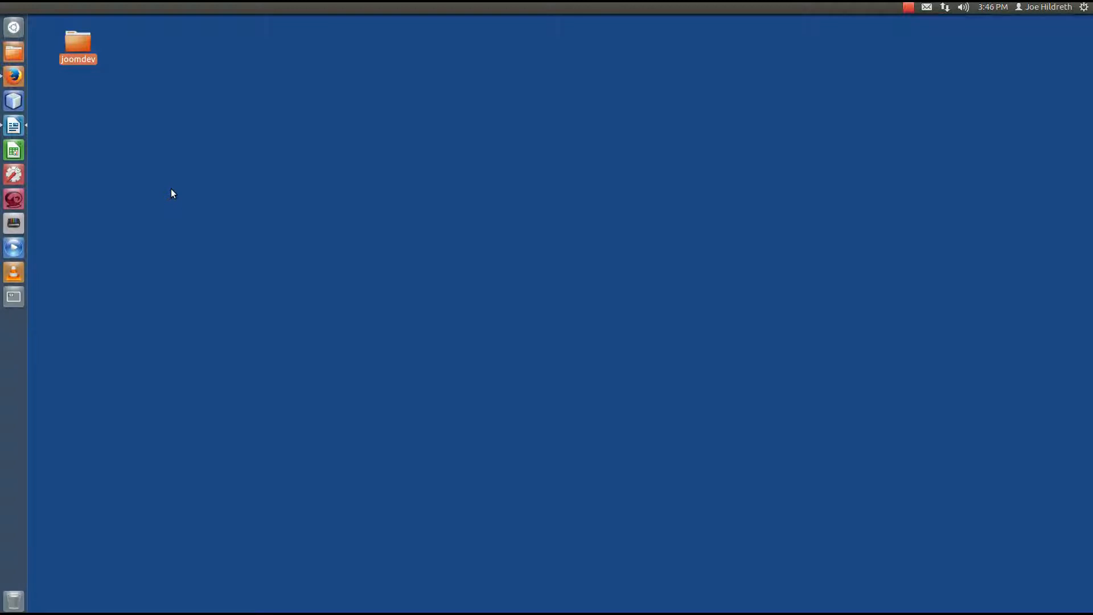
pyautogui.moveTo(180, 198)
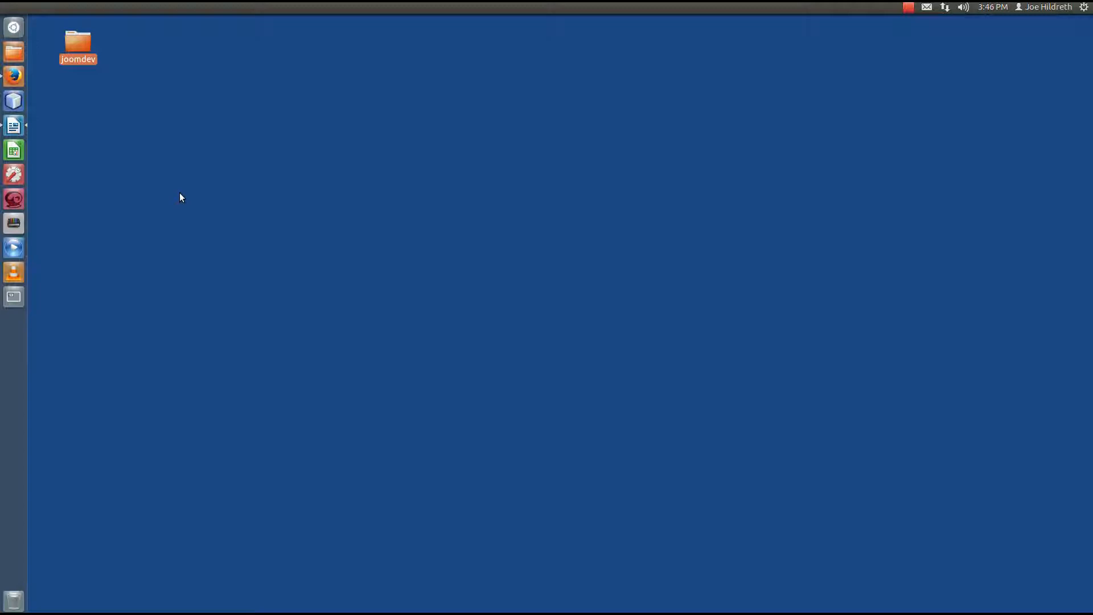
pyautogui.moveTo(237, 216)
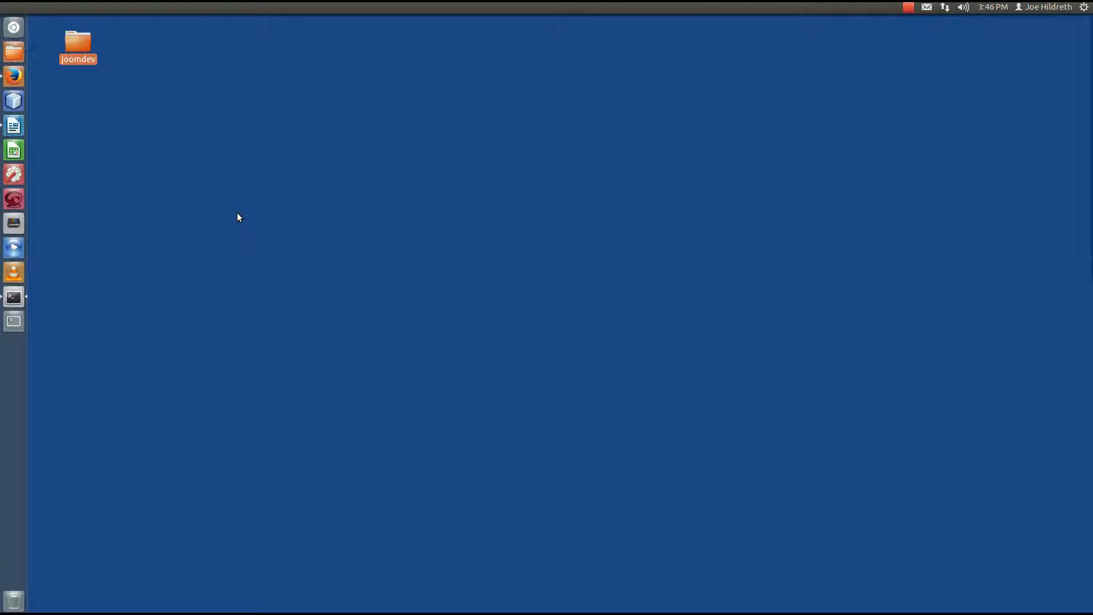
# In the terminal, change into Downloads and list the Joomla 2.5.16 zip there
pyautogui.click(12, 296)
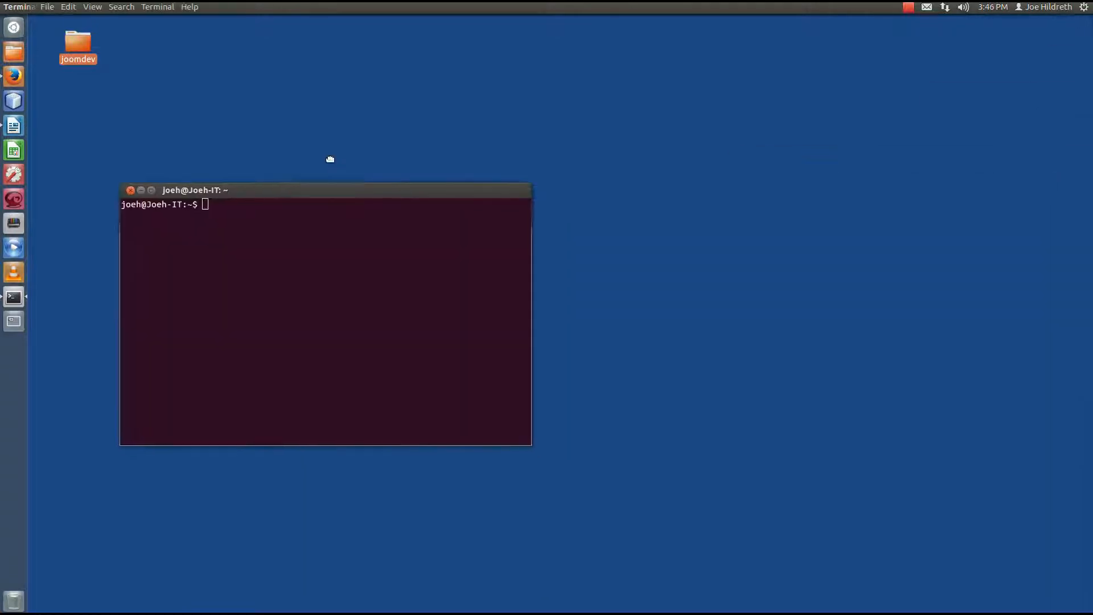
pyautogui.moveTo(195, 189); pyautogui.dragTo(255, 147)
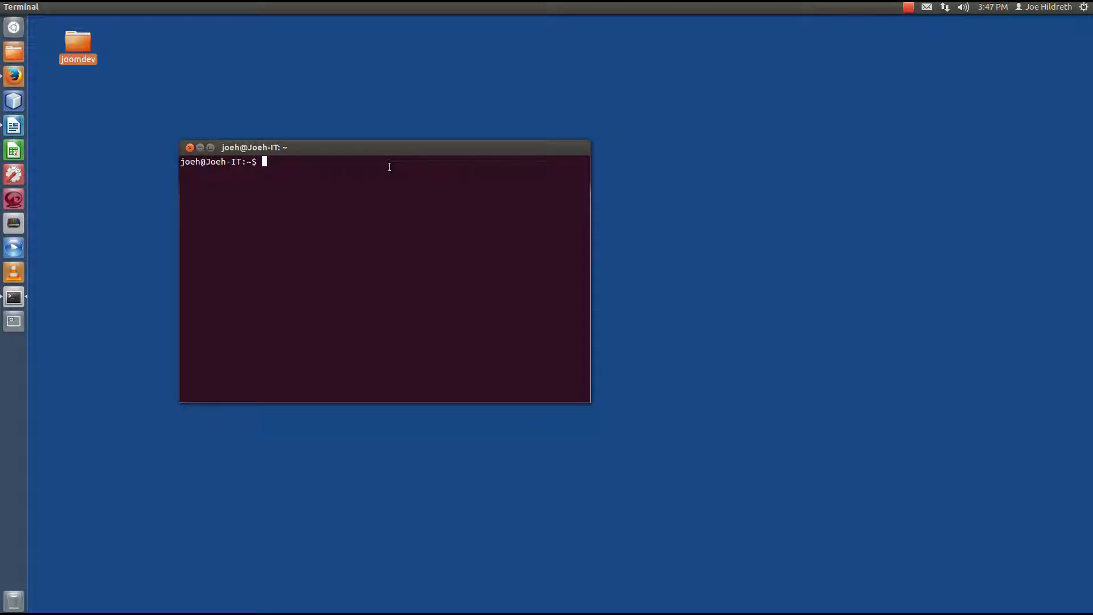
pyautogui.write('cd')
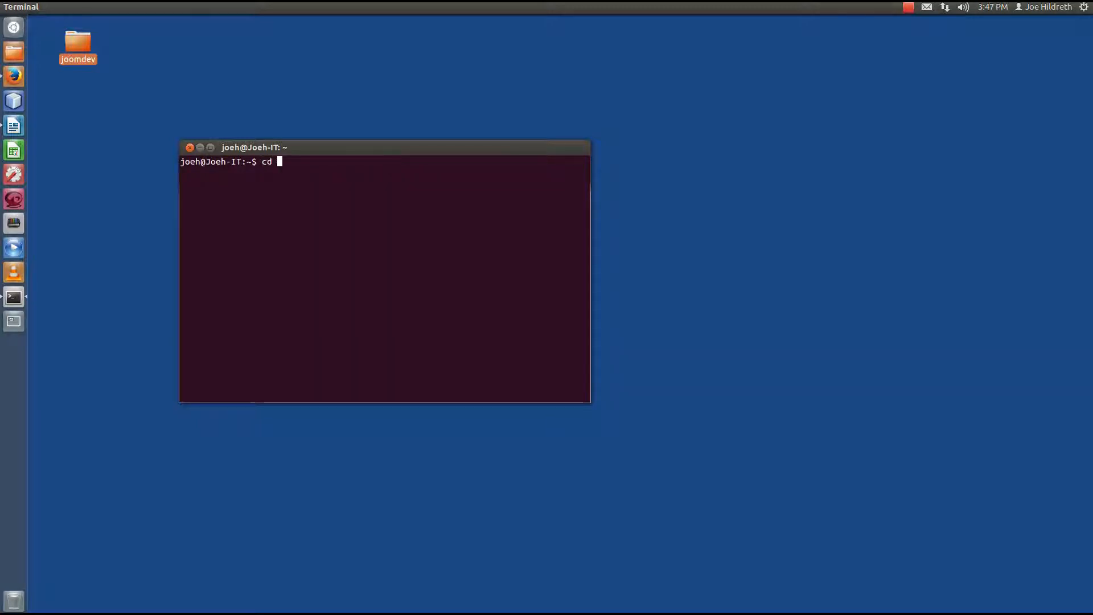
pyautogui.write('Downloads/')
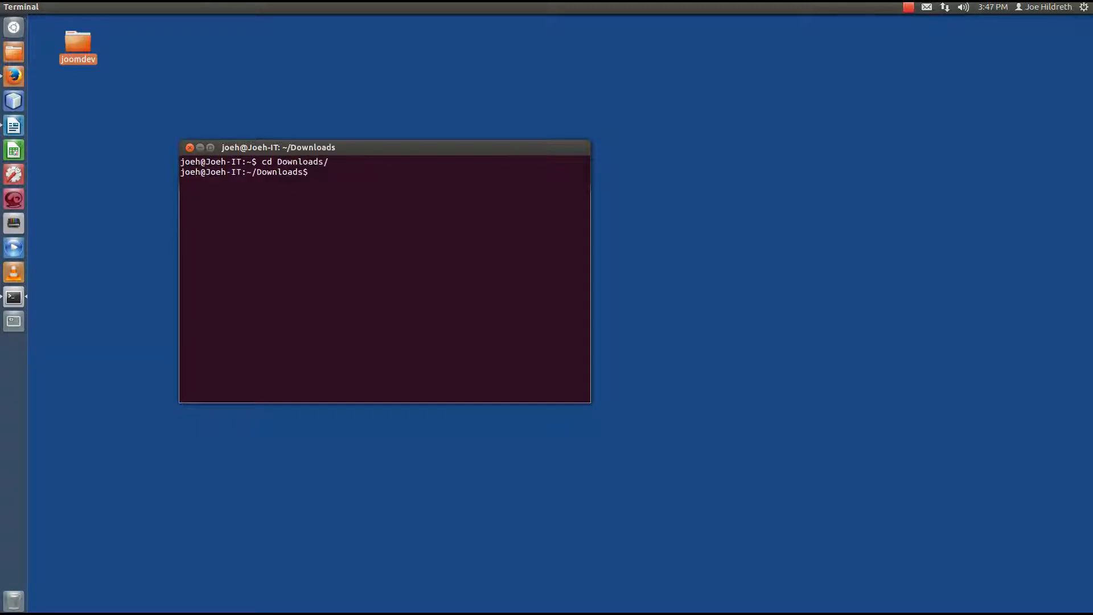
pyautogui.write('ls')
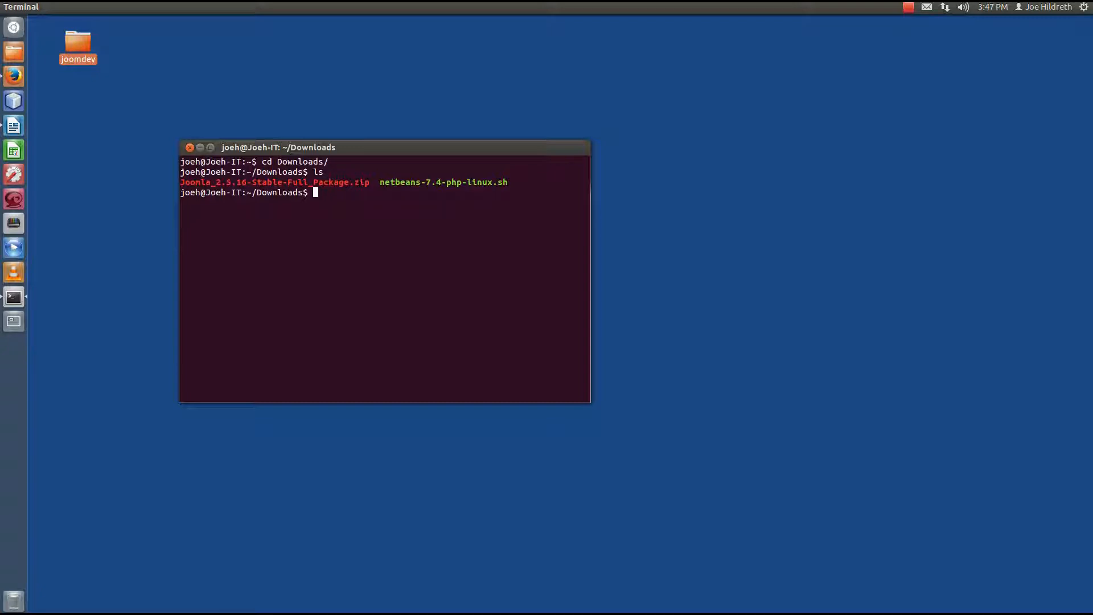
# Run 'which unzip' to confirm unzip is installed at /usr/bin/unzip
pyautogui.write('which unz')
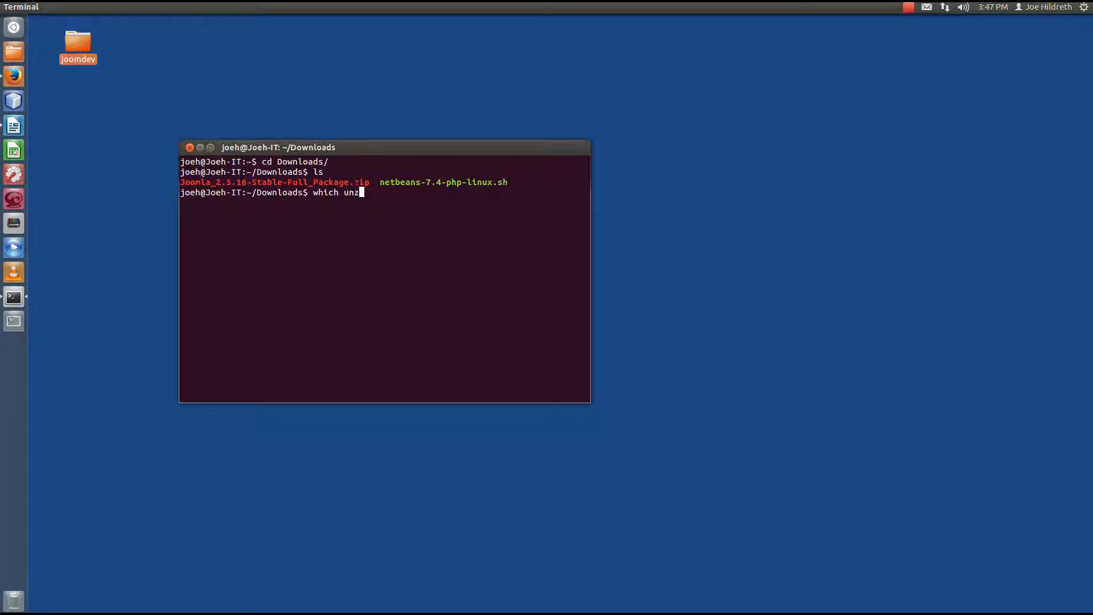
pyautogui.write('ip')
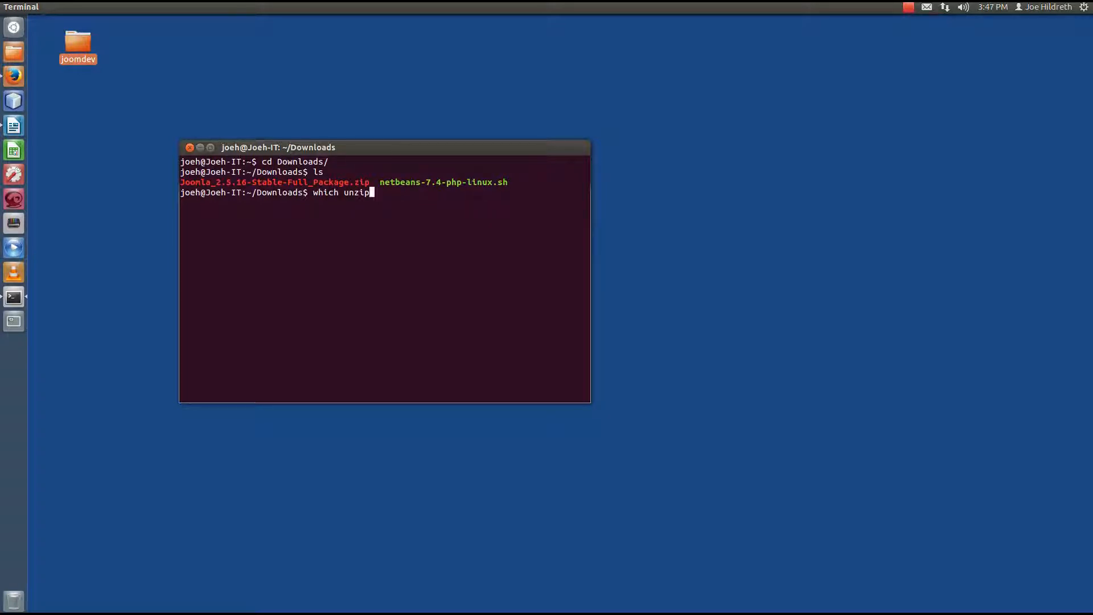
pyautogui.press('Return')
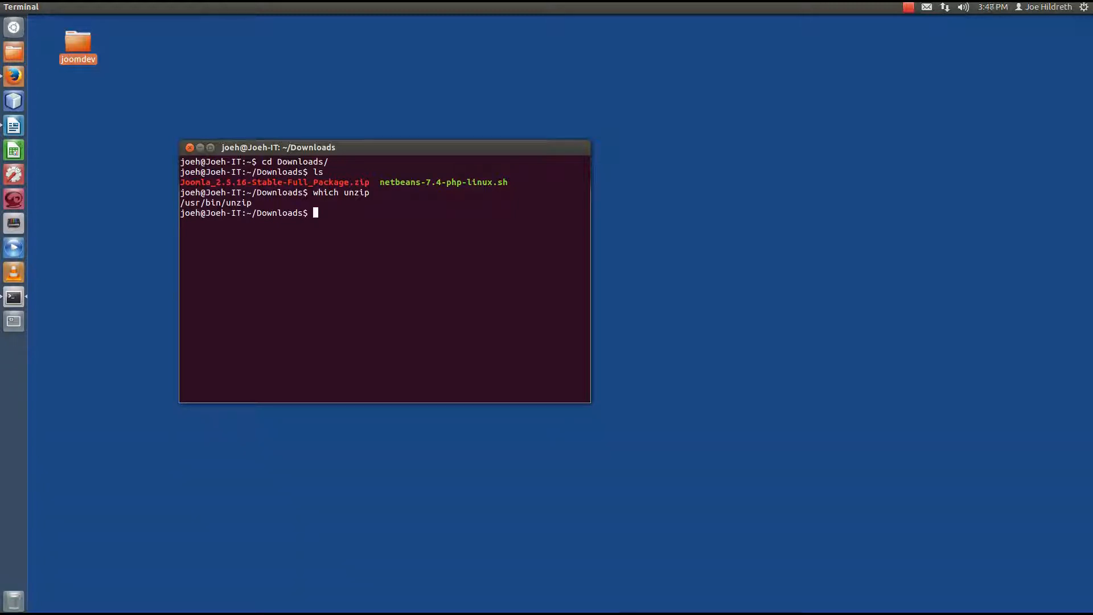
pyautogui.write('sudo a')
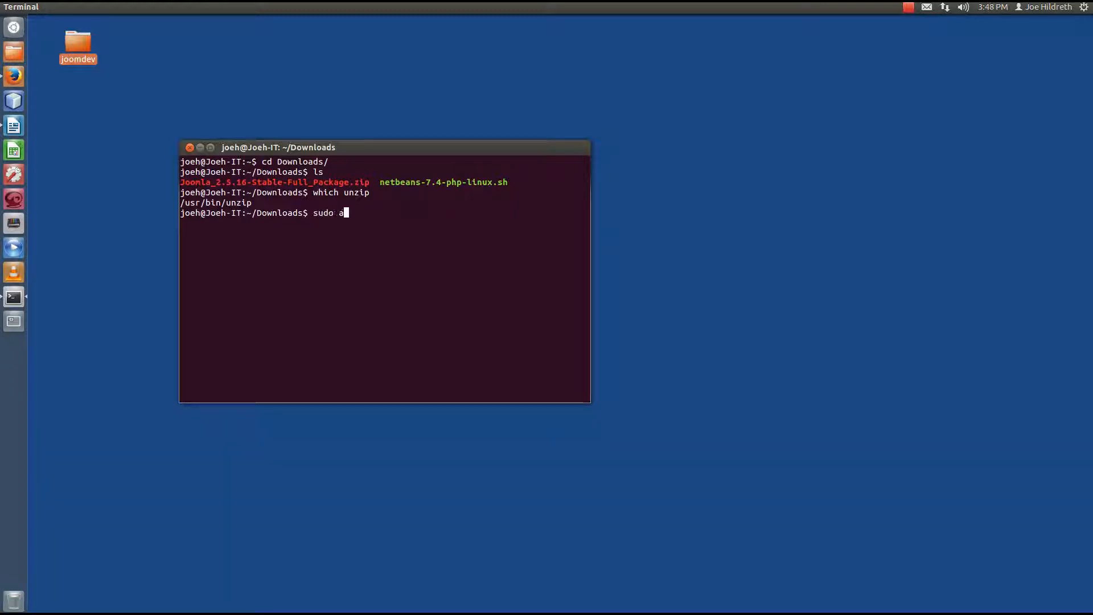
pyautogui.write('pt-get install un')
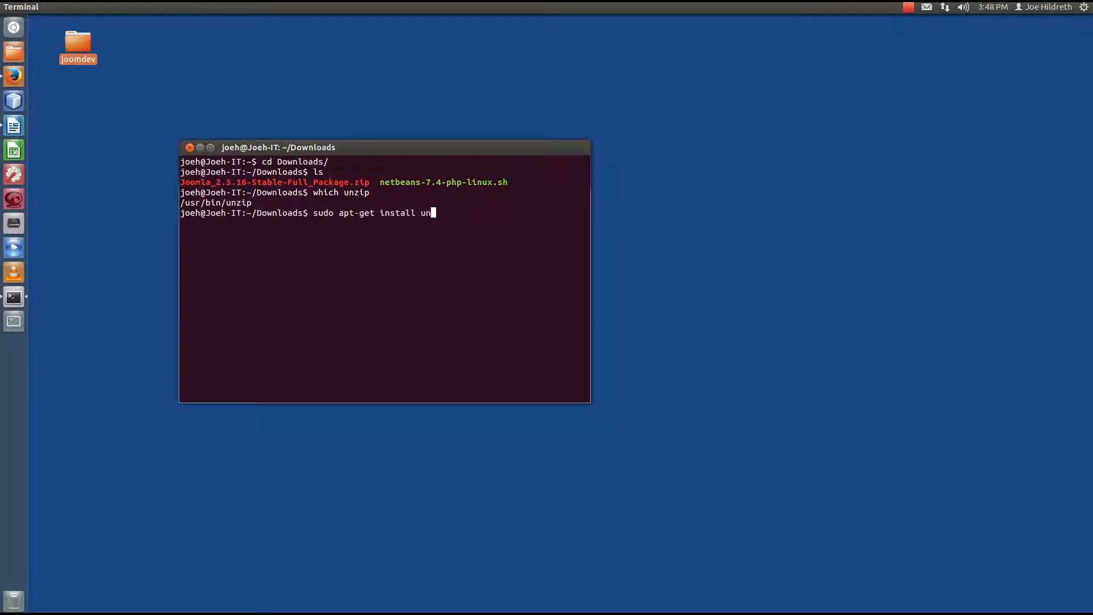
pyautogui.write('zip')
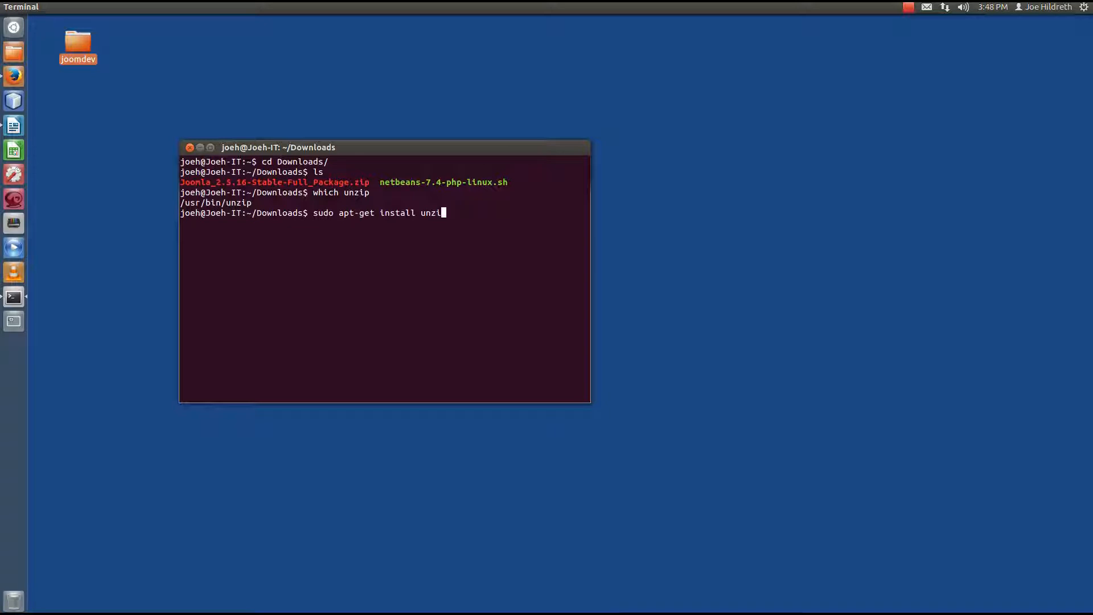
pyautogui.press('ctrl+c')
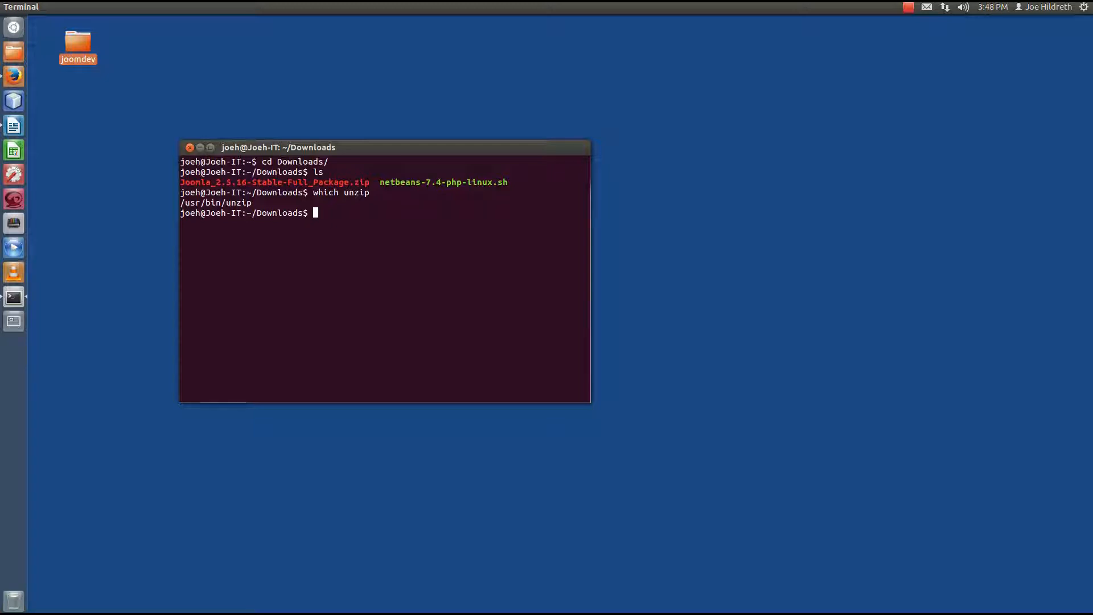
pyautogui.write('unzip')
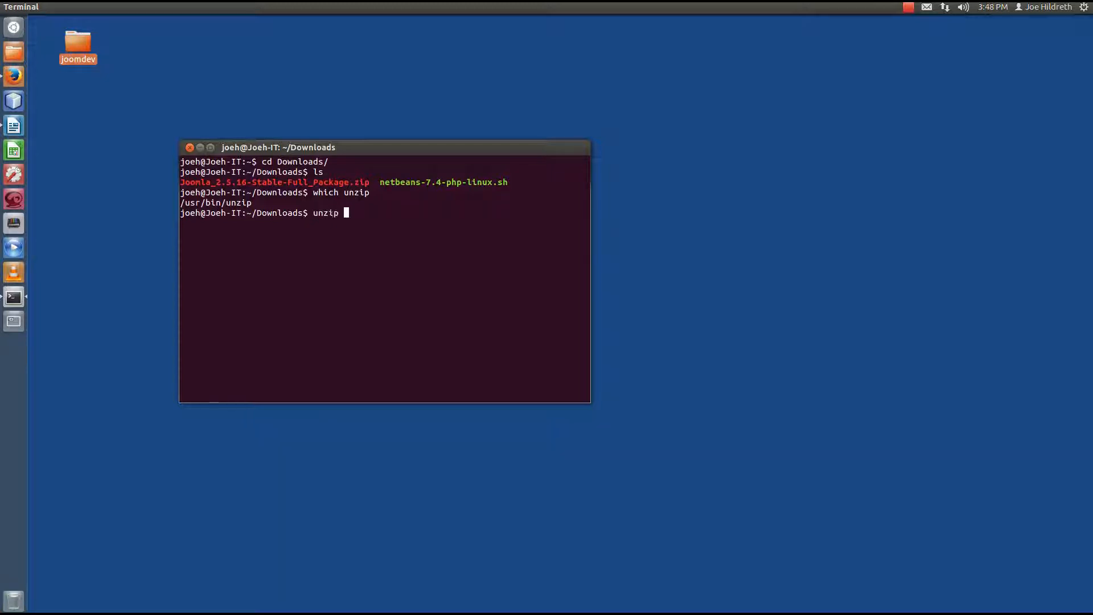
pyautogui.write('file.')
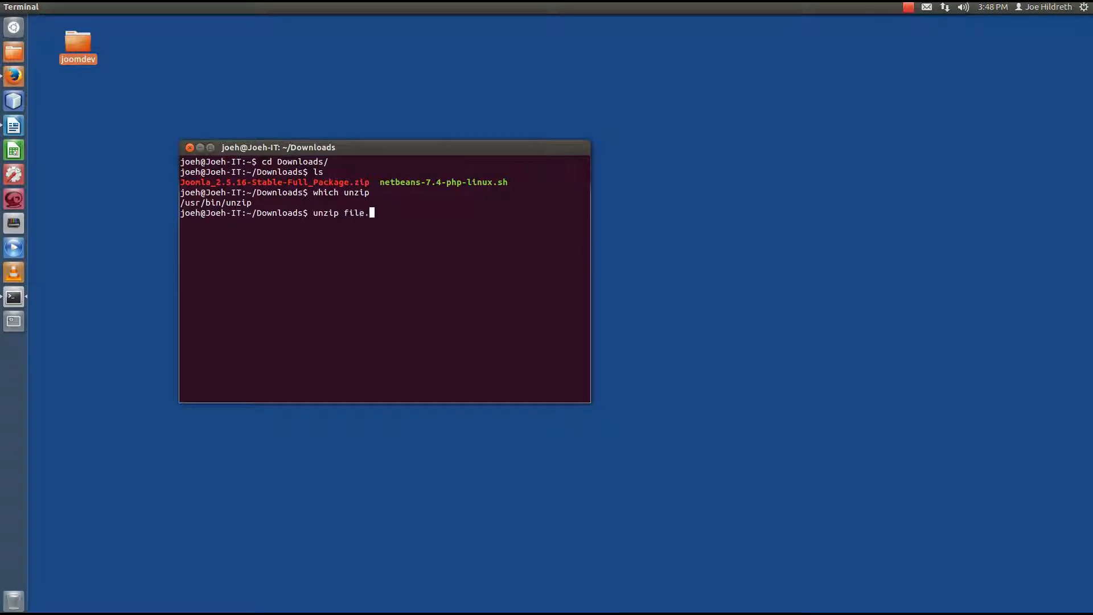
pyautogui.write('zip')
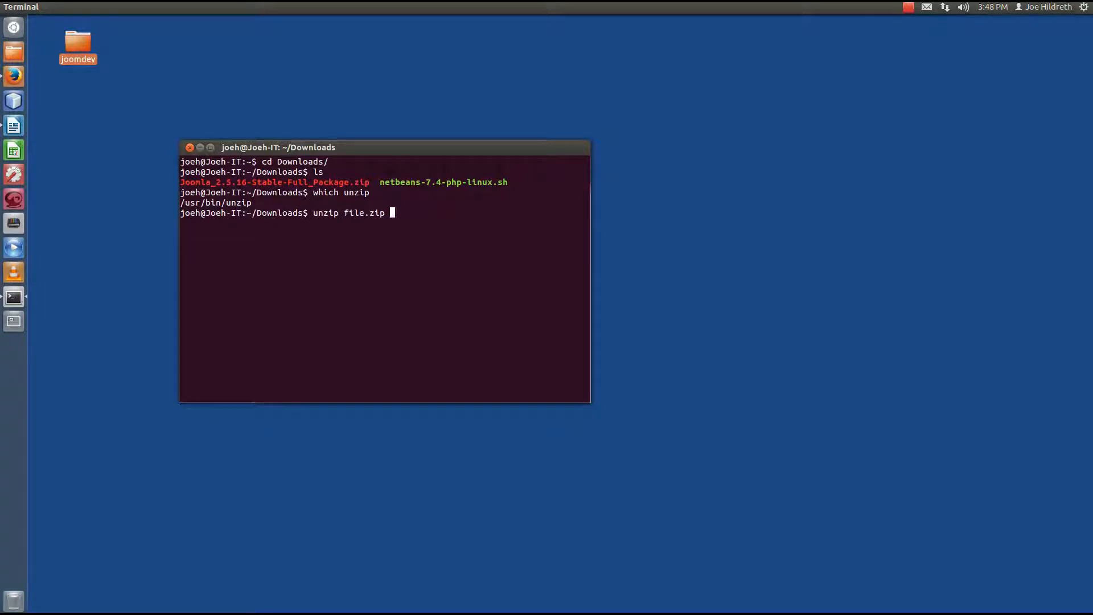
pyautogui.write('-d')
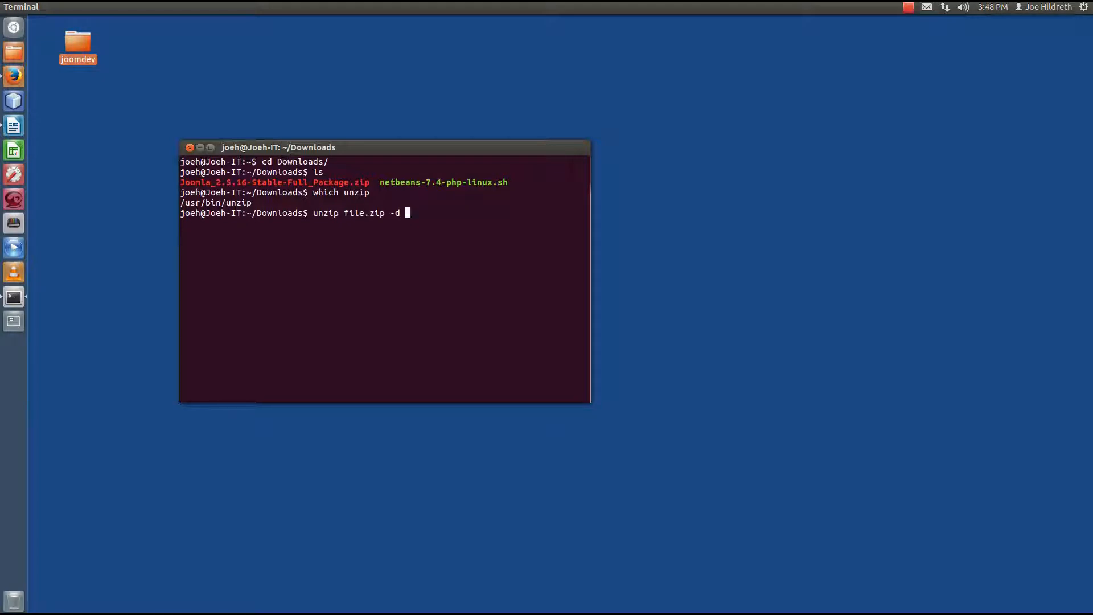
pyautogui.write('/dir')
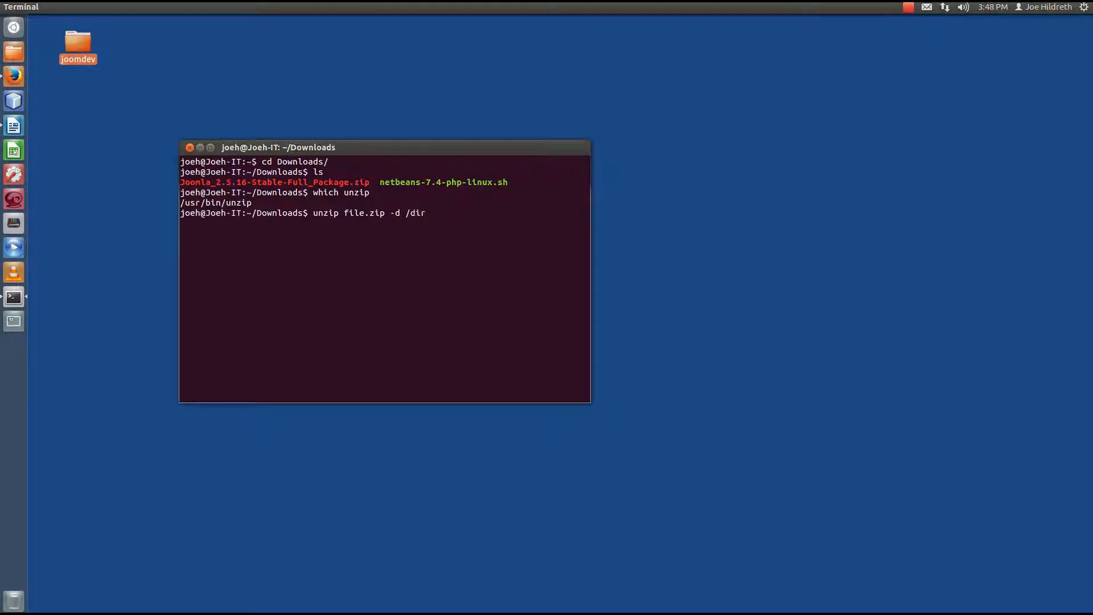
pyautogui.write('we/want')
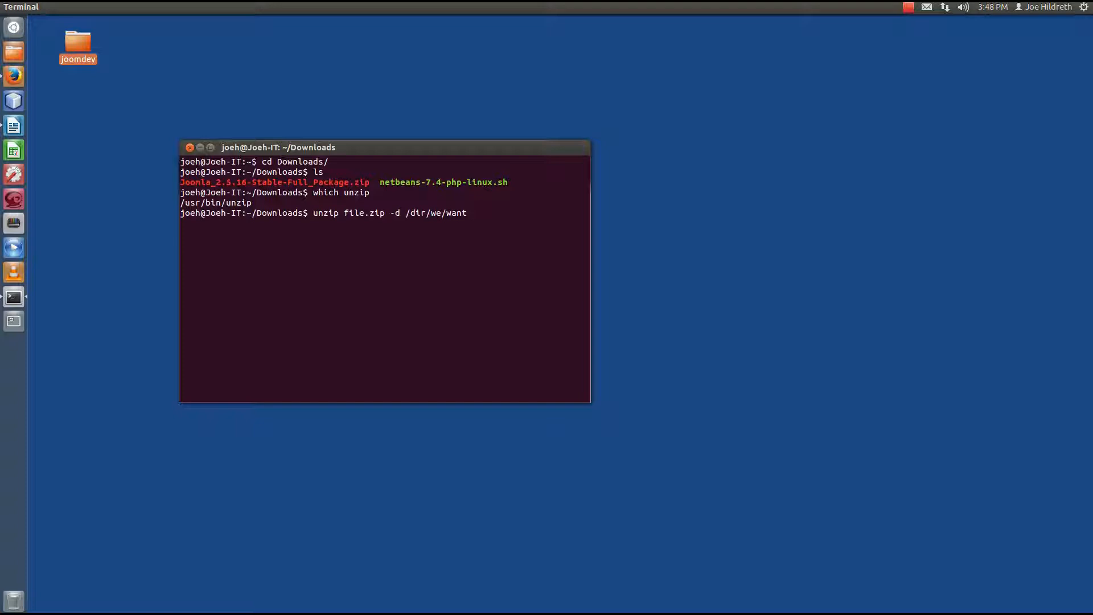
pyautogui.press('BackSpace')
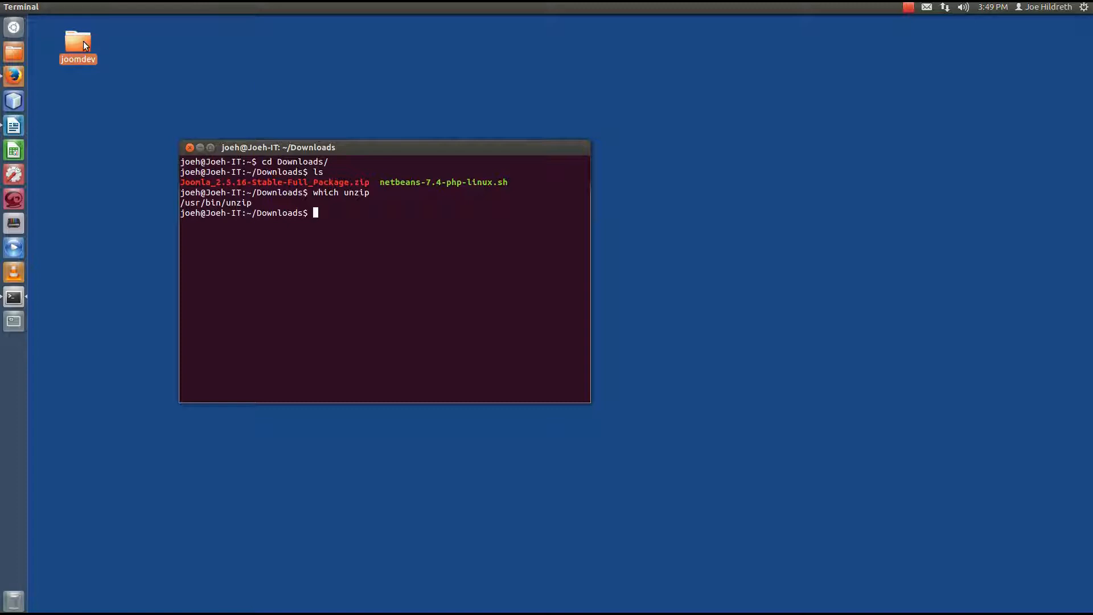
# Unzip Joomla_2.5.16-Stable-Full_Package.zip into /home/joeh/Desktop/joomdev/ using Tab completion
pyautogui.click(77, 44)
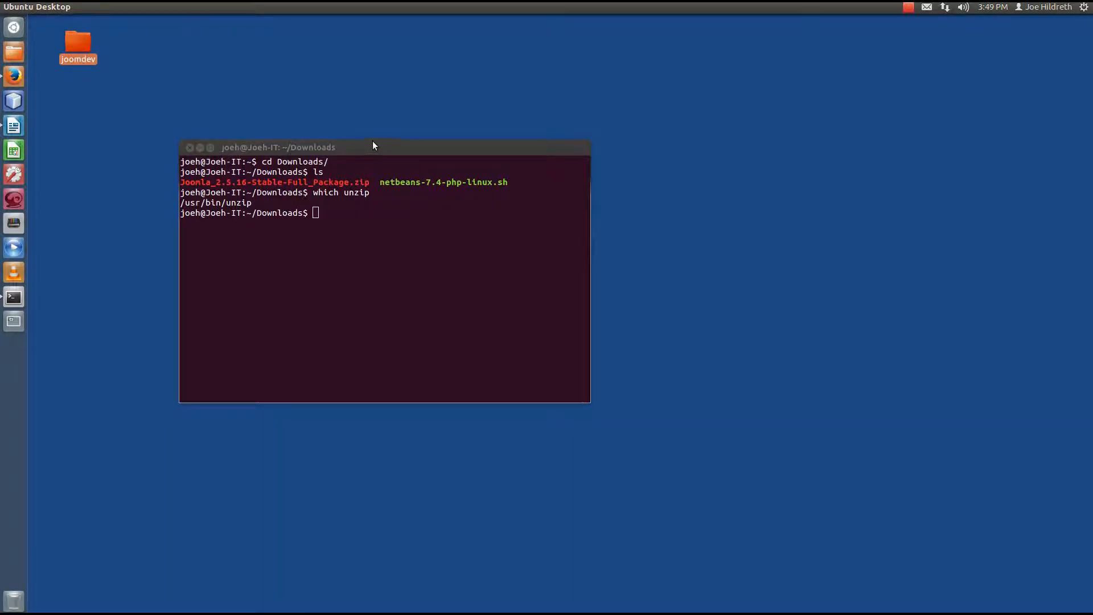
pyautogui.click(367, 216)
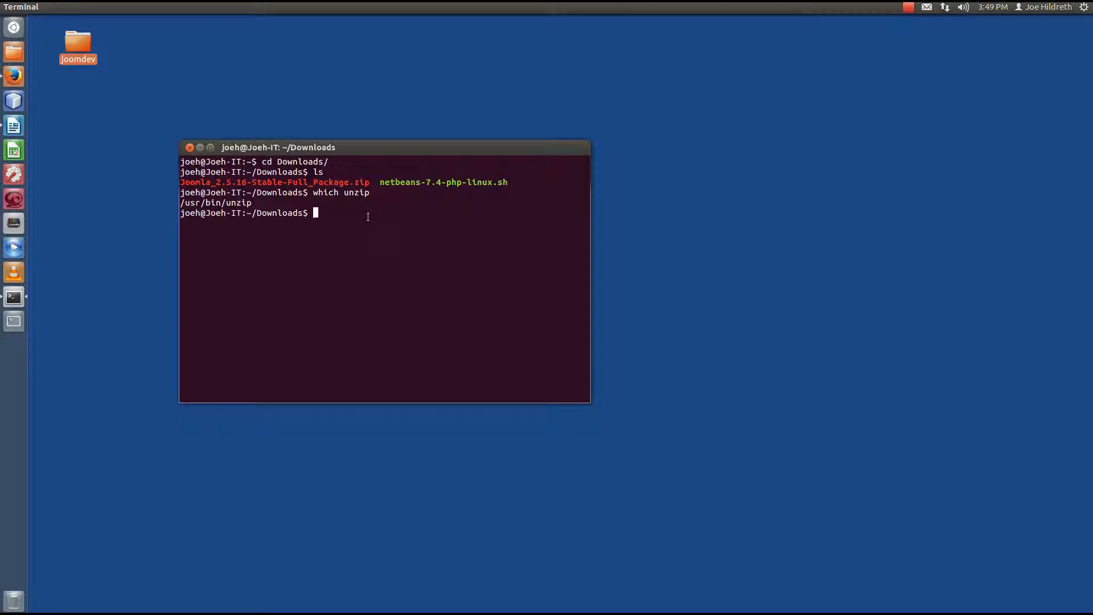
pyautogui.write('unzip')
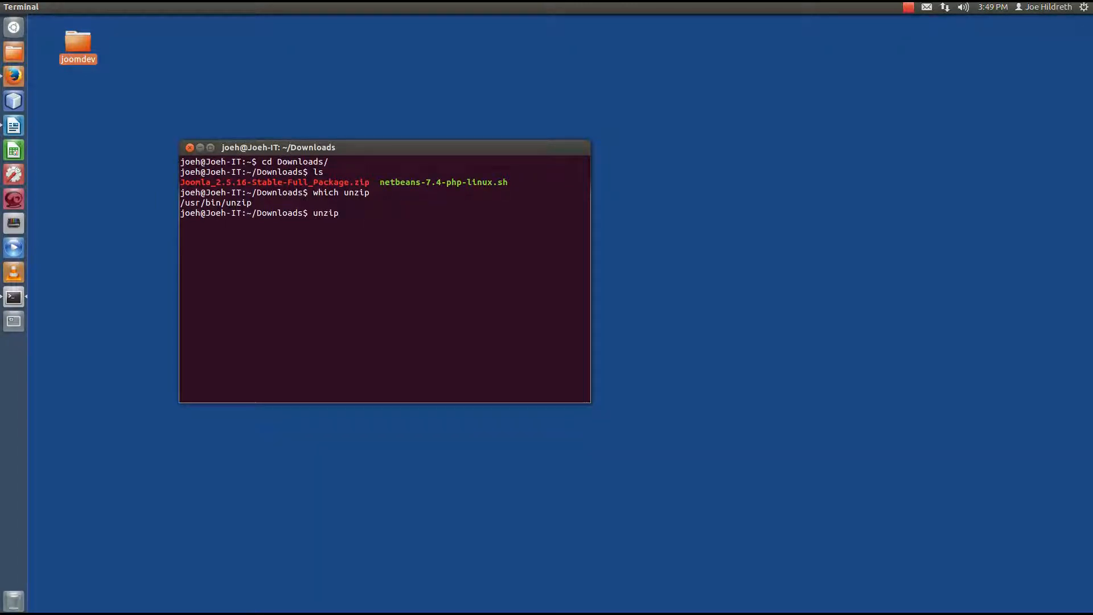
pyautogui.write('Joo')
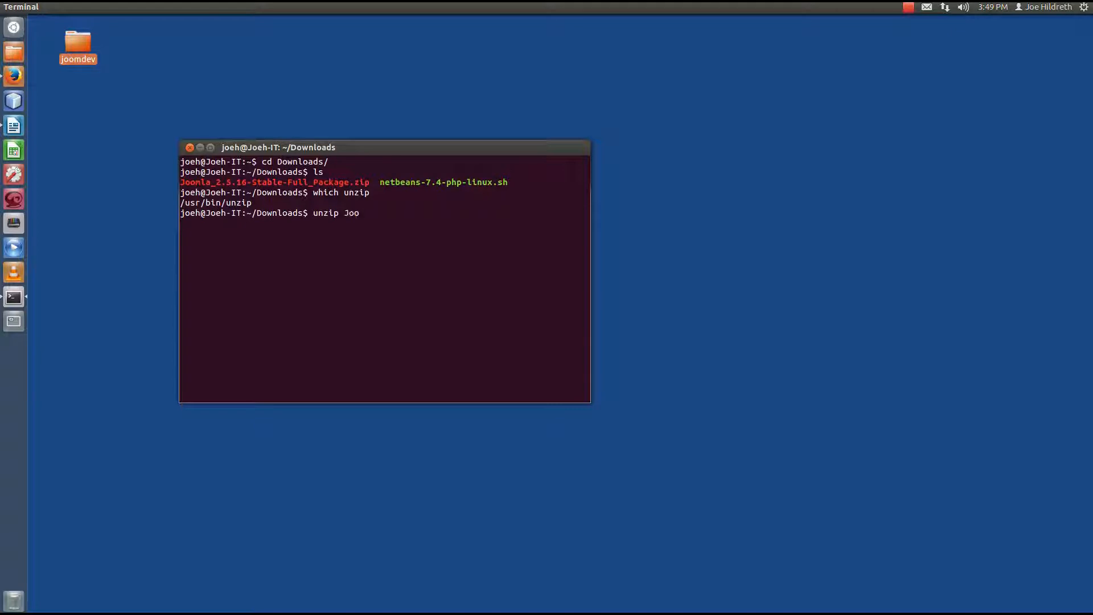
pyautogui.press('Tab')
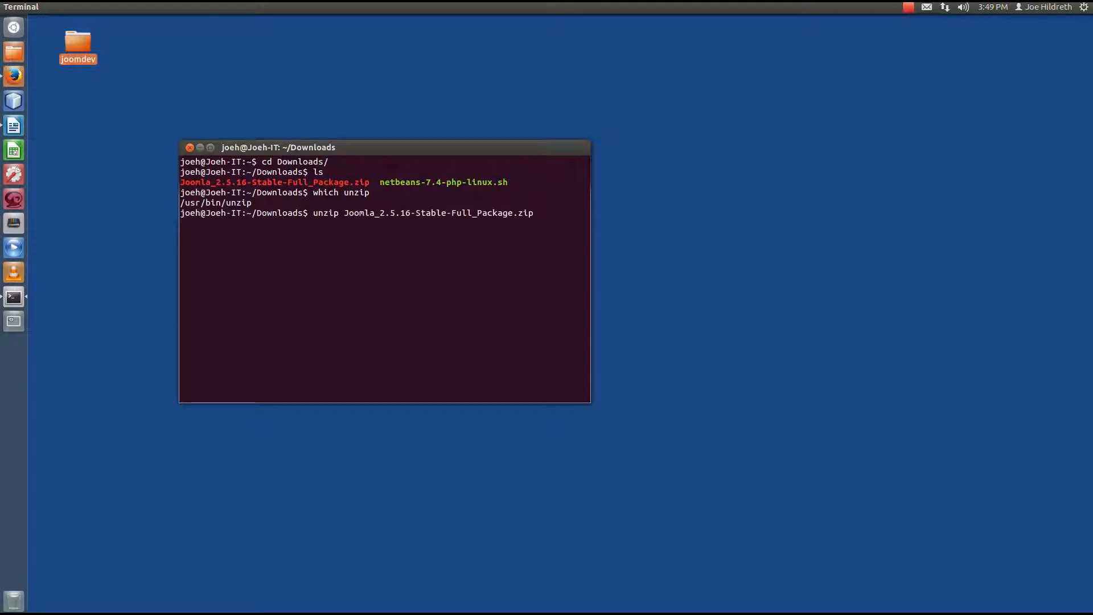
pyautogui.write('-')
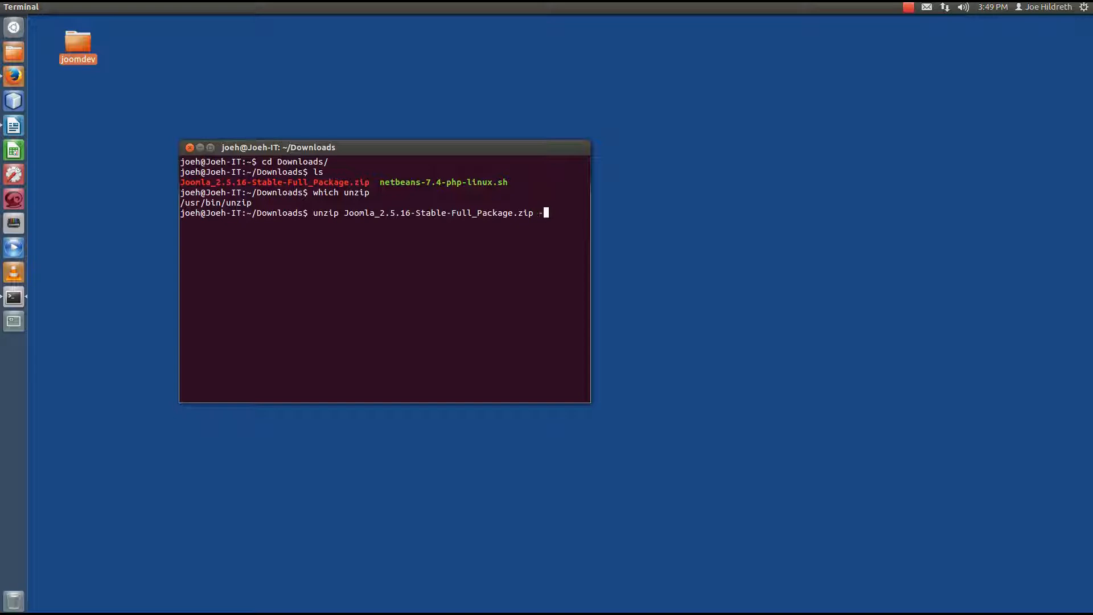
pyautogui.write('d')
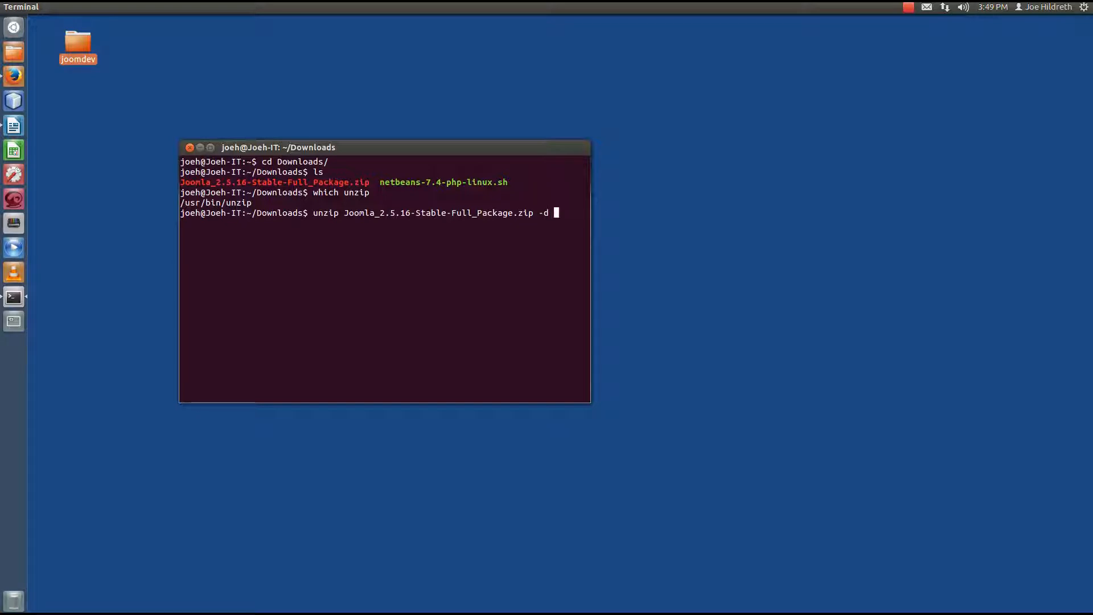
pyautogui.write('~')
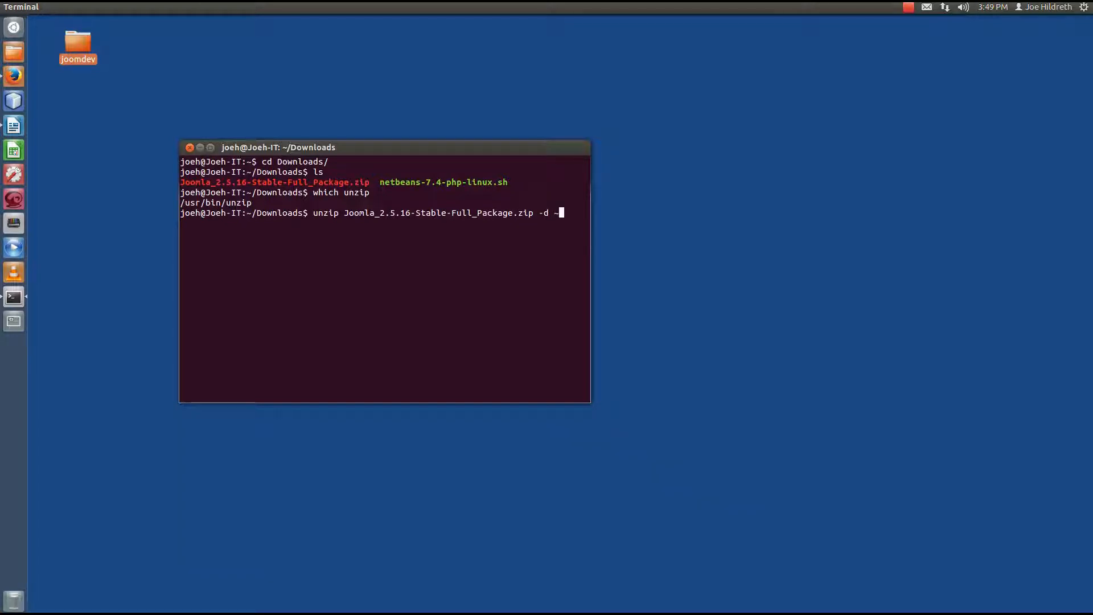
pyautogui.write('/')
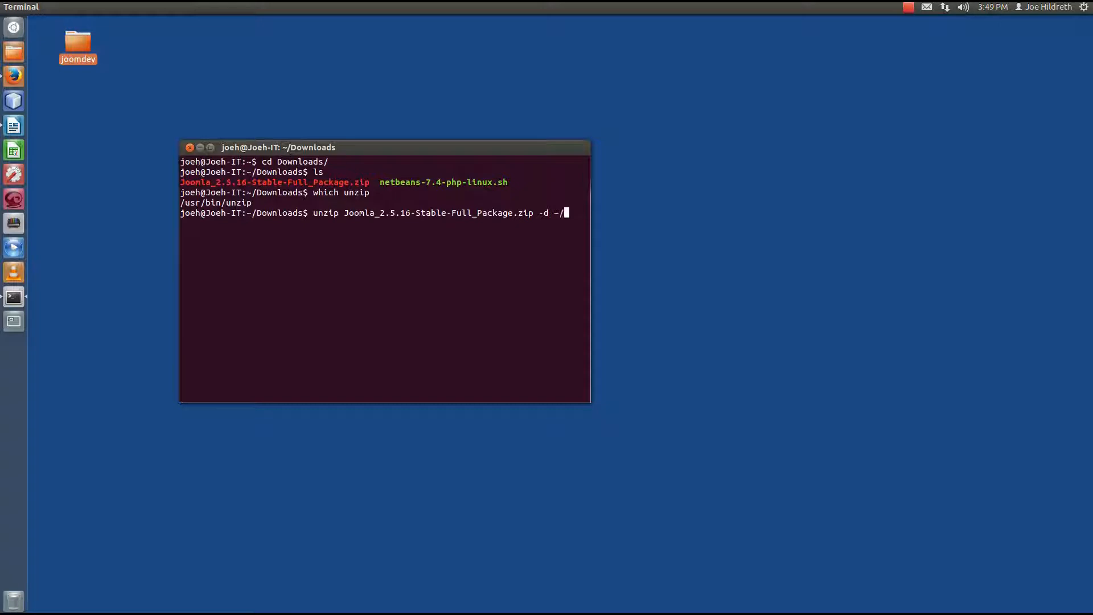
pyautogui.write('home/joeh/Desktop/')
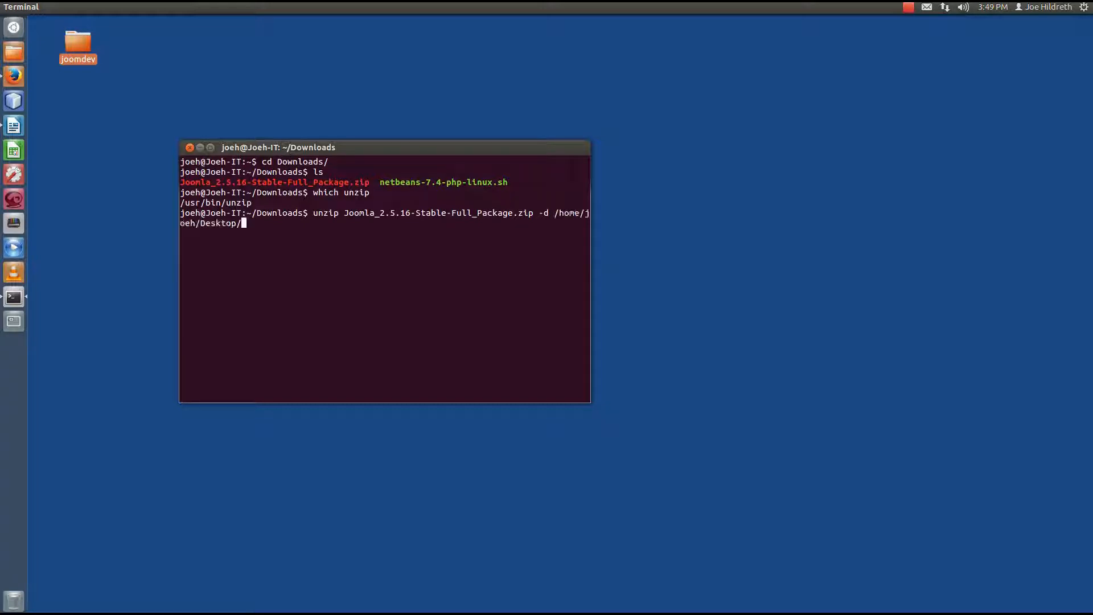
pyautogui.write('joomdev/')
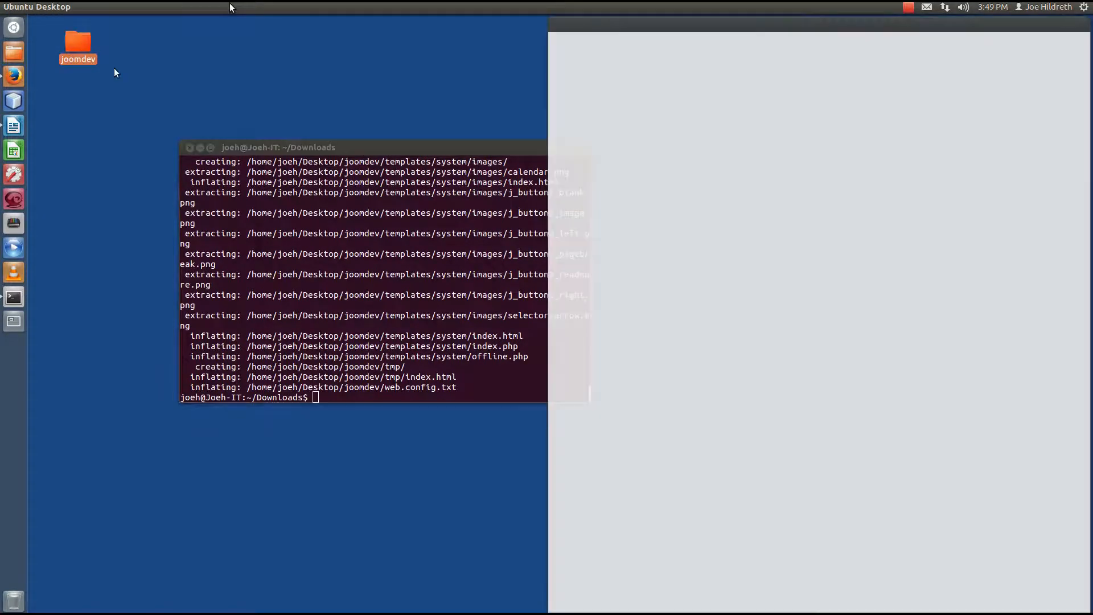
# View the extracted Joomla files inside the joomdev folder, then close the window
pyautogui.doubleClick(77, 42)
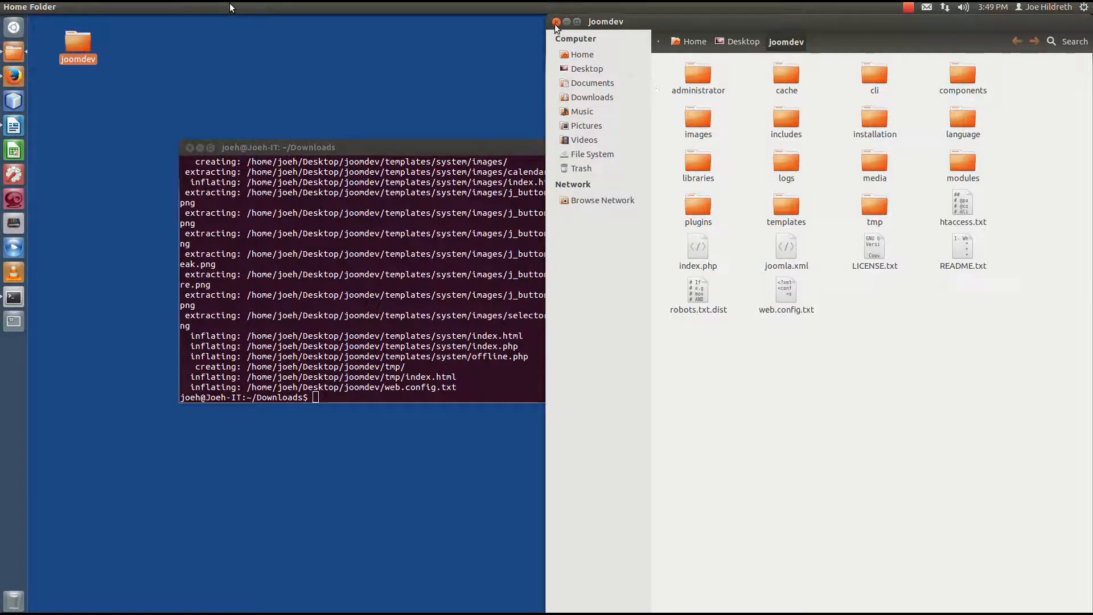
pyautogui.click(556, 22)
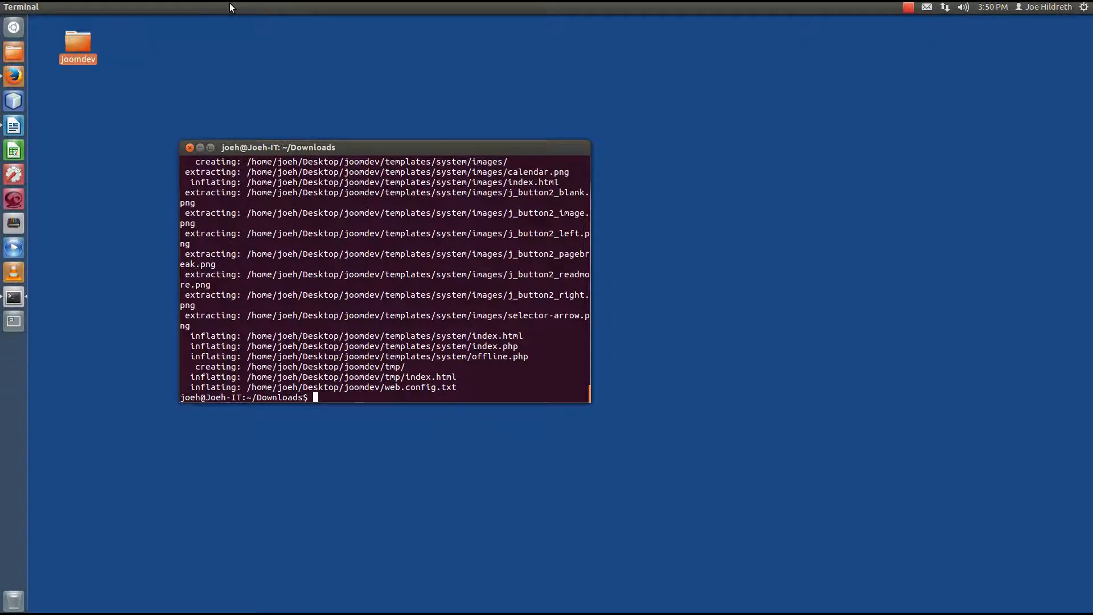
pyautogui.moveTo(13, 75)
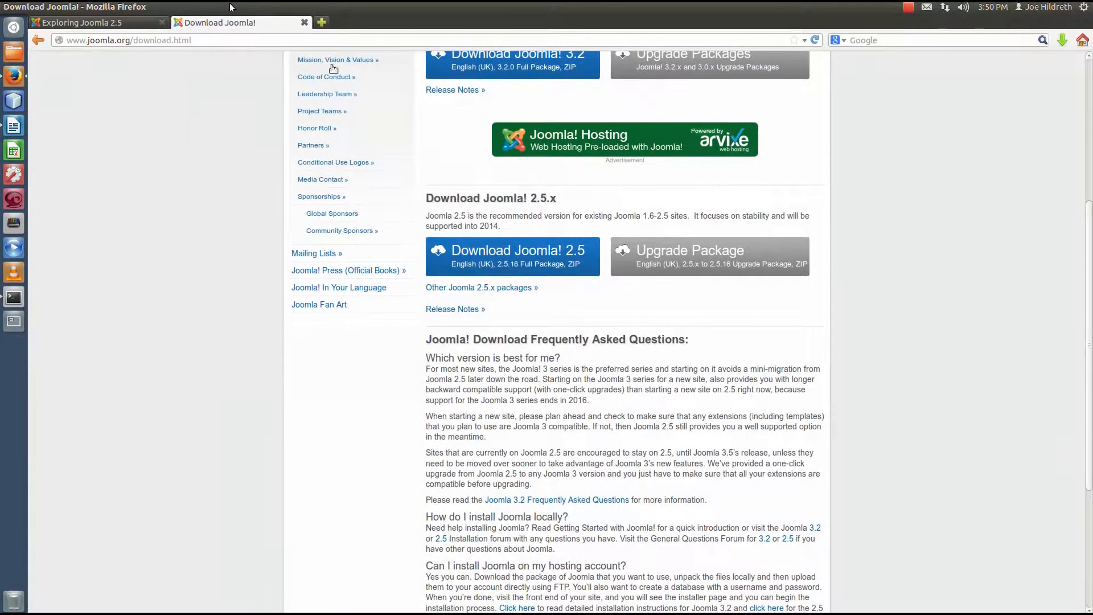
# Load myjoom.dev/phpmyadmin in a new browser tab
pyautogui.click(321, 22)
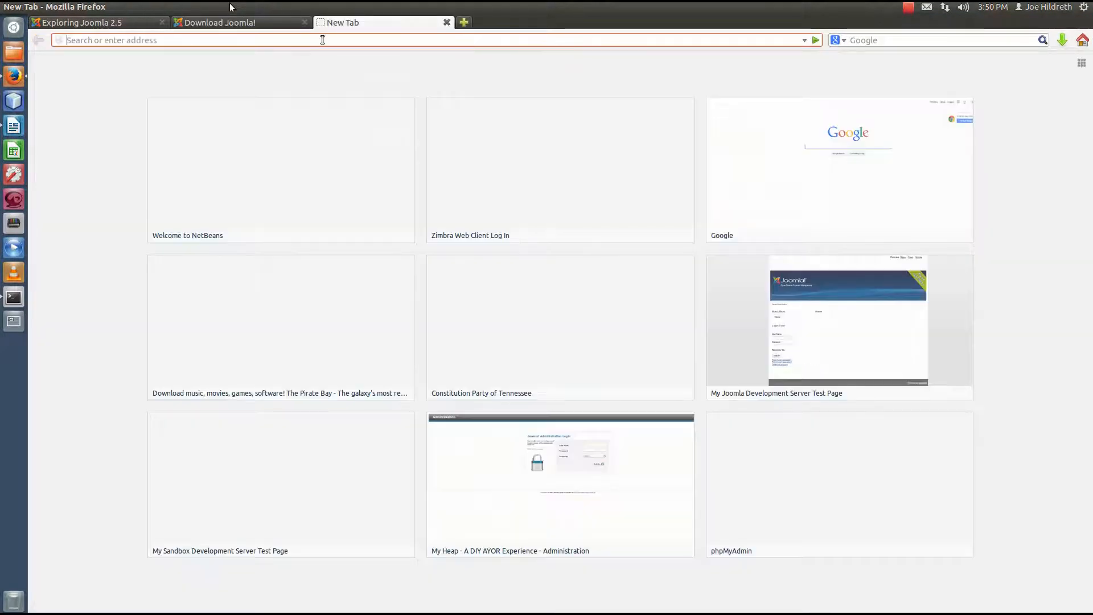
pyautogui.write('myjoom.dev/')
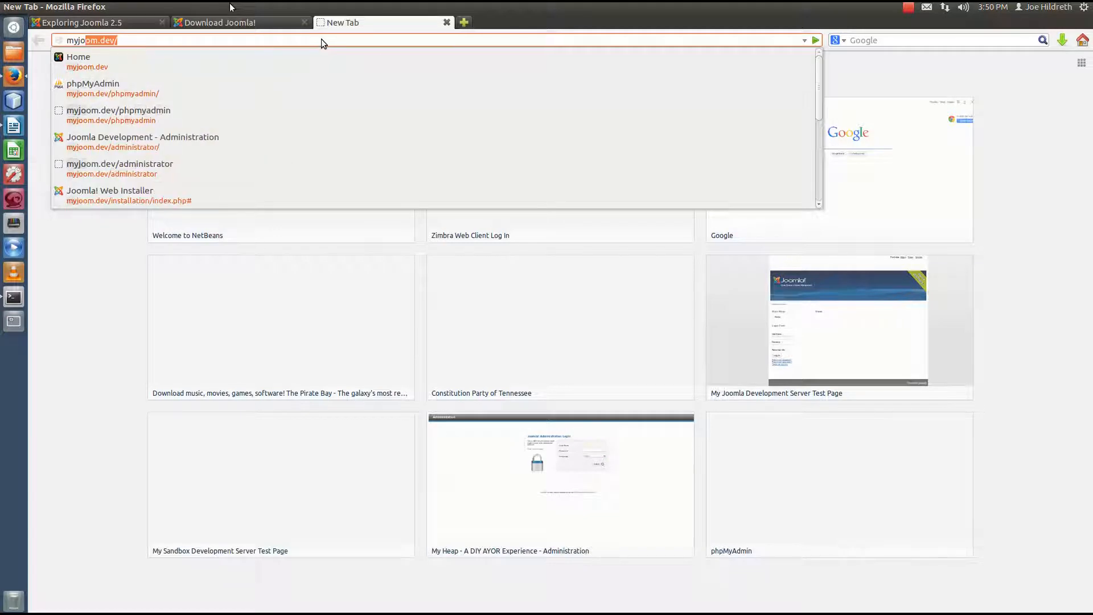
pyautogui.click(322, 40)
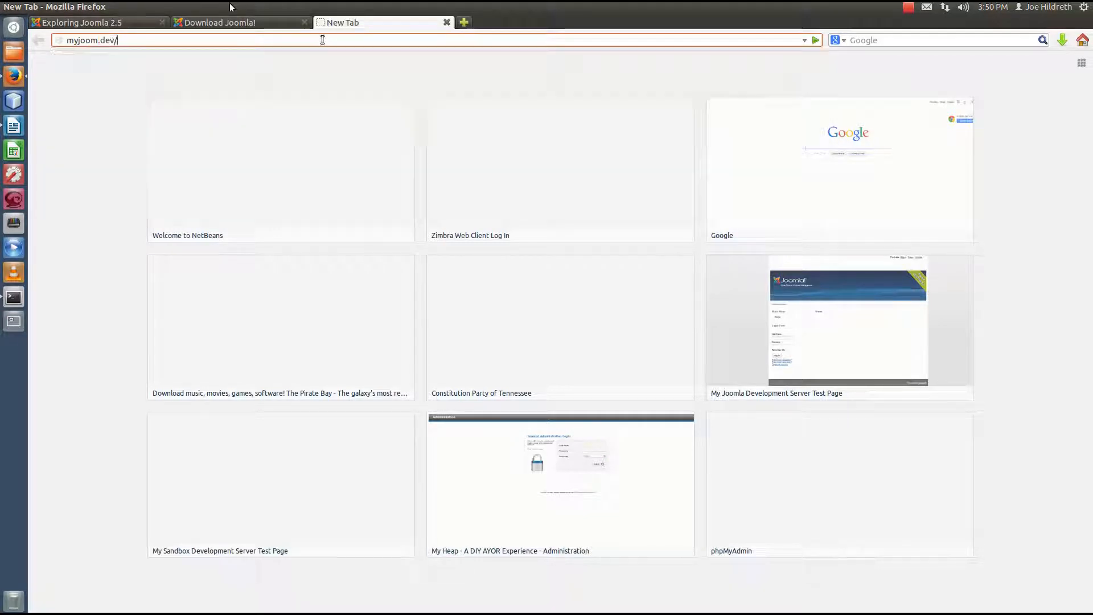
pyautogui.write('phpmyadmin/')
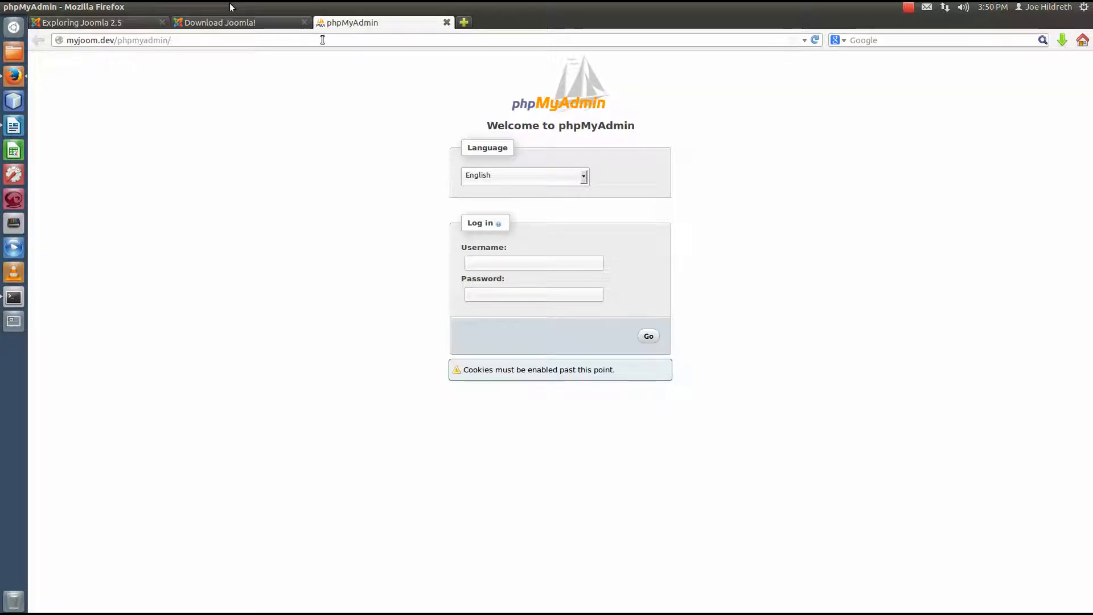
# Sign in to phpMyAdmin as root with the administrator password
pyautogui.write('root')
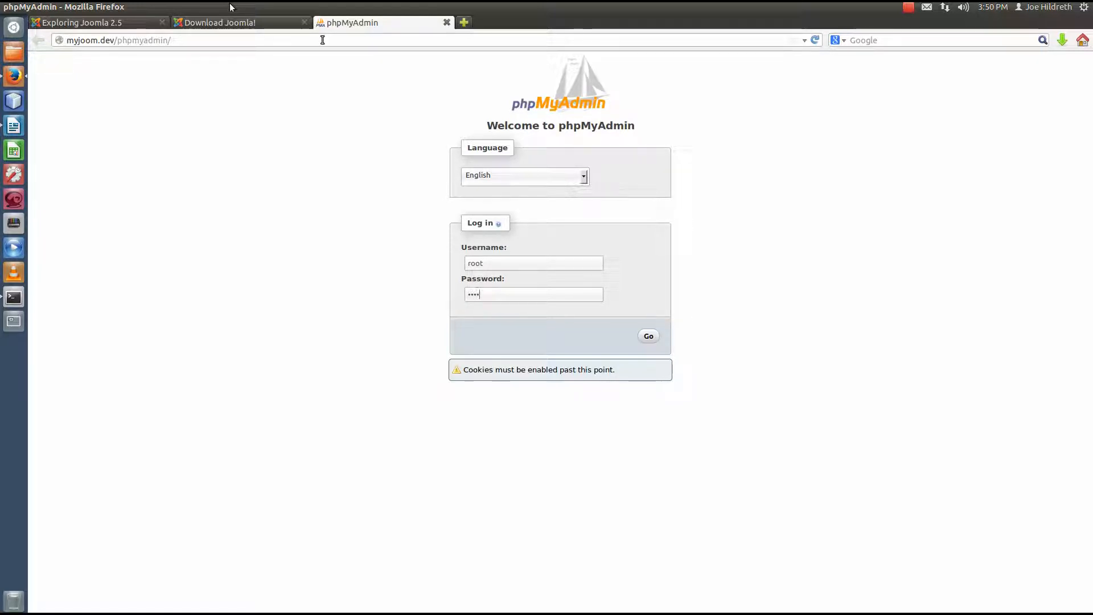
pyautogui.click(647, 336)
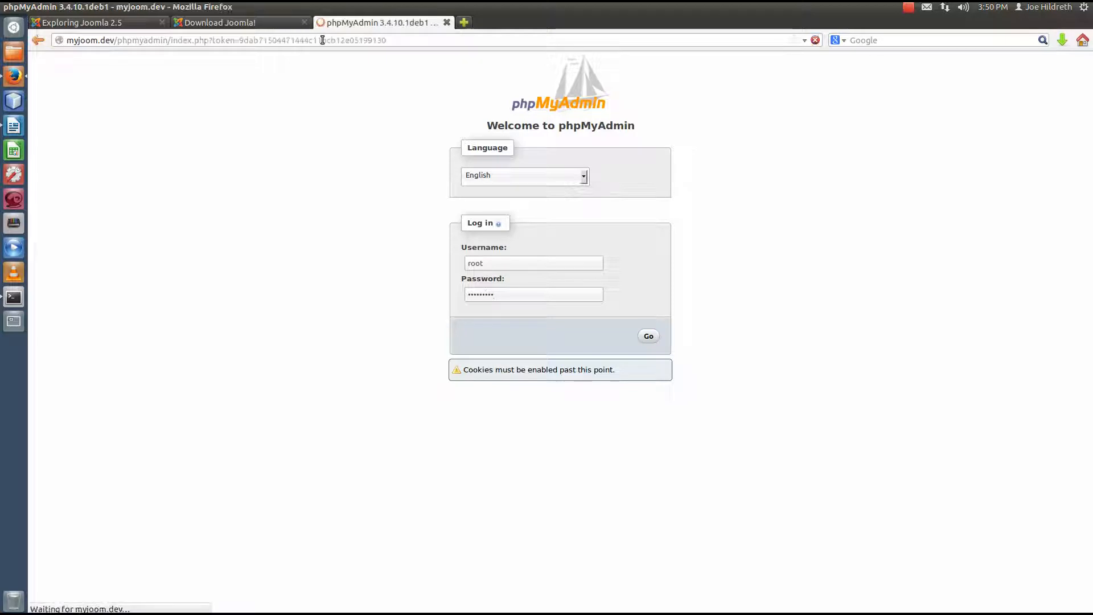
pyautogui.click(647, 336)
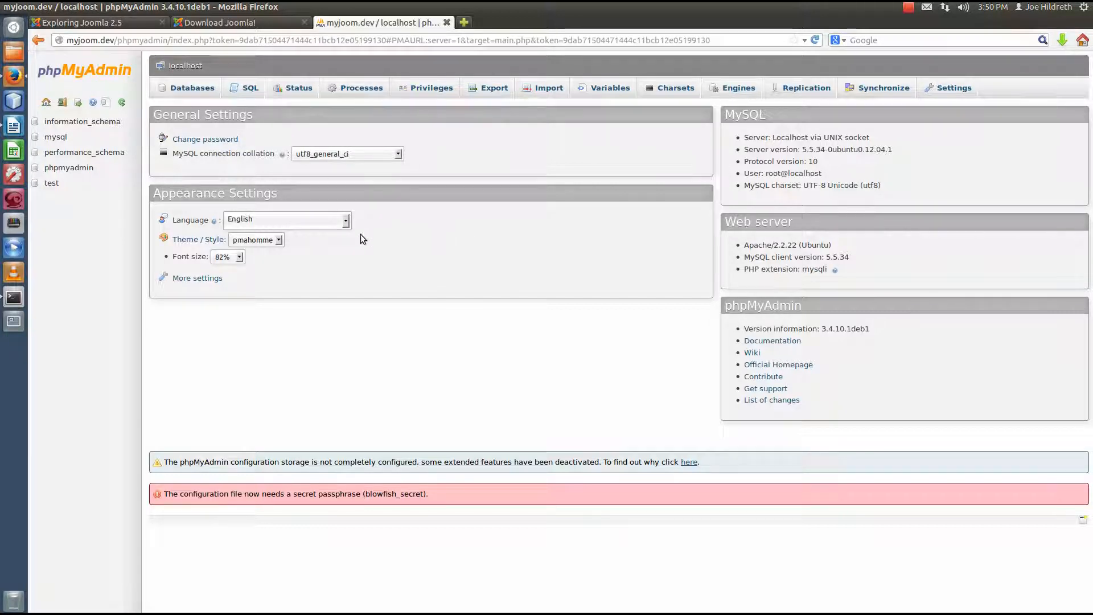
pyautogui.moveTo(52, 182)
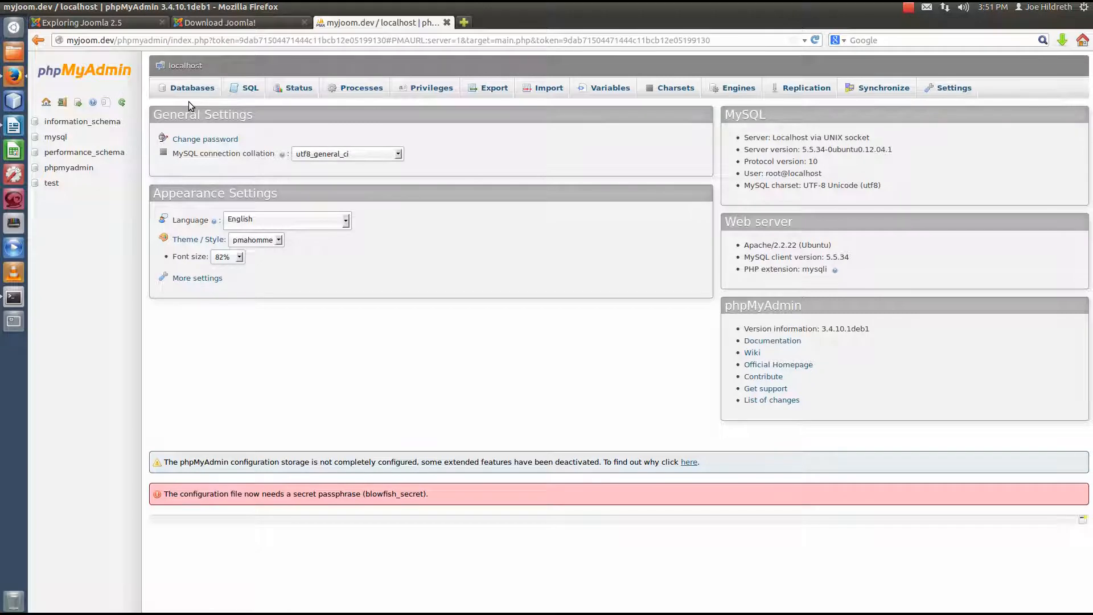
# Show the phpMyAdmin Databases page listing the server's databases
pyautogui.click(192, 88)
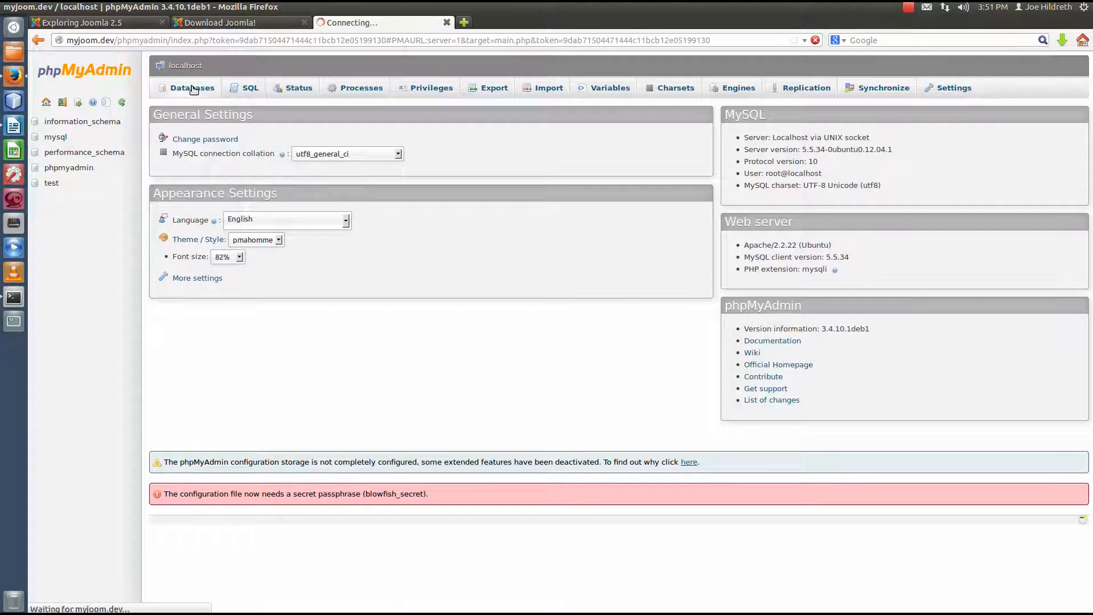
pyautogui.click(191, 87)
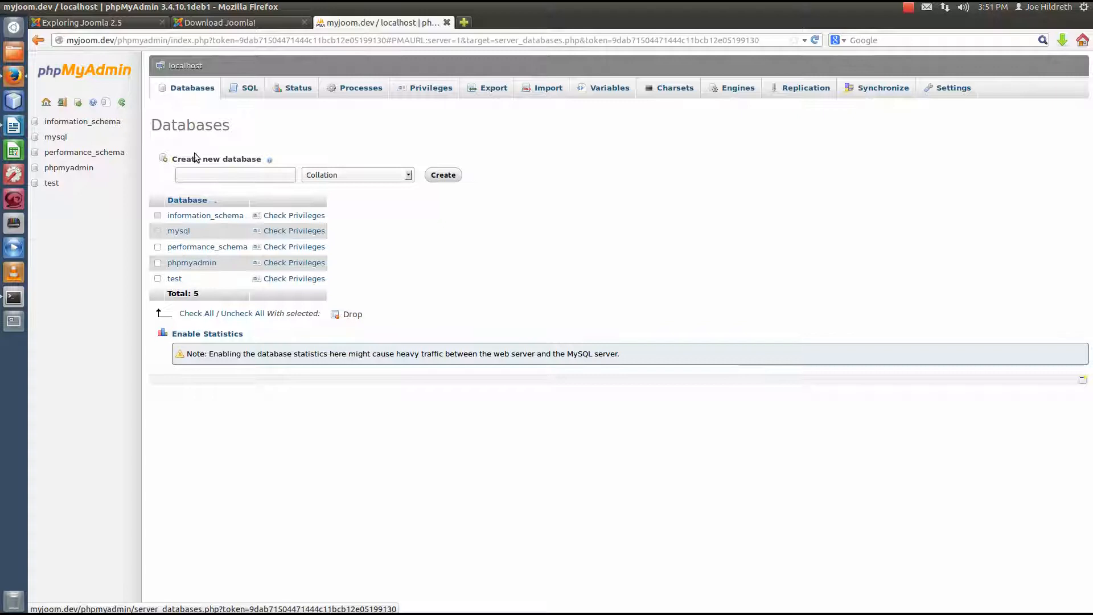
# Create a database named joomla25, keeping the default collation
pyautogui.click(235, 174)
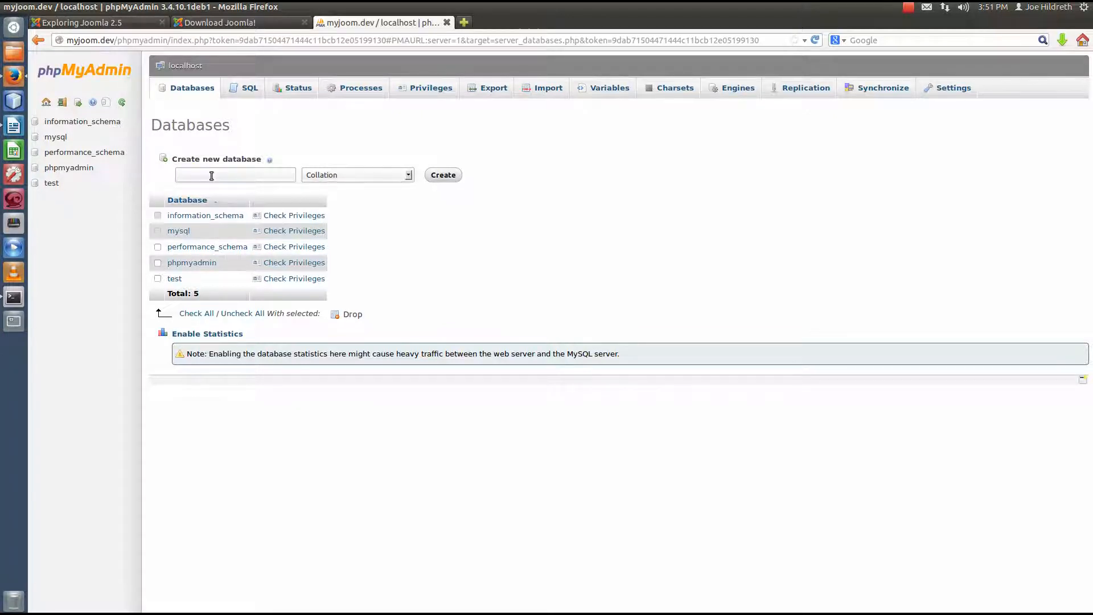
pyautogui.write('joomla25')
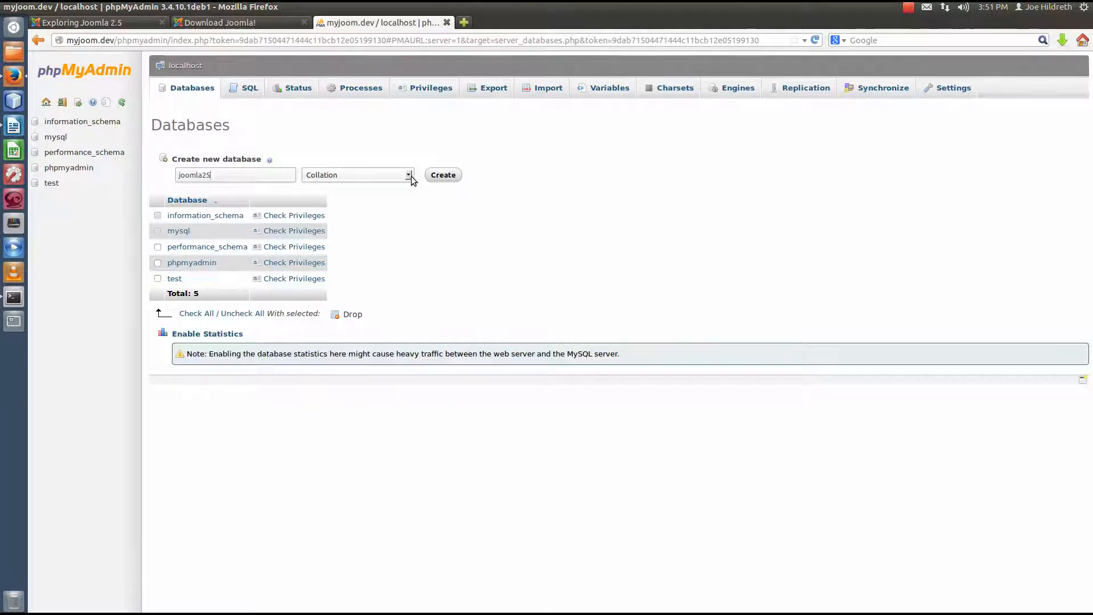
pyautogui.moveTo(401, 239)
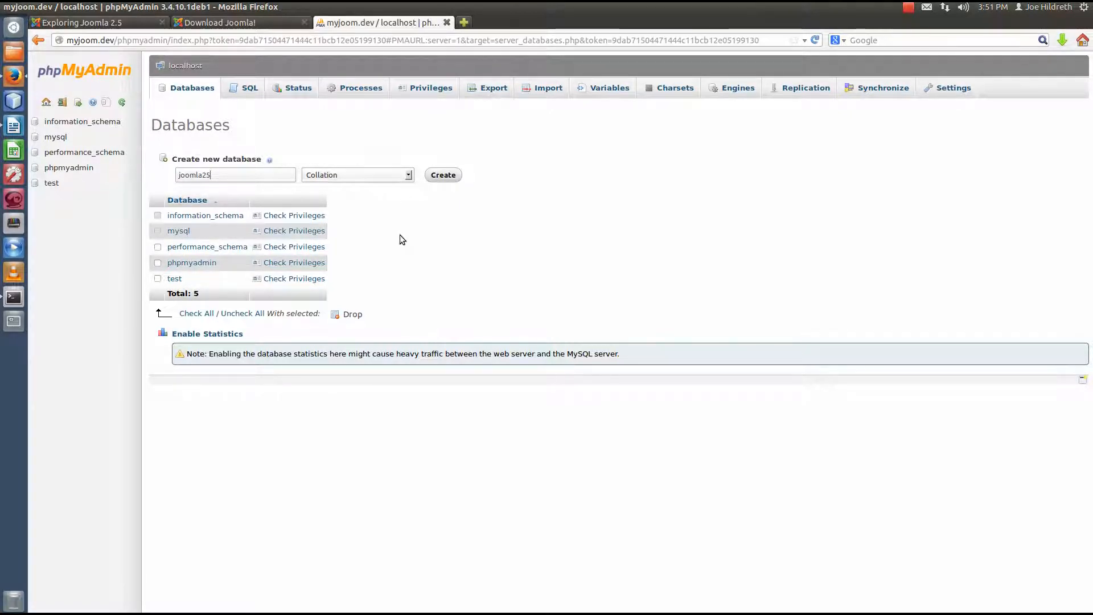
pyautogui.click(357, 174)
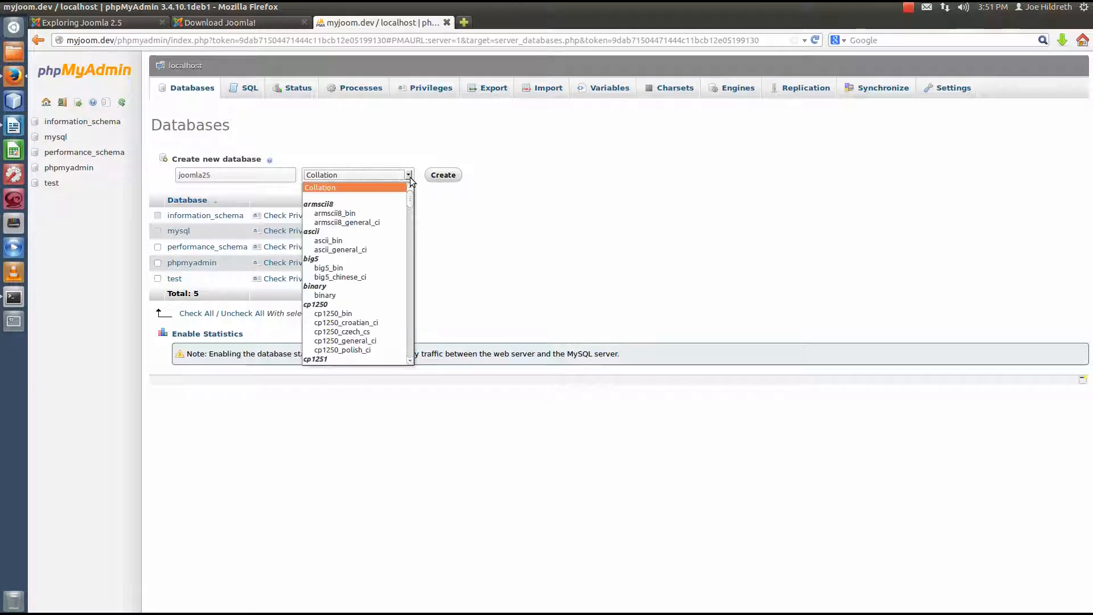
pyautogui.click(408, 175)
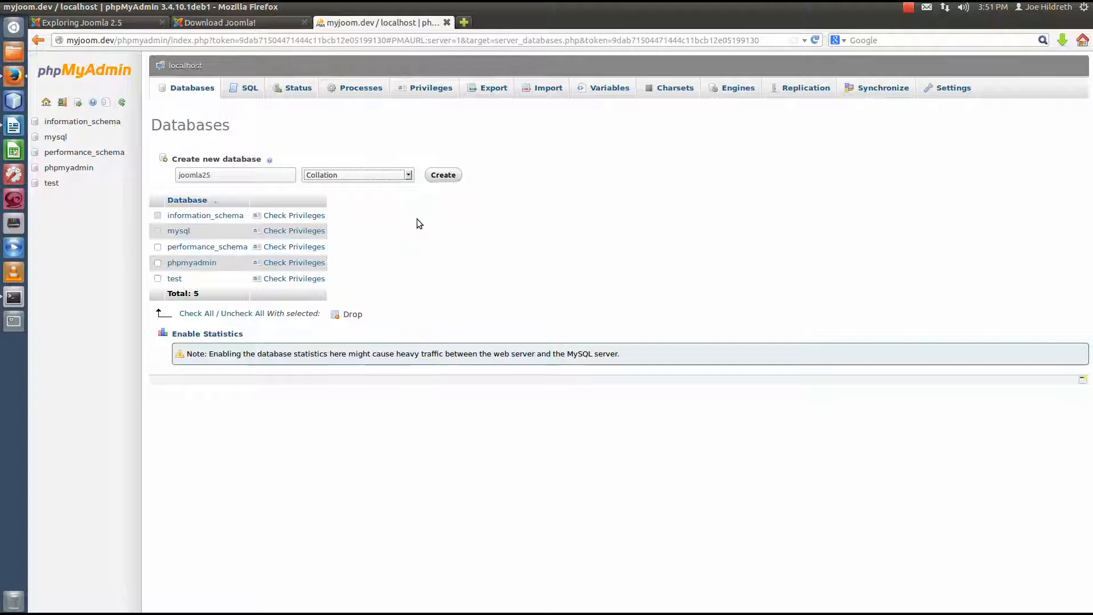
pyautogui.moveTo(418, 239)
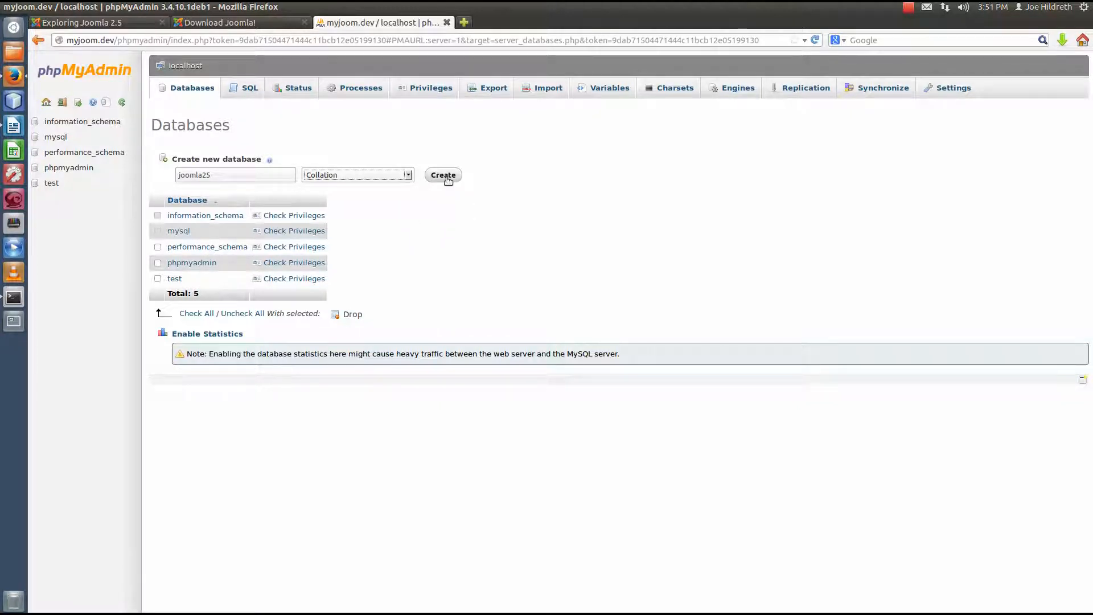
pyautogui.click(443, 174)
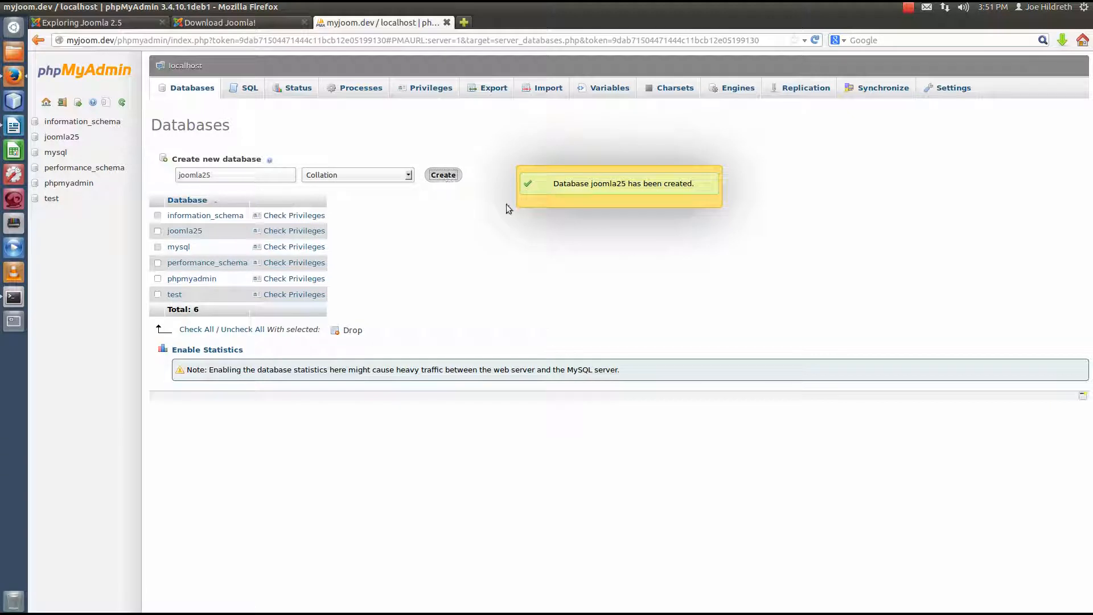
pyautogui.moveTo(601, 215)
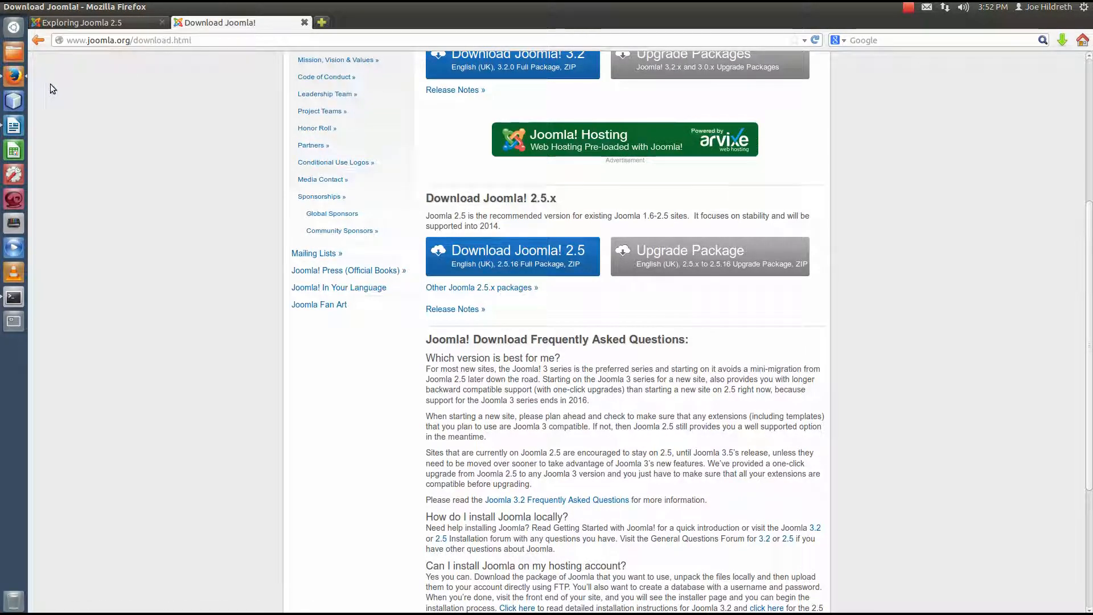
pyautogui.moveTo(130, 130)
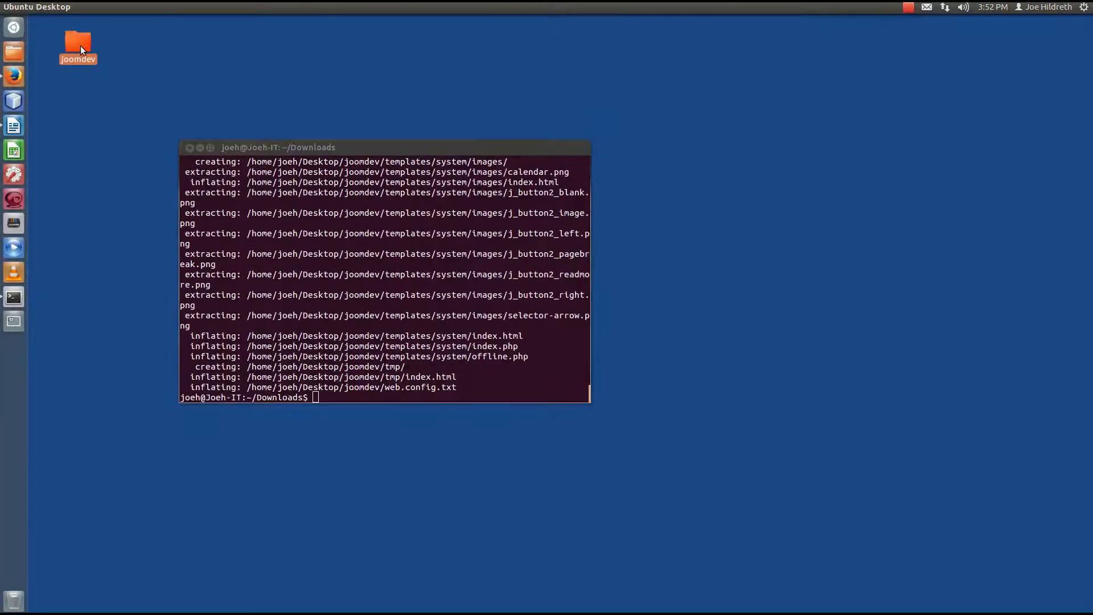
# Browse into joomdev's installation folder from the desktop
pyautogui.doubleClick(77, 42)
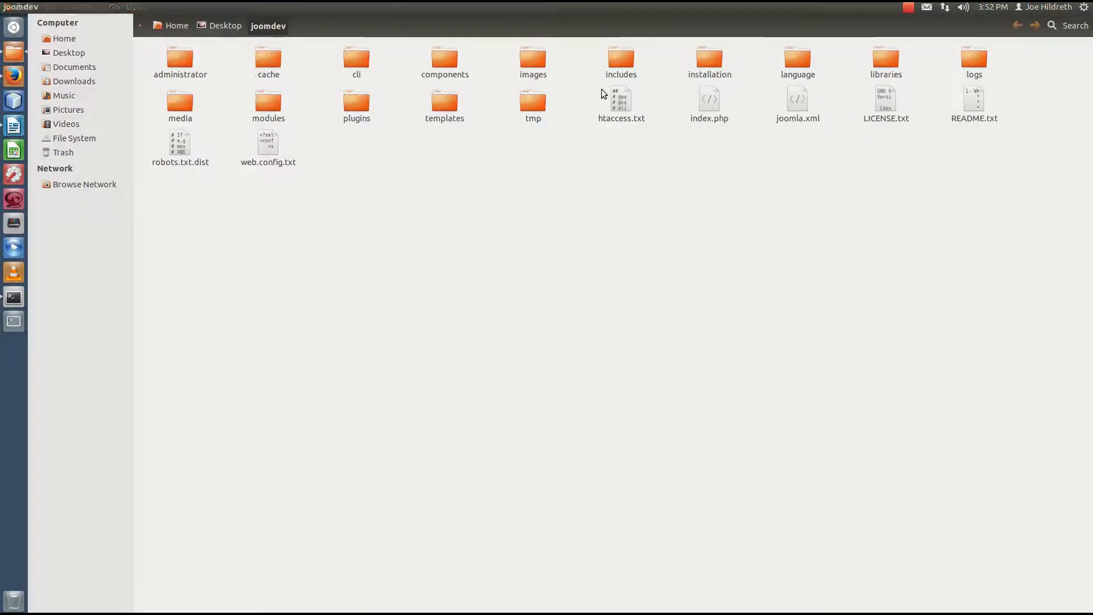
pyautogui.click(708, 59)
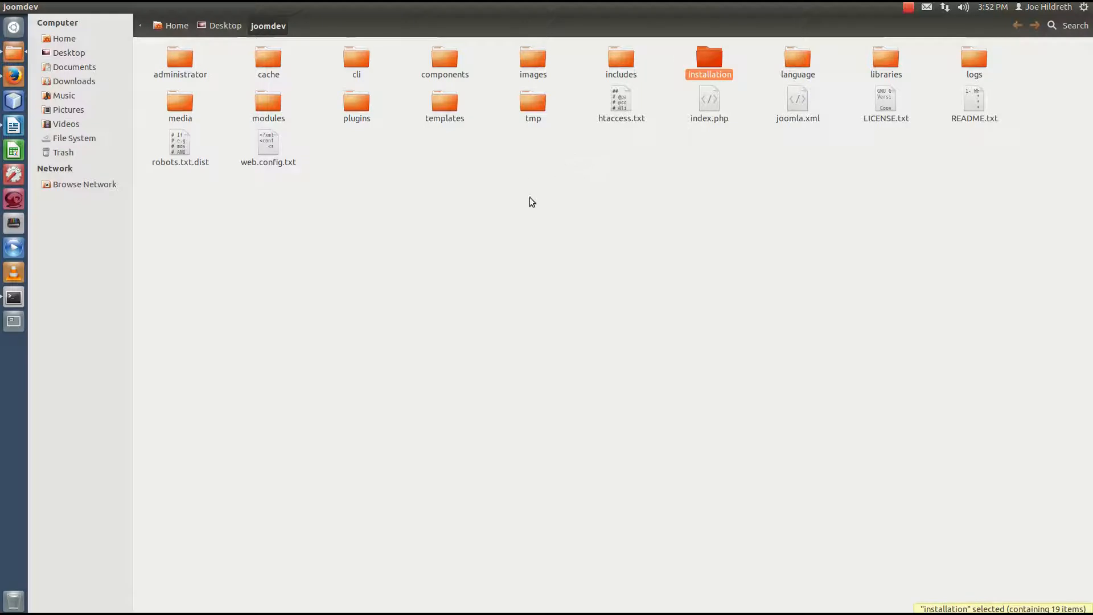
pyautogui.moveTo(585, 202)
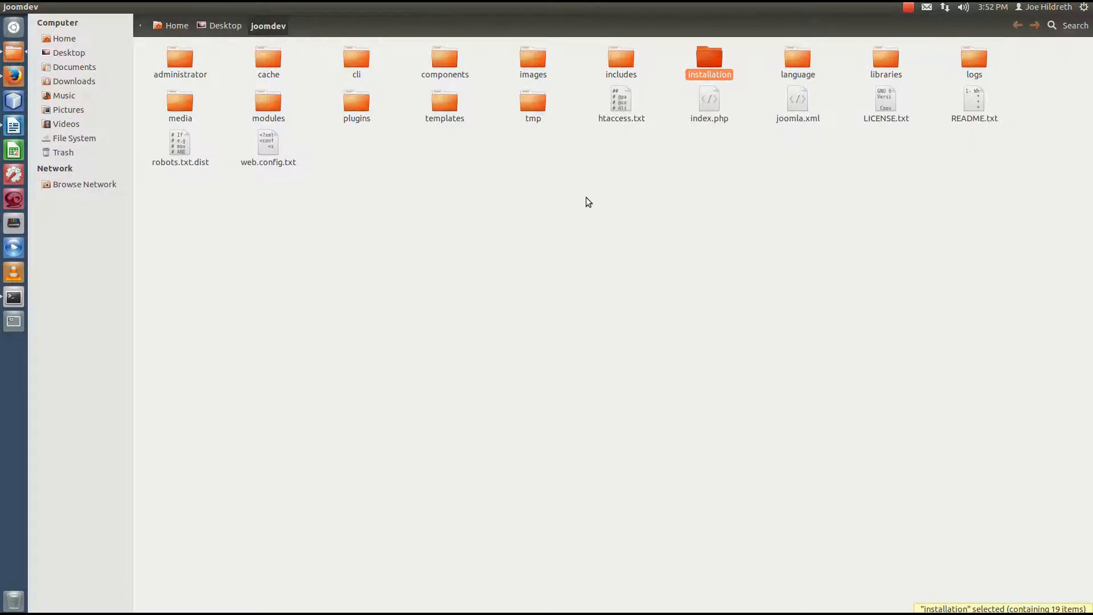
pyautogui.moveTo(590, 214)
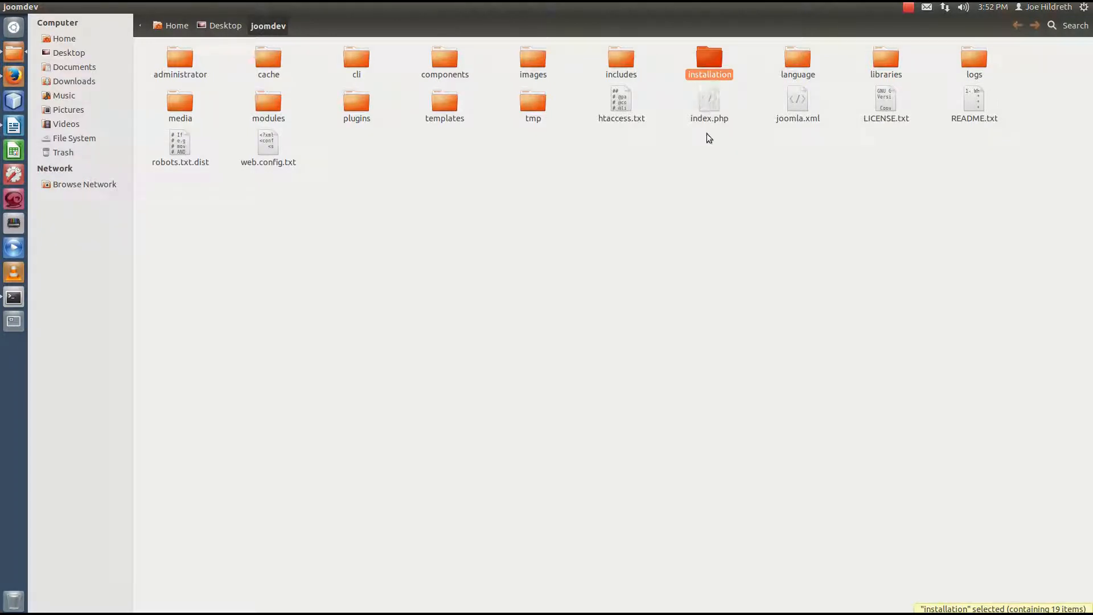
pyautogui.moveTo(711, 89)
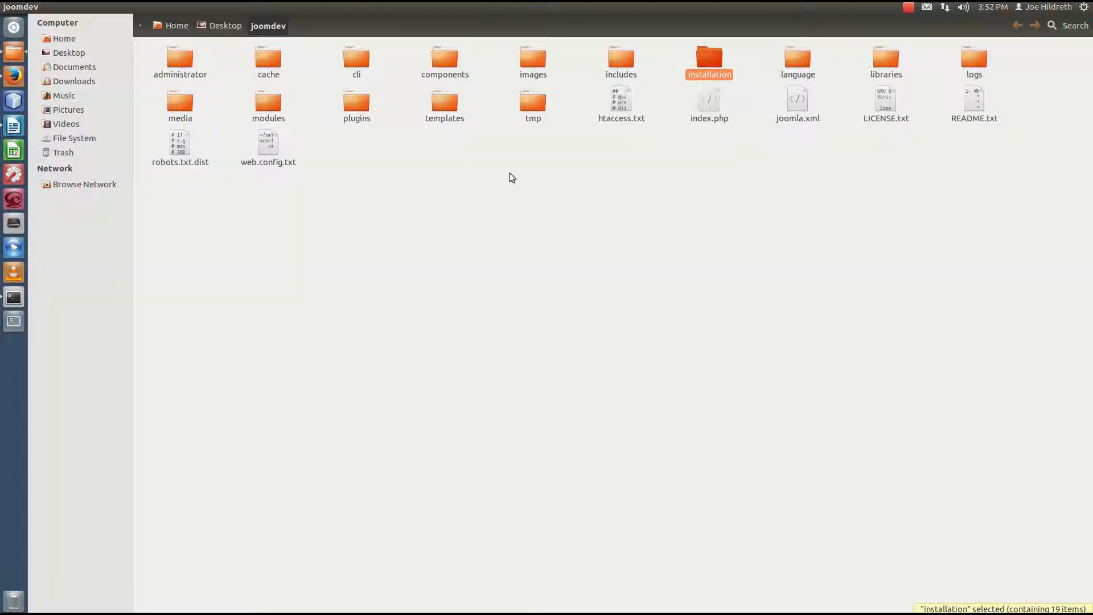
pyautogui.moveTo(532, 181)
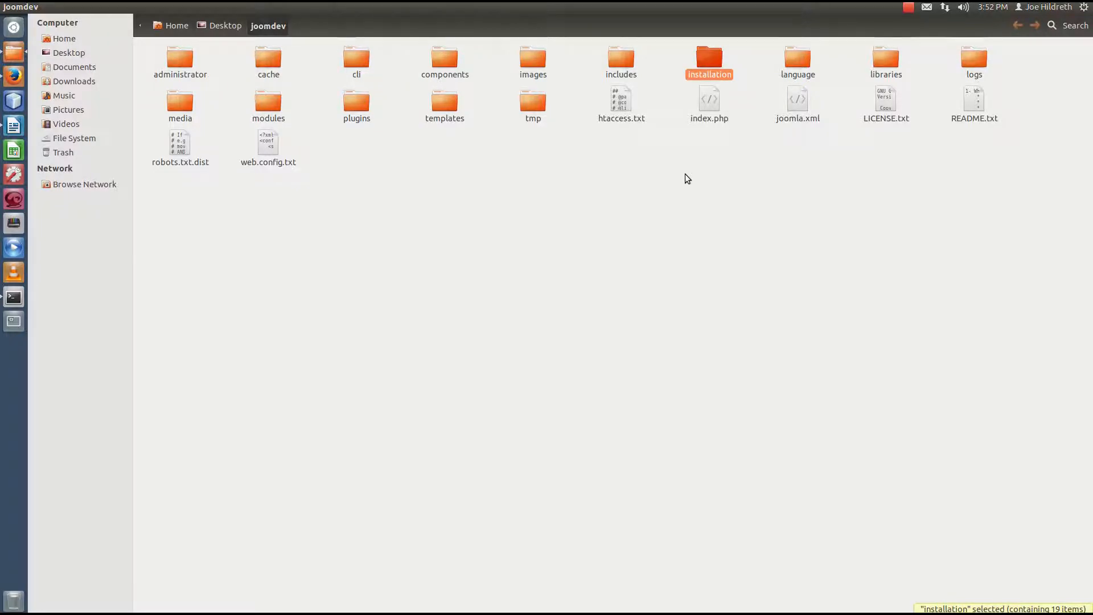
pyautogui.moveTo(708, 63)
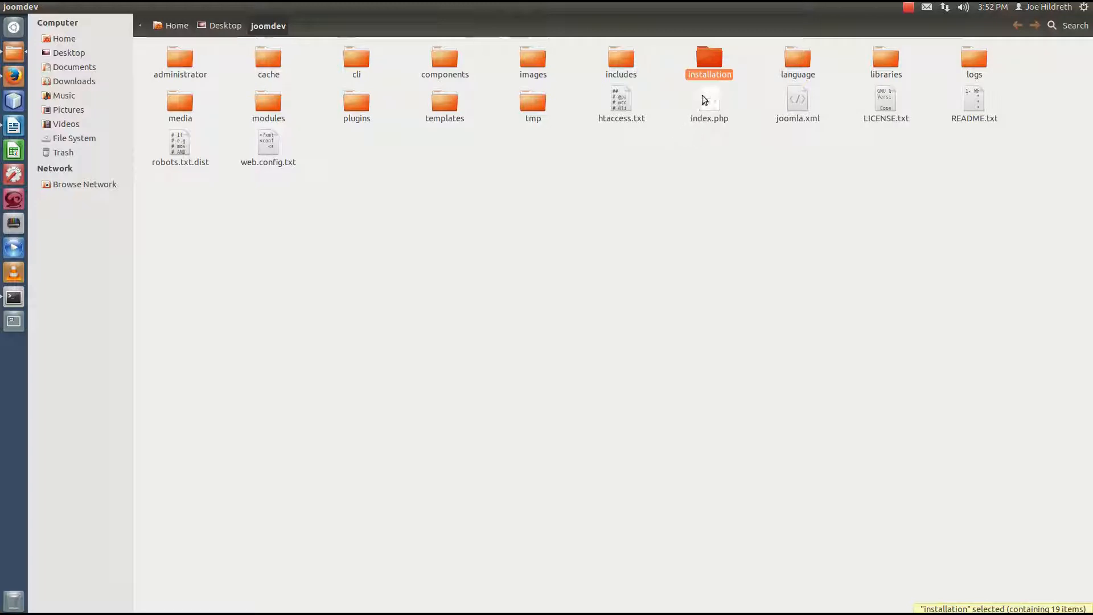
pyautogui.doubleClick(708, 62)
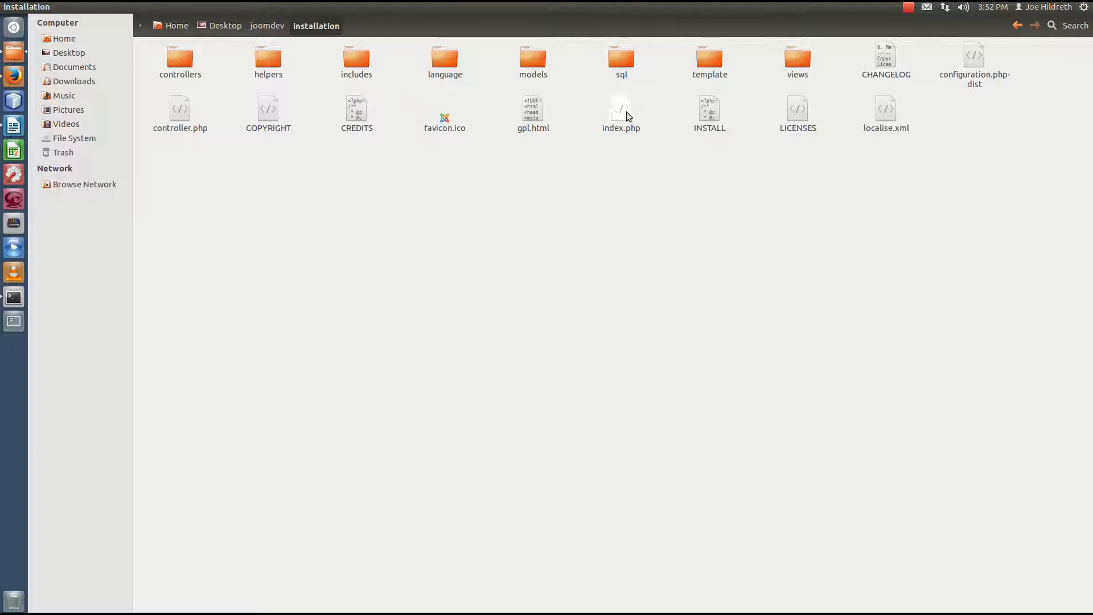
# Select the installer's index.php file in the installation folder
pyautogui.click(620, 112)
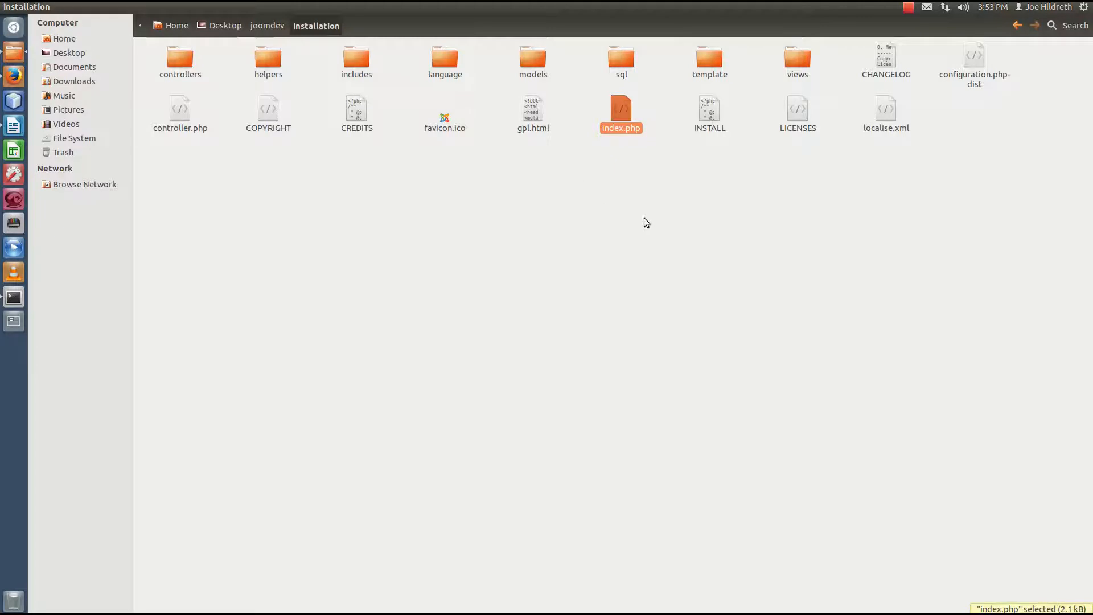
pyautogui.moveTo(589, 240)
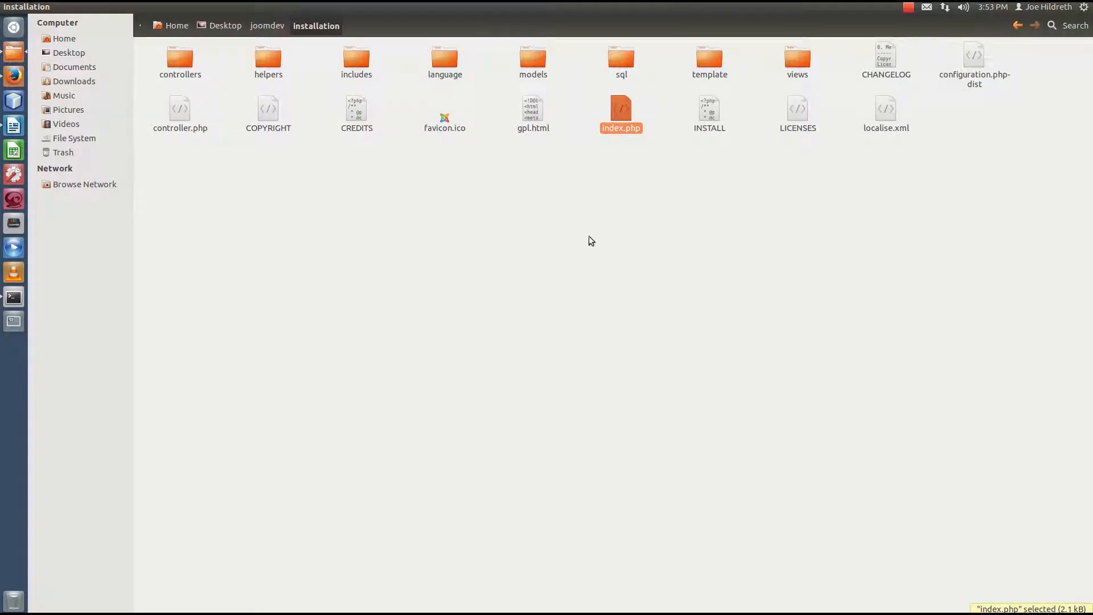
pyautogui.moveTo(639, 220)
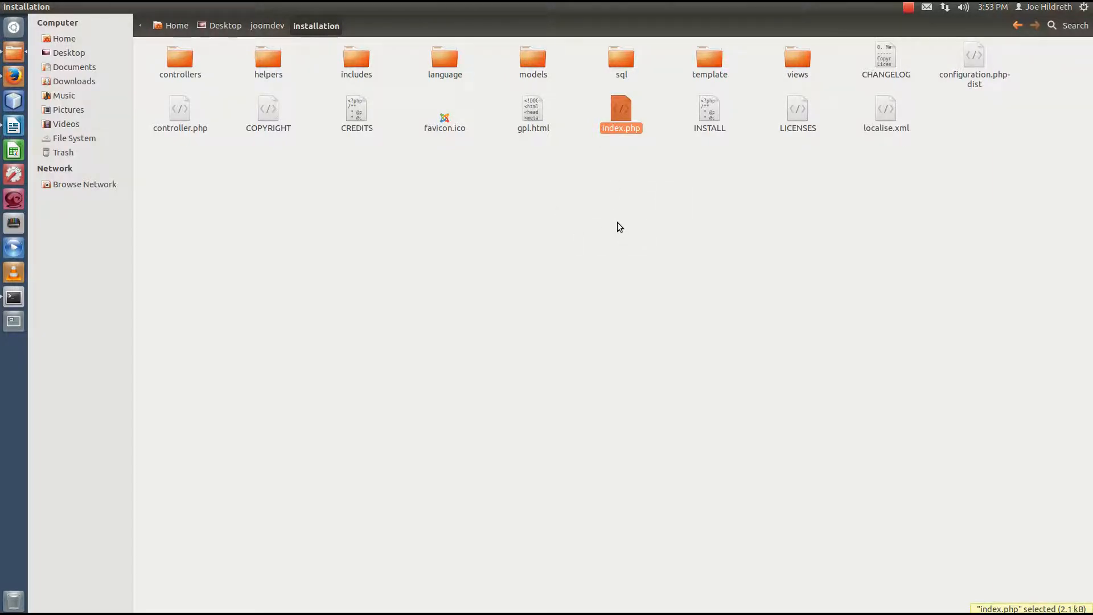
pyautogui.moveTo(624, 218)
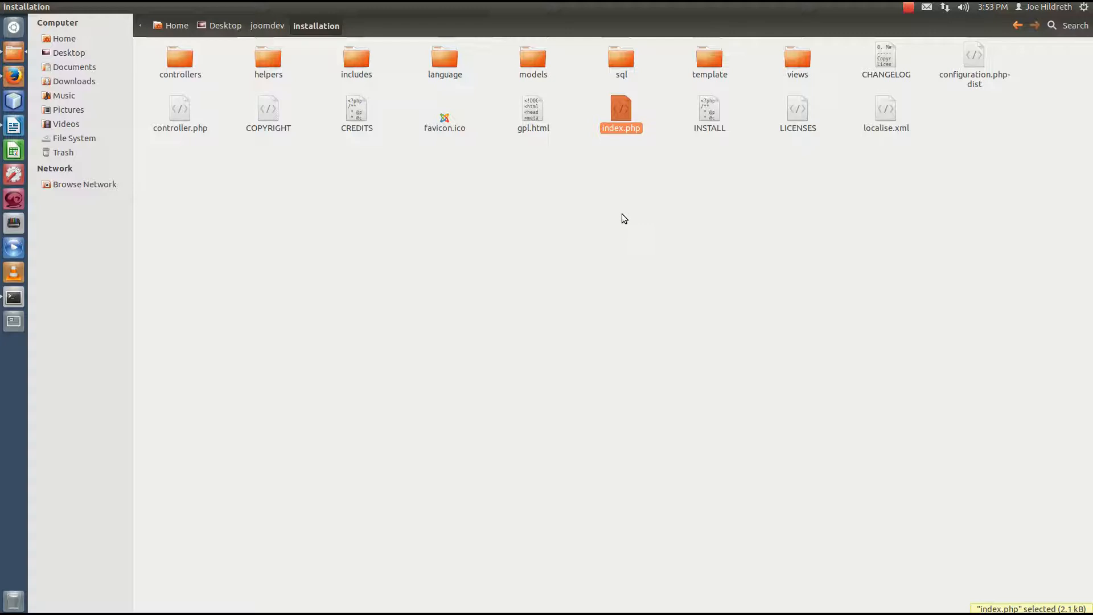
pyautogui.moveTo(620, 218)
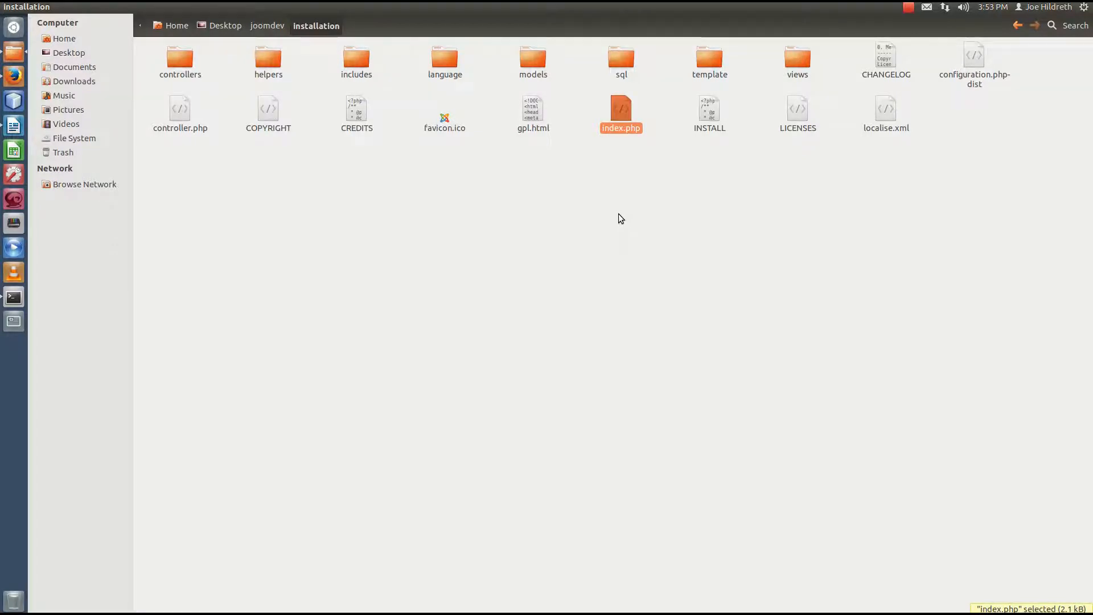
pyautogui.moveTo(617, 217)
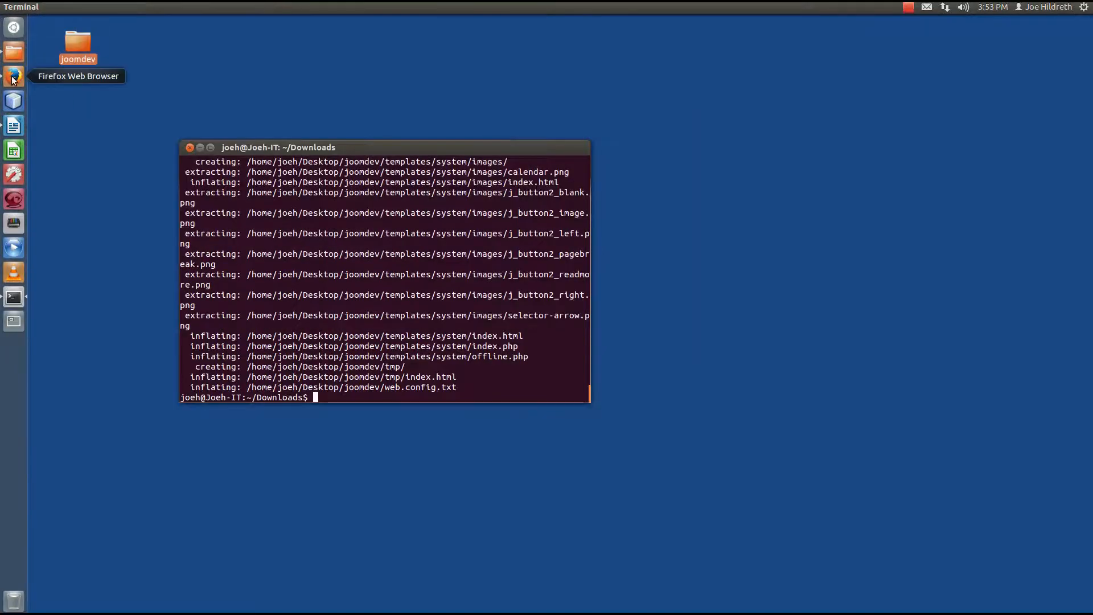
# Load the Joomla installer at myjoom.dev in the web browser
pyautogui.click(13, 77)
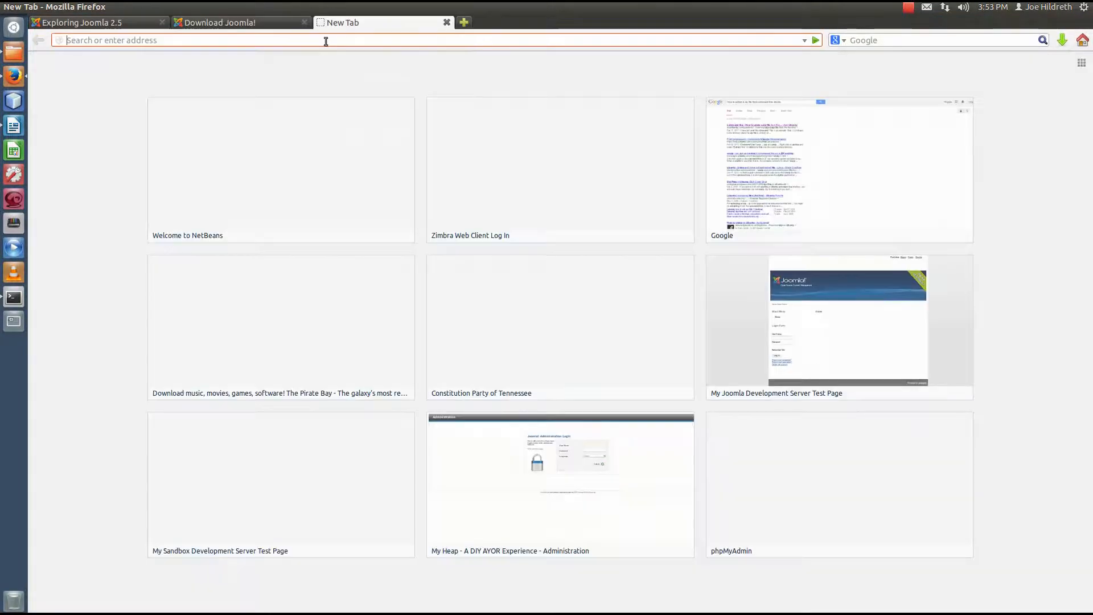
pyautogui.write('myjoom.dev/')
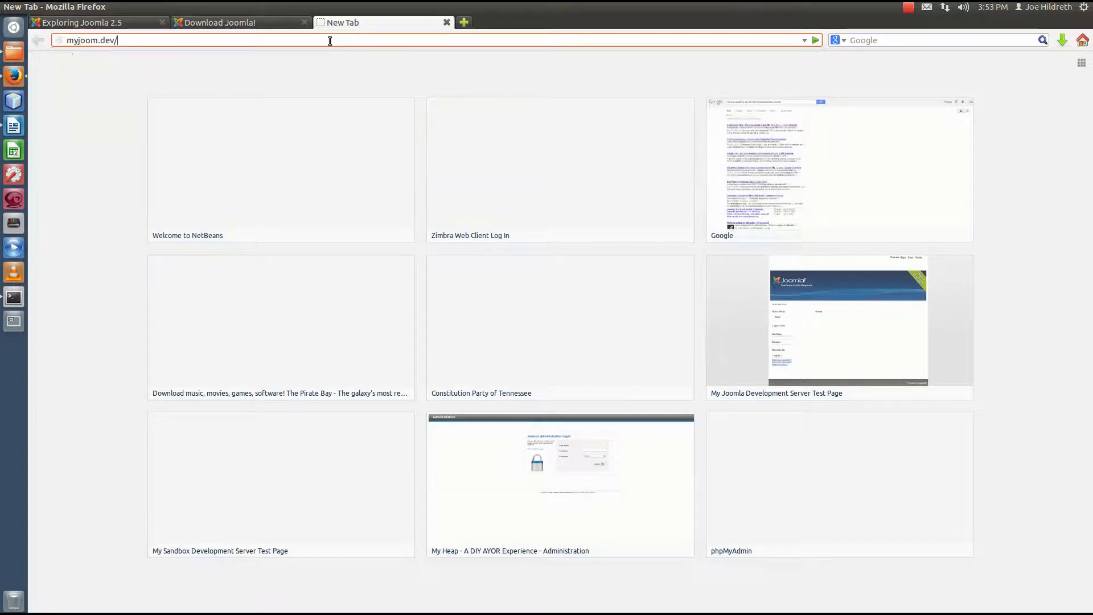
pyautogui.press('Return')
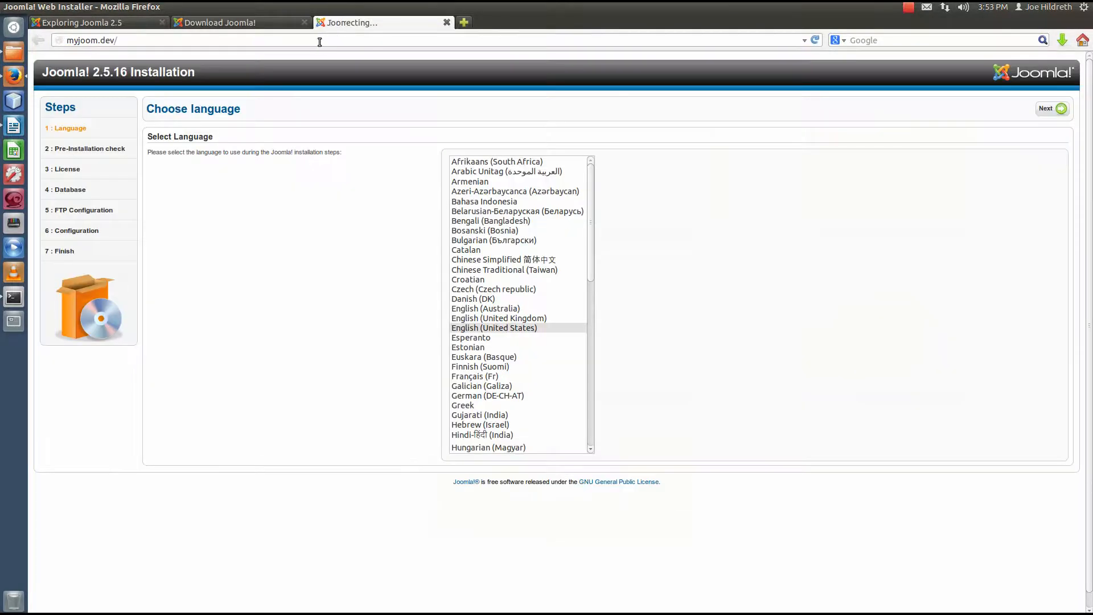
pyautogui.write('installation/index.php')
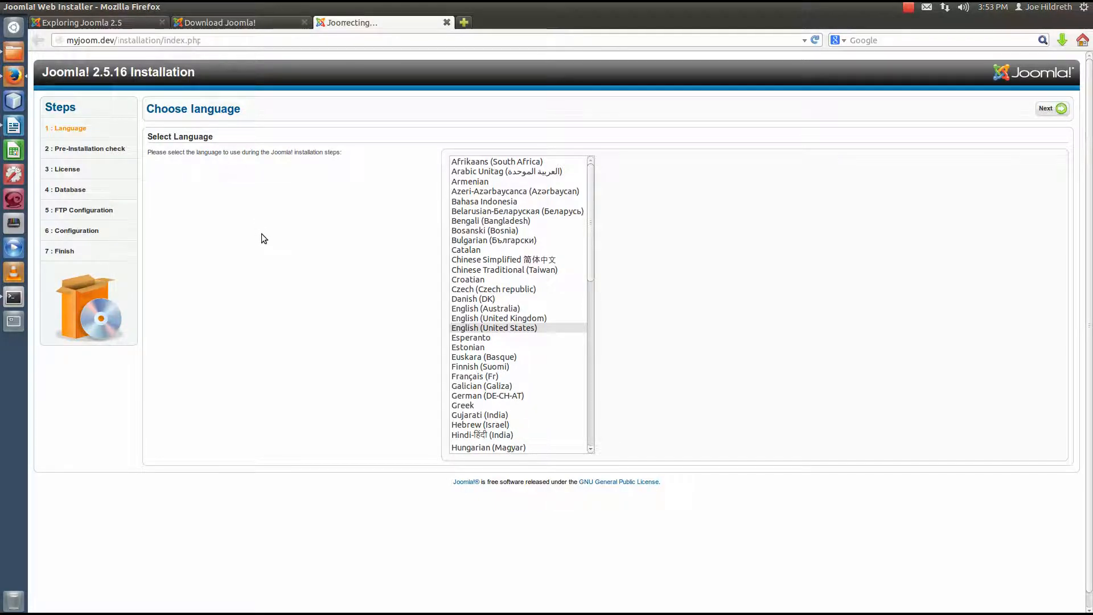
pyautogui.moveTo(410, 387)
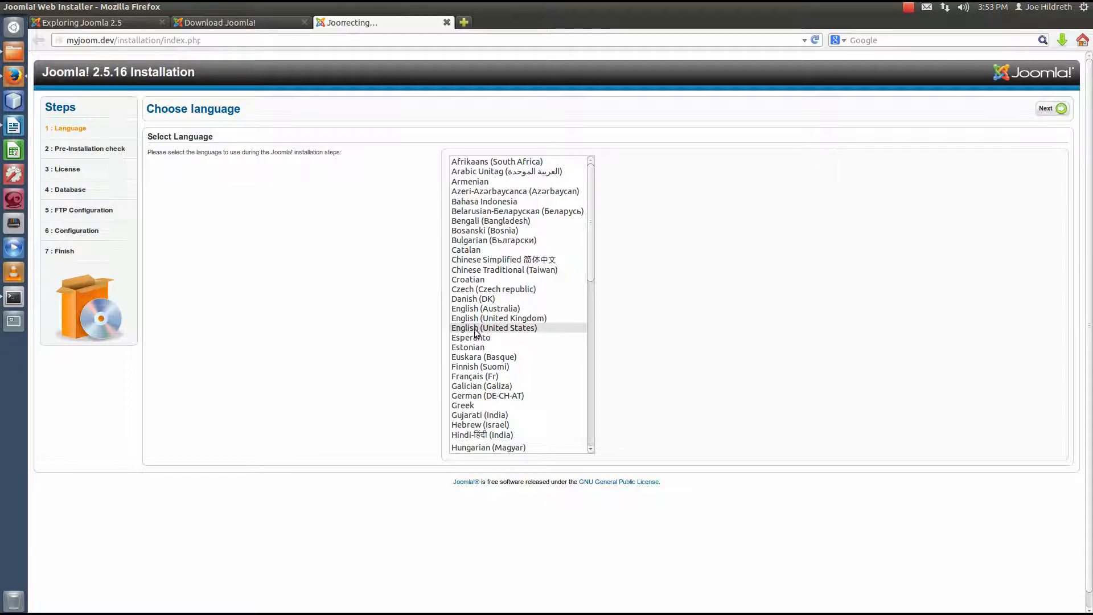
# Keep English (United States) as installation language and continue to the pre-installation check
pyautogui.click(494, 328)
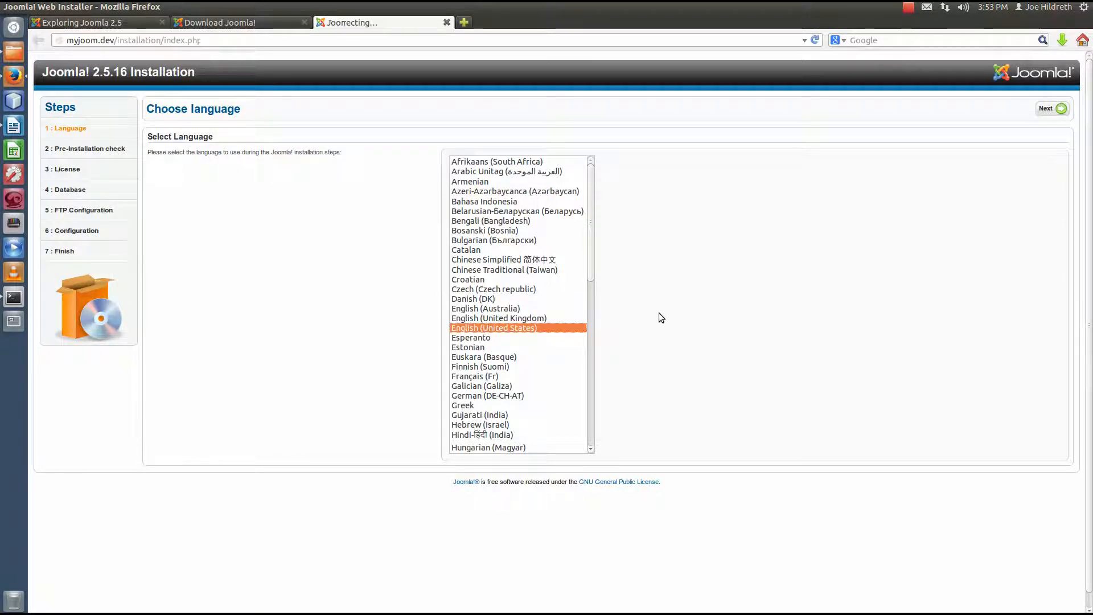
pyautogui.moveTo(804, 294)
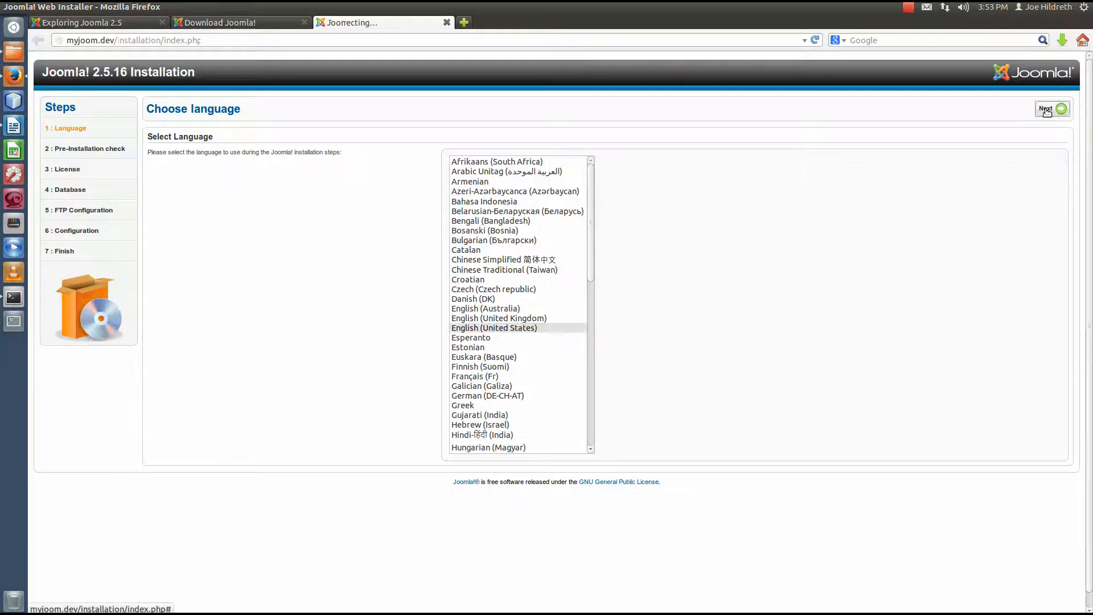
pyautogui.click(1048, 109)
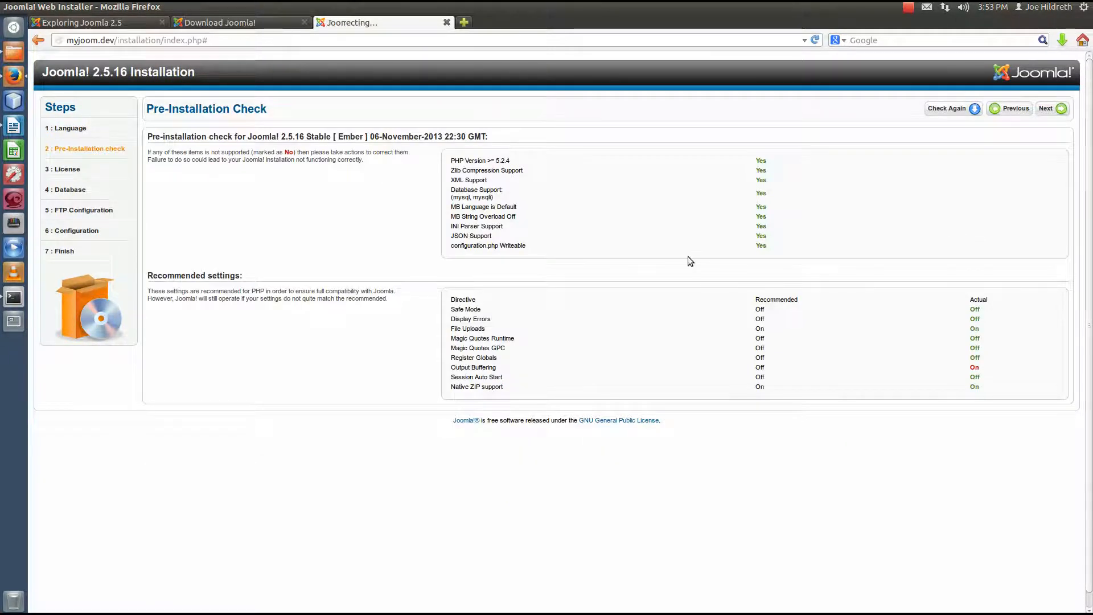
pyautogui.moveTo(601, 213)
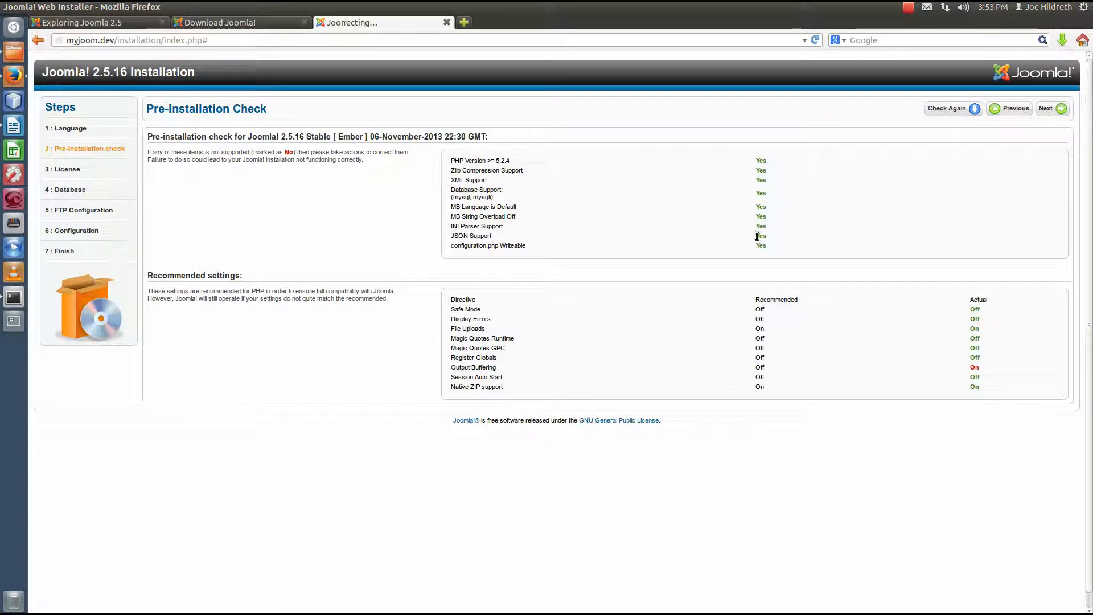
pyautogui.moveTo(952, 322)
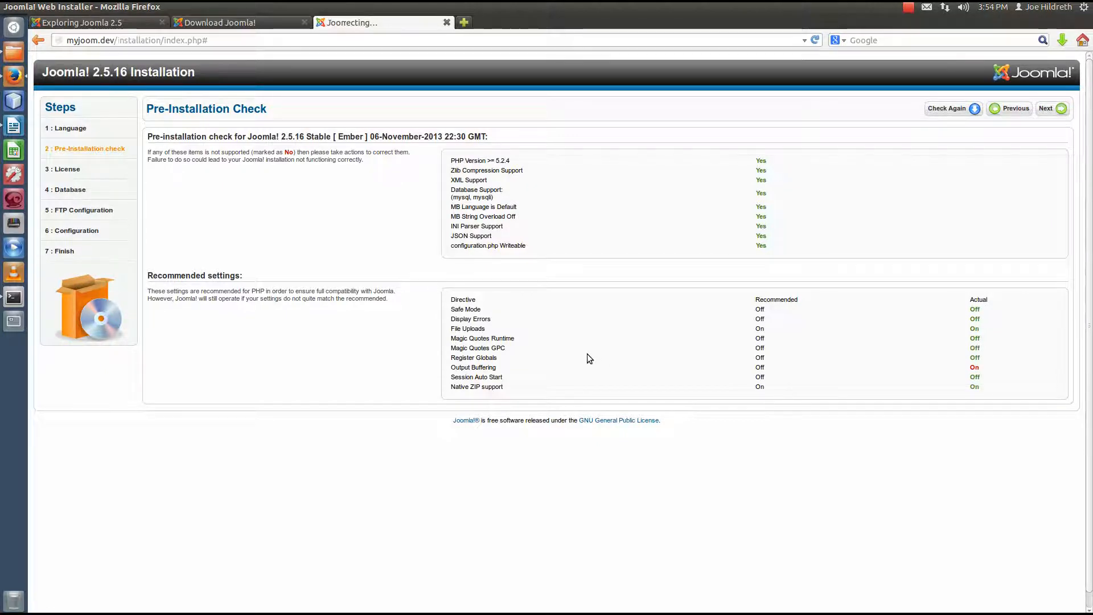
pyautogui.moveTo(583, 363)
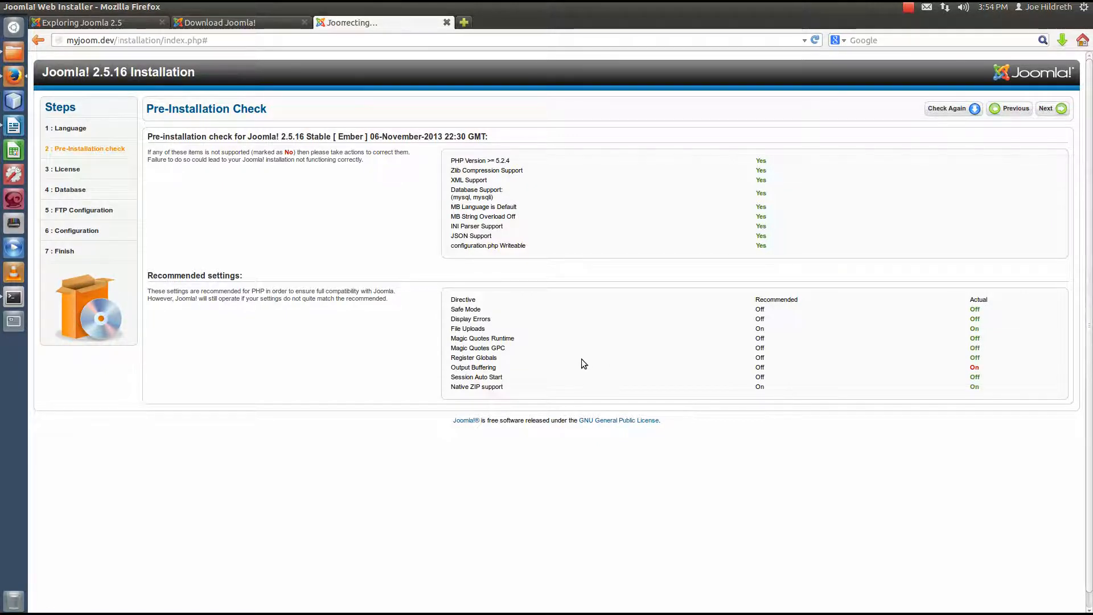
pyautogui.moveTo(486, 323)
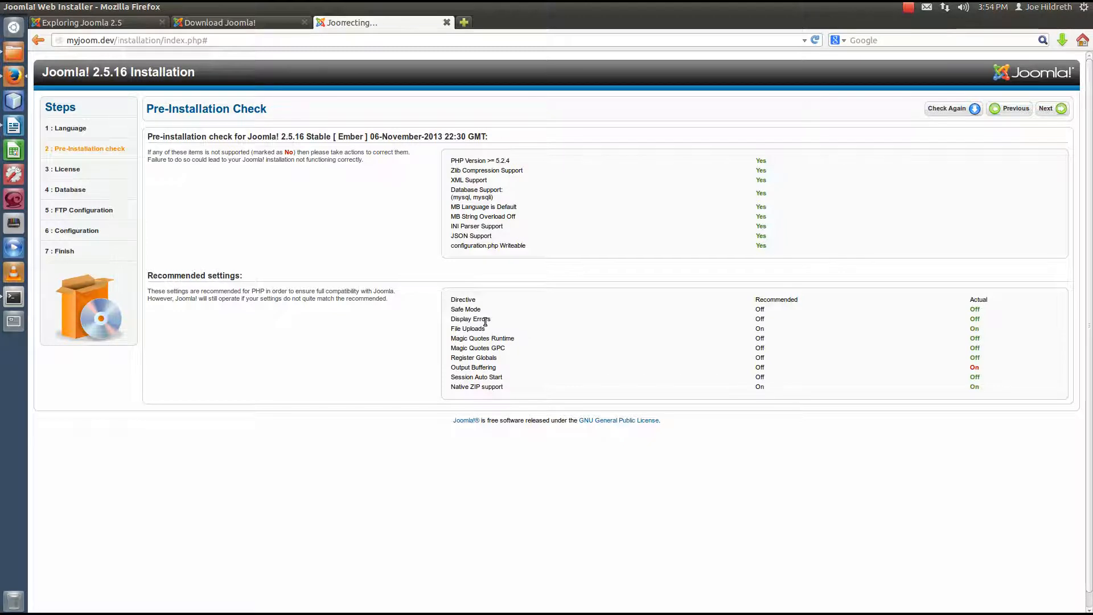
pyautogui.moveTo(983, 323)
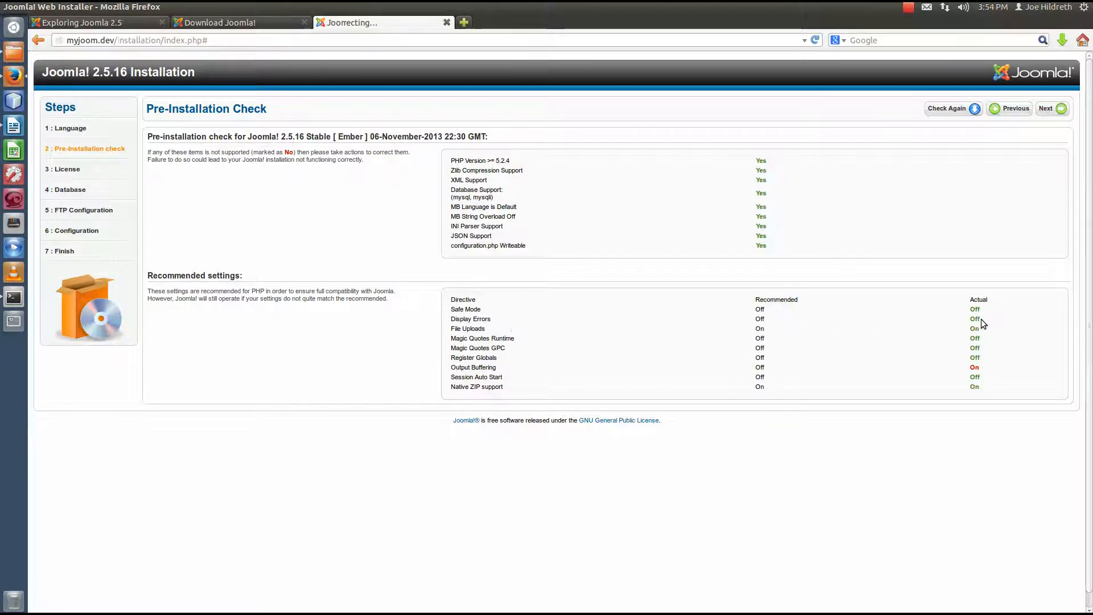
pyautogui.moveTo(706, 338)
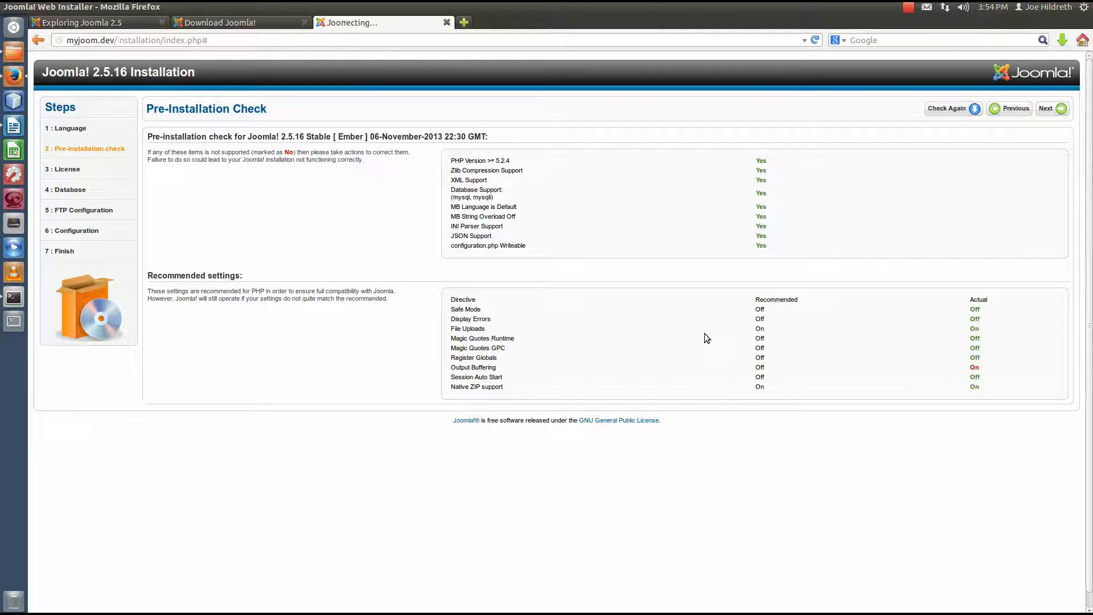
pyautogui.moveTo(798, 251)
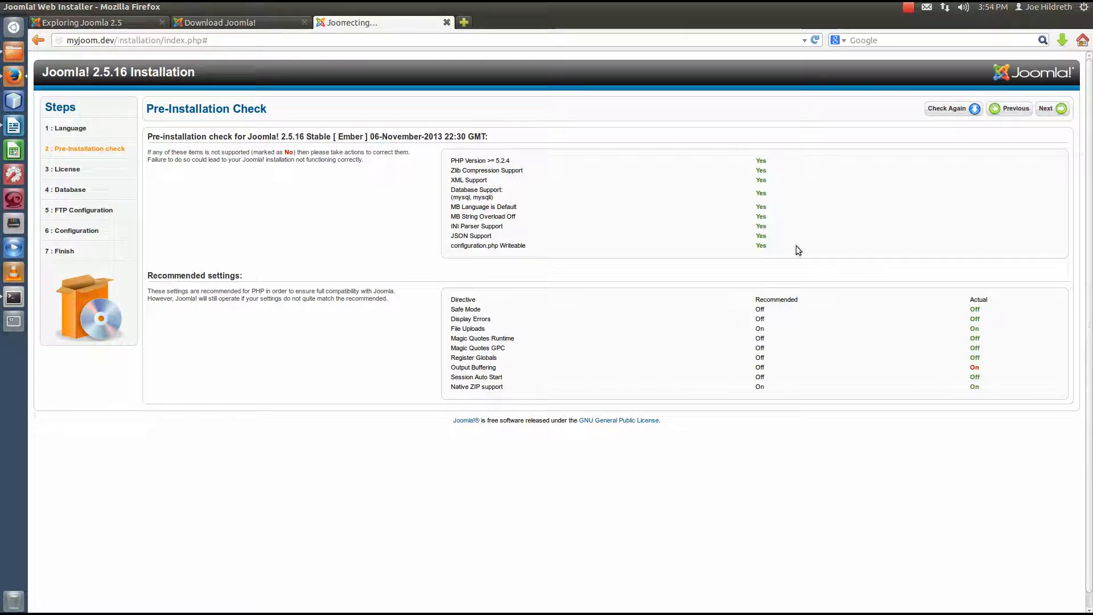
pyautogui.moveTo(770, 233)
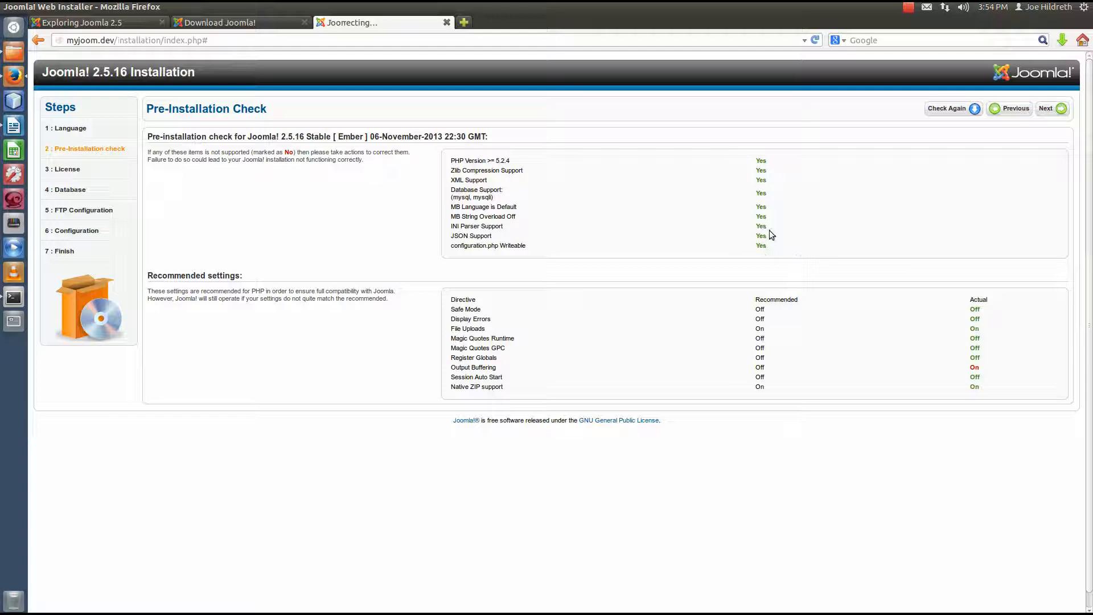
pyautogui.moveTo(776, 246)
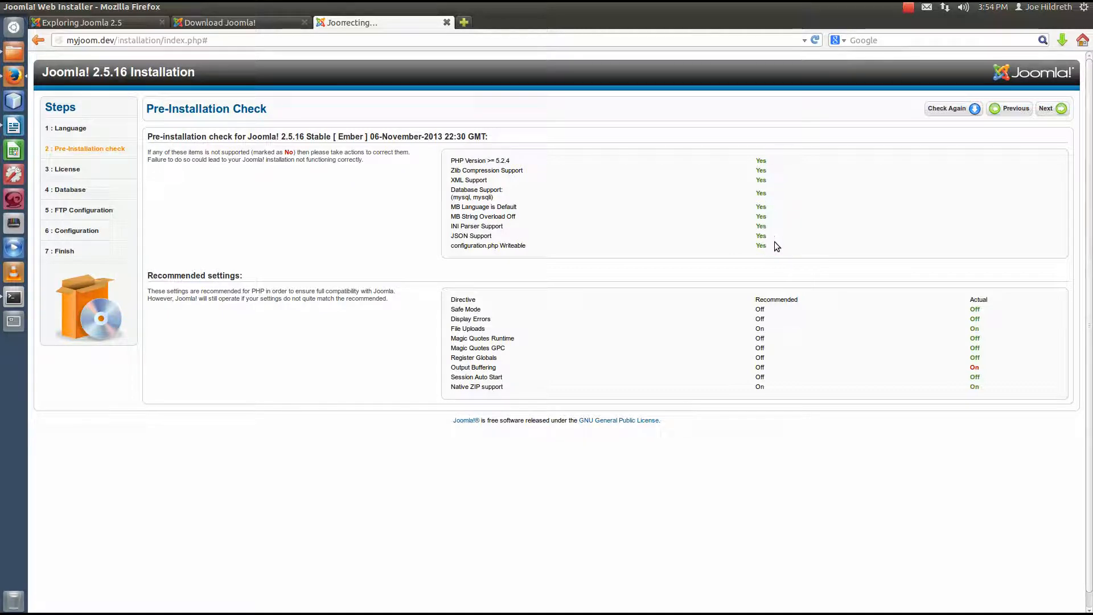
pyautogui.moveTo(840, 223)
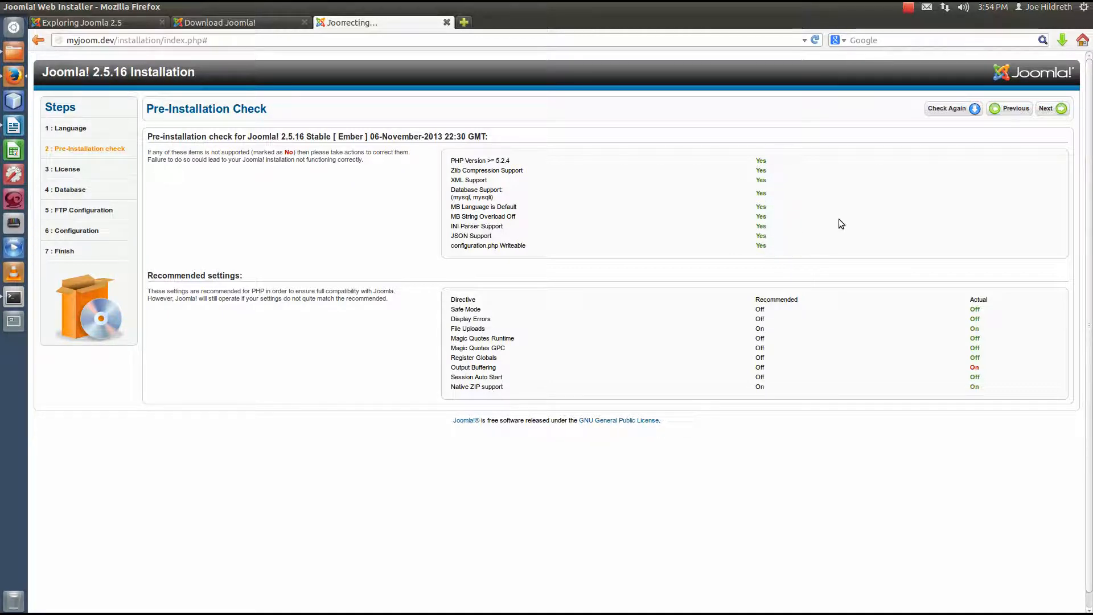
pyautogui.moveTo(845, 221)
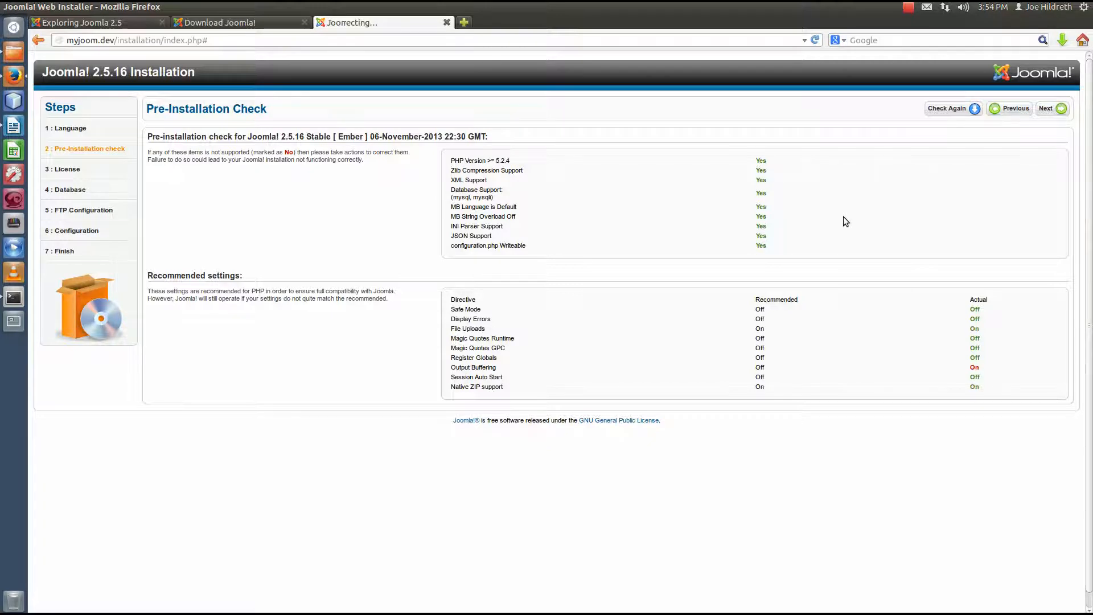
pyautogui.moveTo(848, 220)
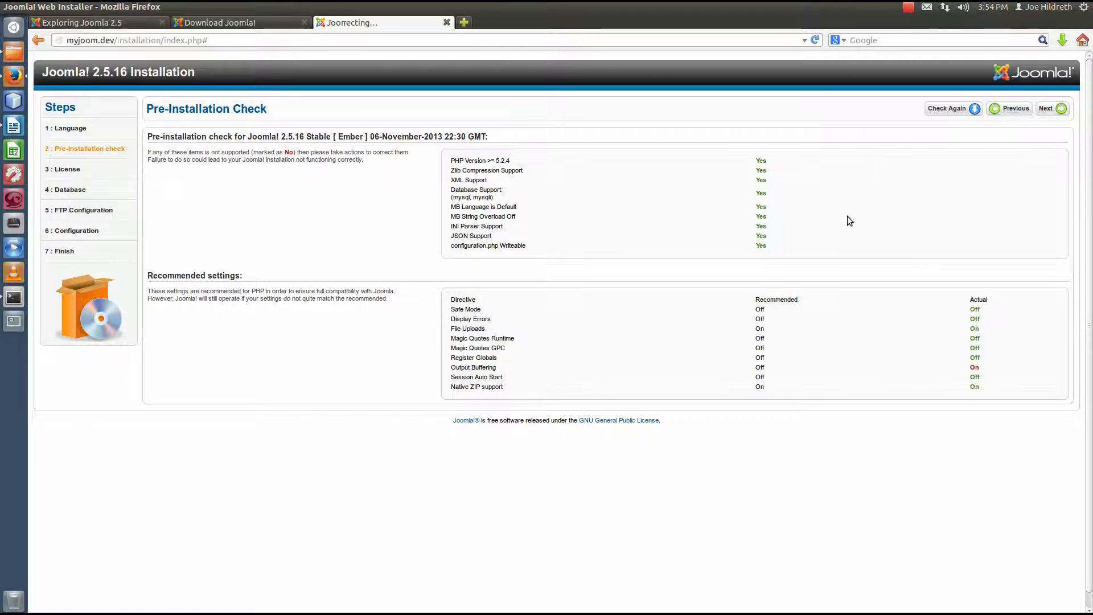
pyautogui.moveTo(859, 229)
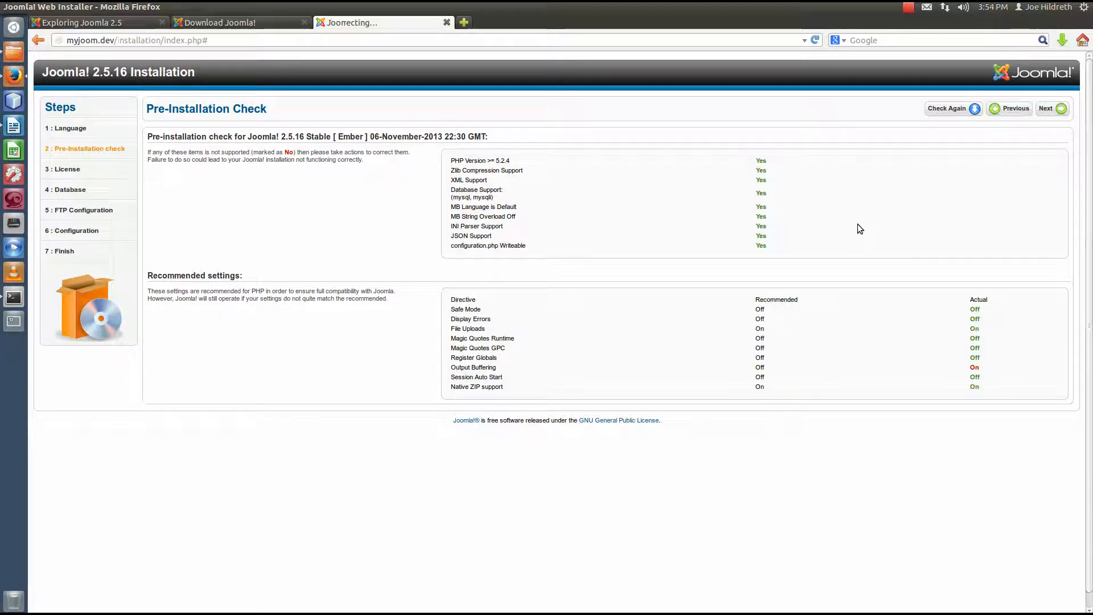
# Accept the passed pre-installation check results and continue to the license step
pyautogui.click(1048, 109)
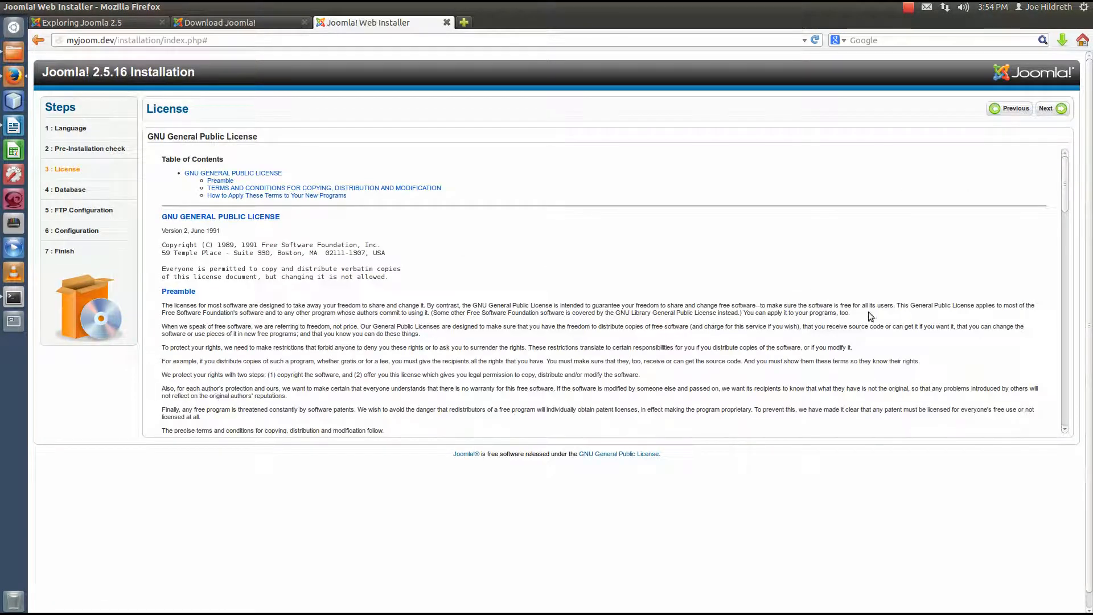
# Scroll through the GNU General Public License and continue to Database Configuration
pyautogui.scroll(-3)
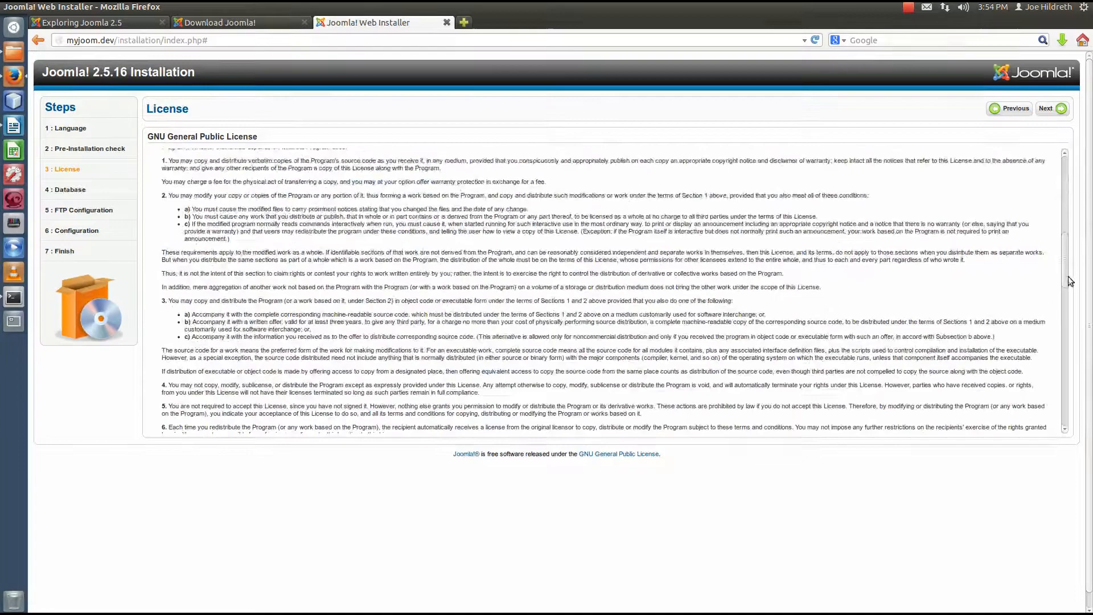
pyautogui.scroll(-3)
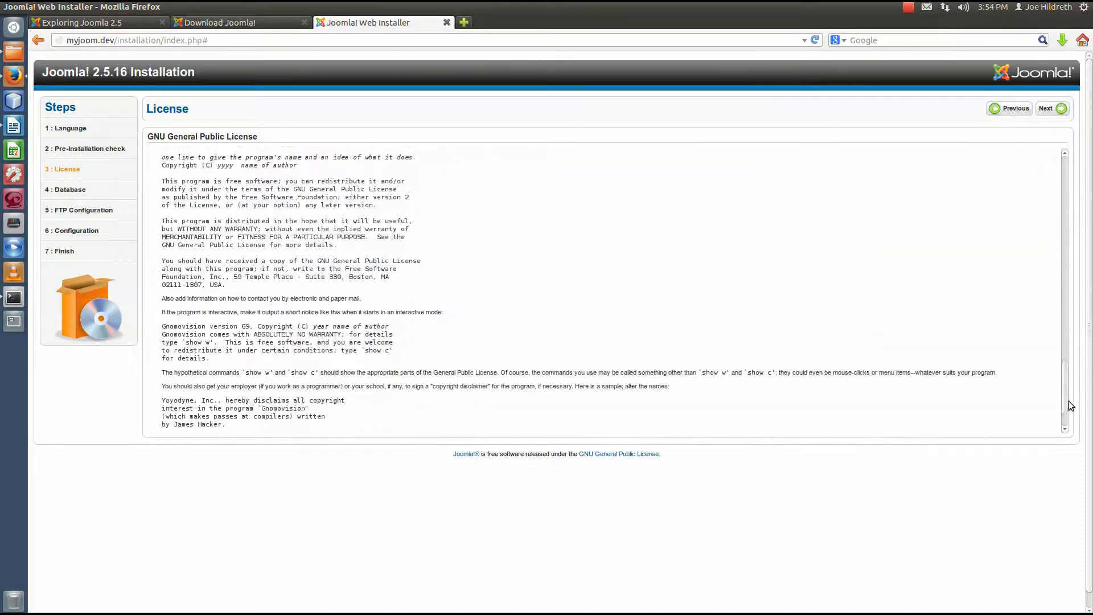
pyautogui.scroll(-3)
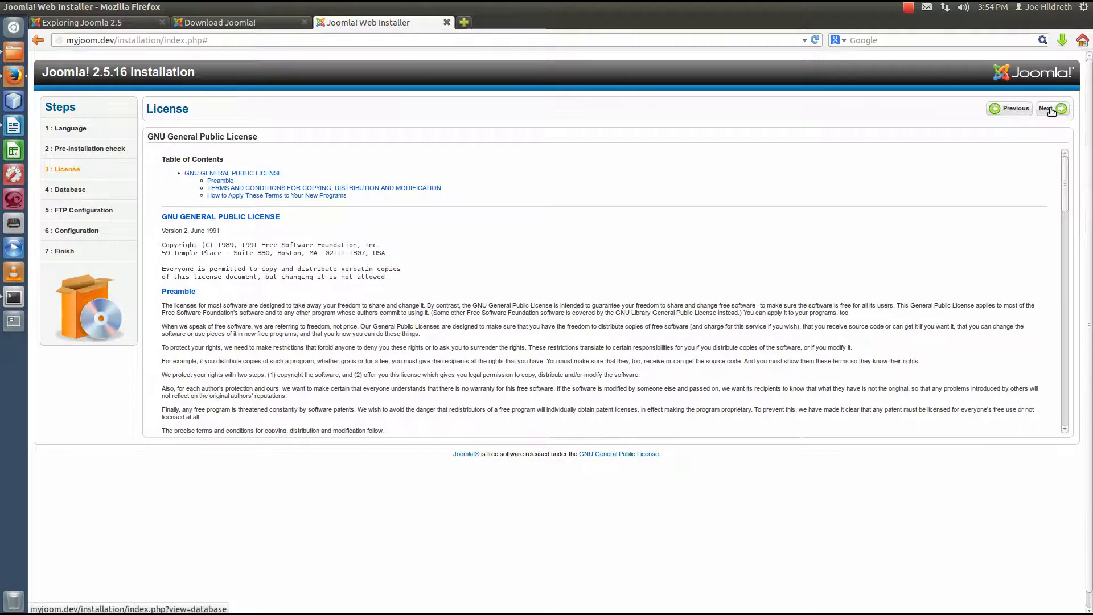
pyautogui.click(1048, 108)
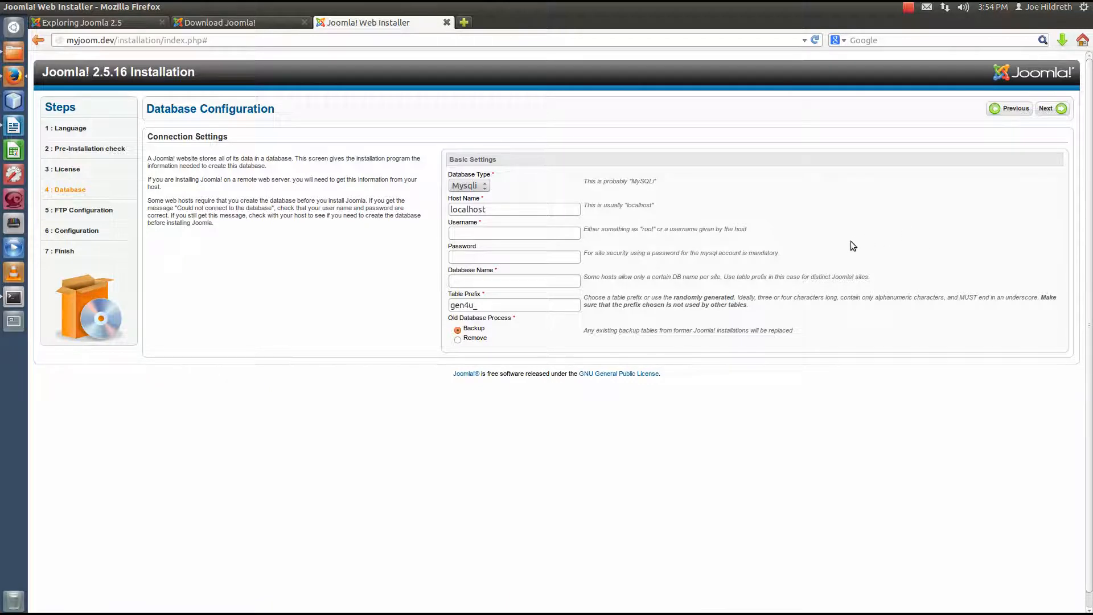
pyautogui.moveTo(546, 224)
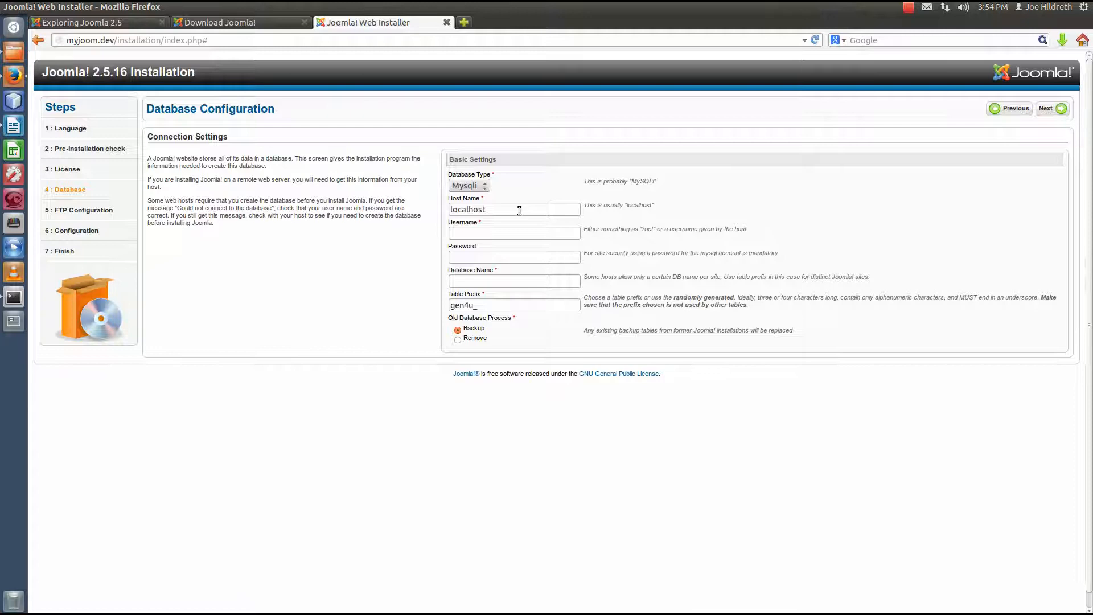
# Enter database user root, its password and database joomla25 on localhost, then submit the connection
pyautogui.click(1045, 108)
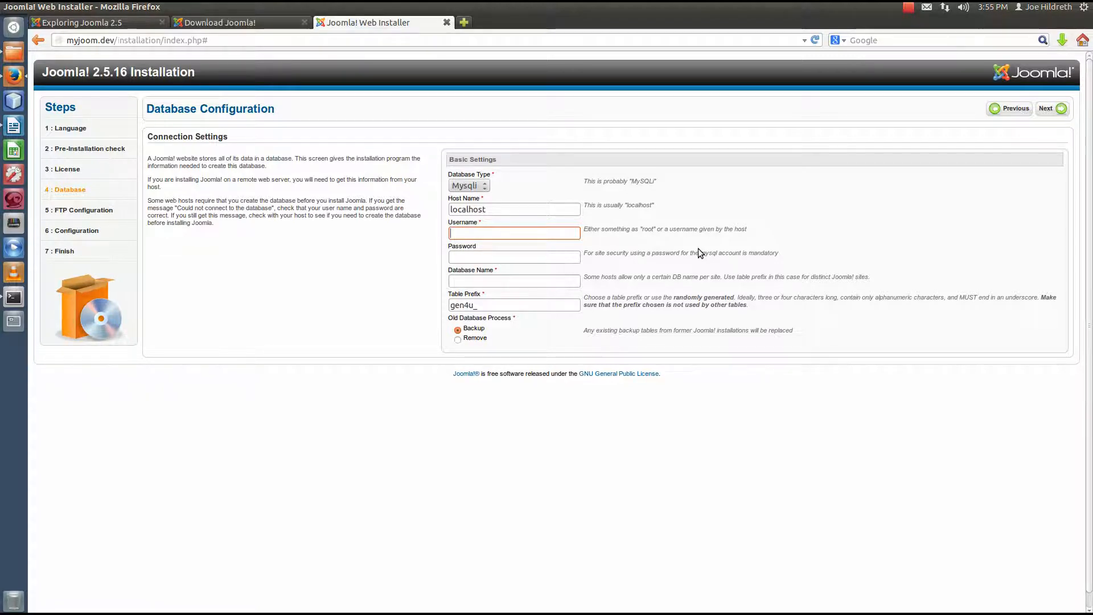
pyautogui.write('root')
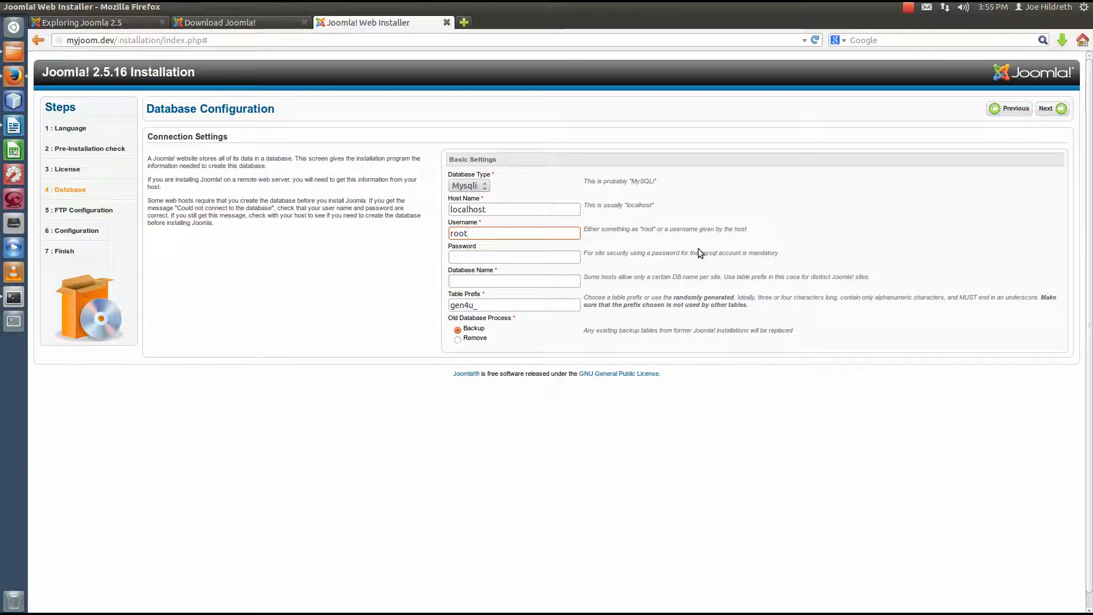
pyautogui.click(513, 256)
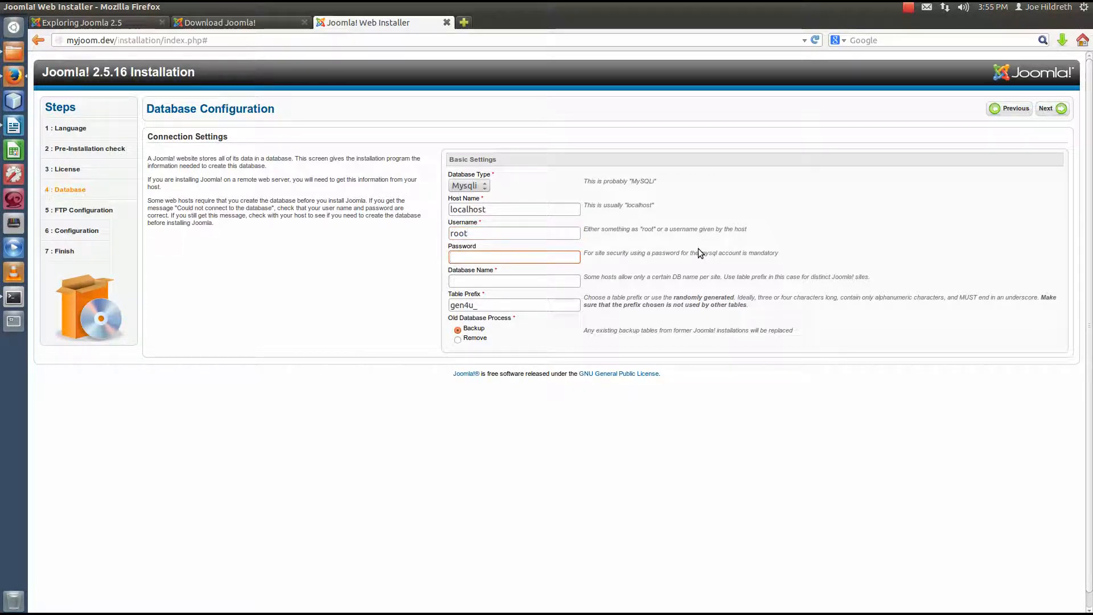
pyautogui.click(513, 256)
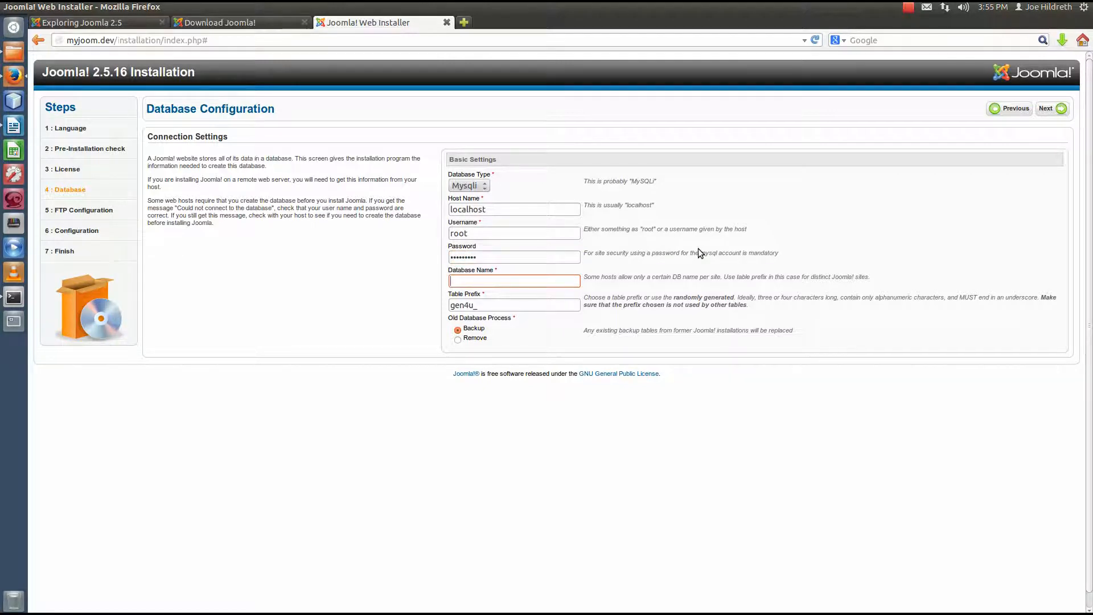
pyautogui.write('j')
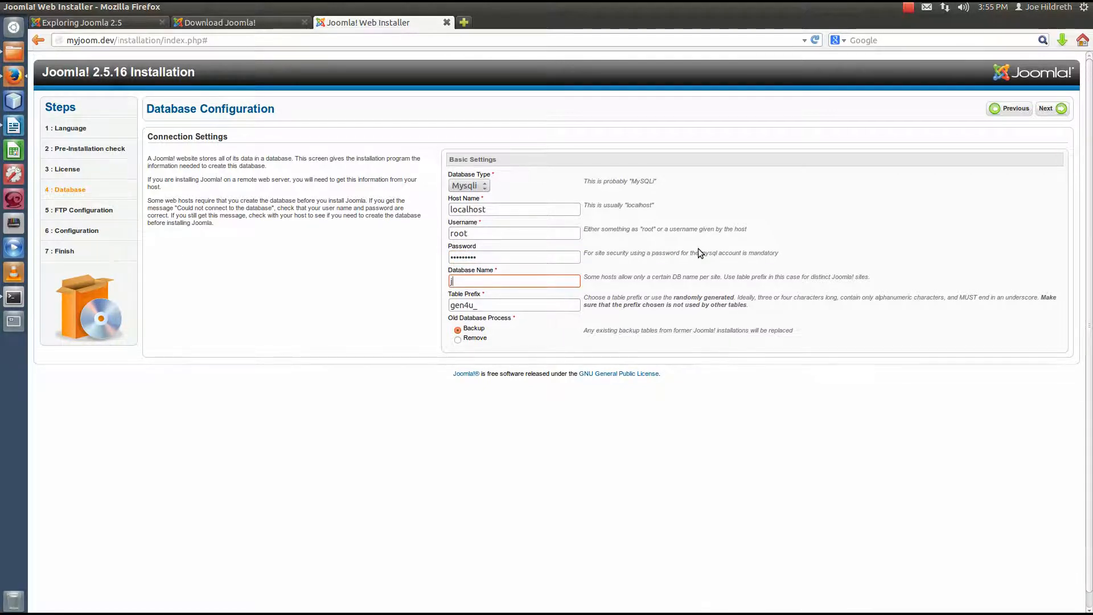
pyautogui.write('oomla25')
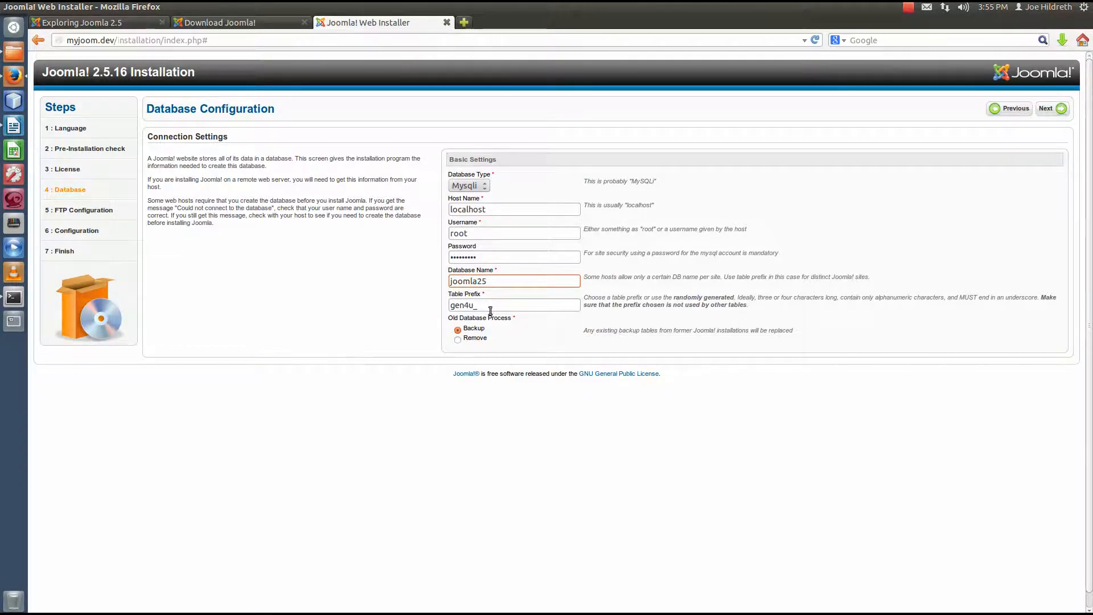
pyautogui.moveTo(500, 310)
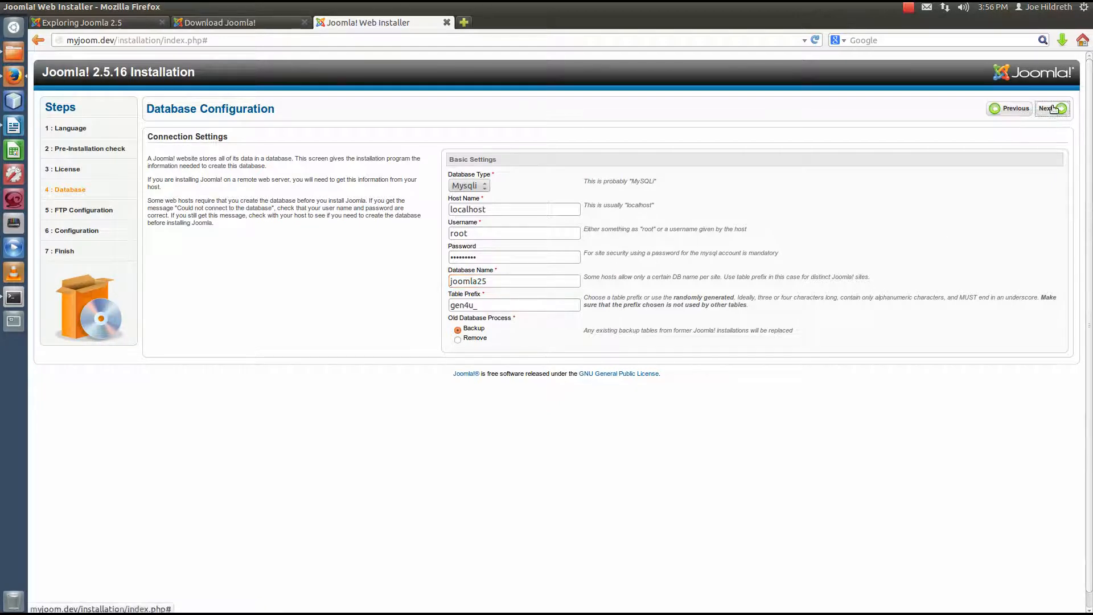
pyautogui.click(1050, 108)
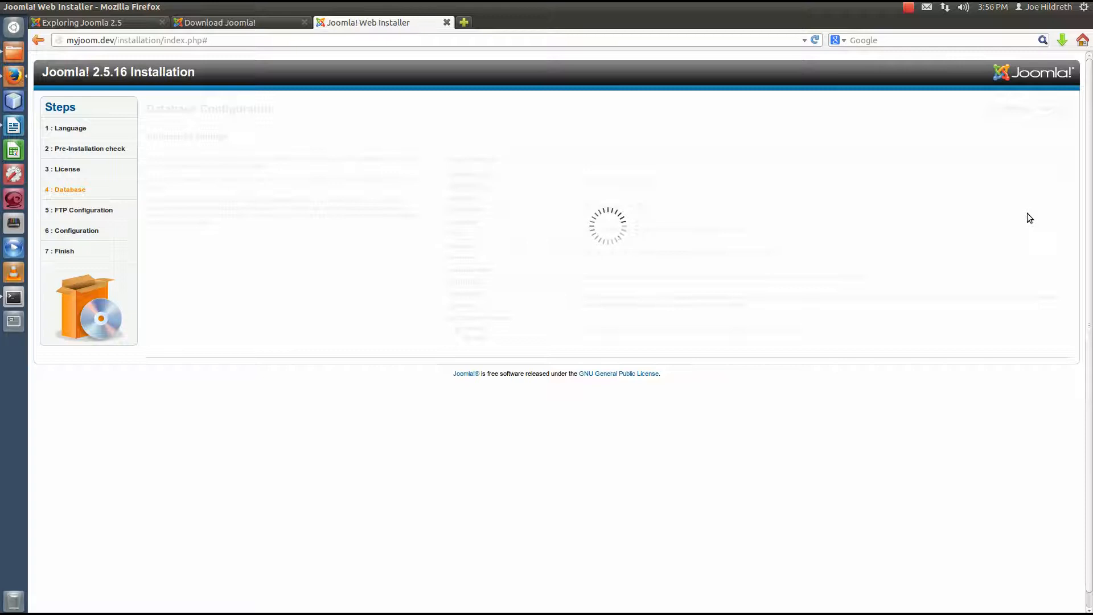
pyautogui.moveTo(1021, 221)
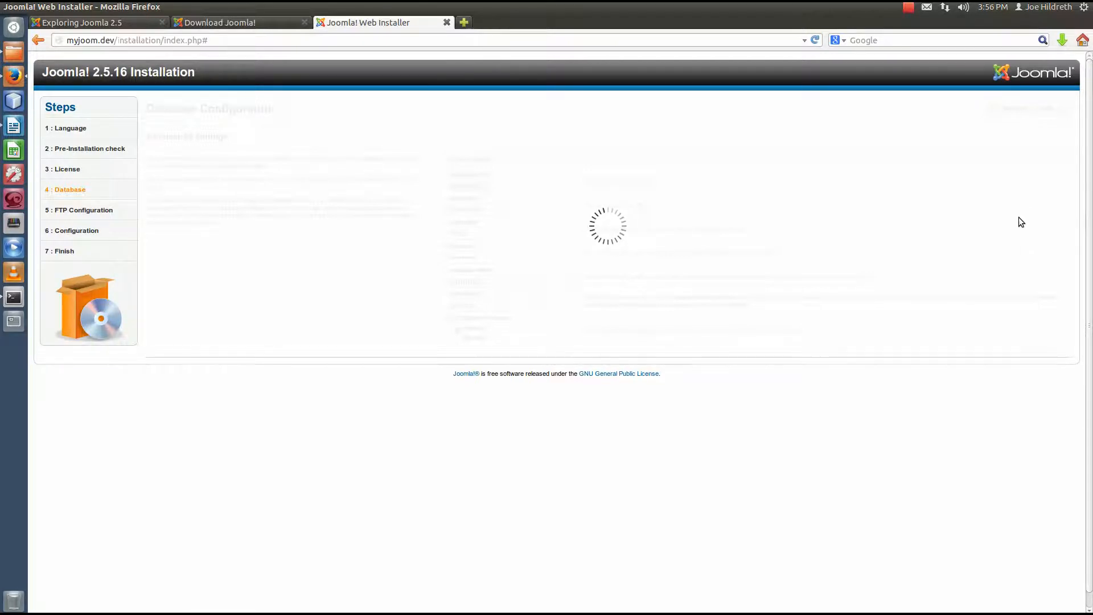
pyautogui.click(1051, 109)
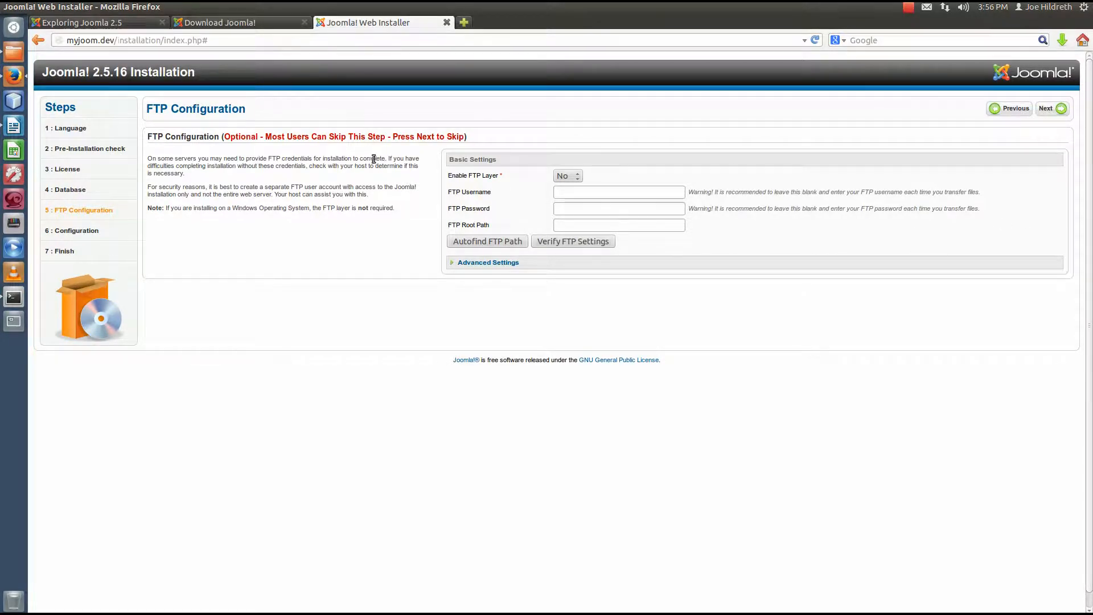
pyautogui.moveTo(223, 164)
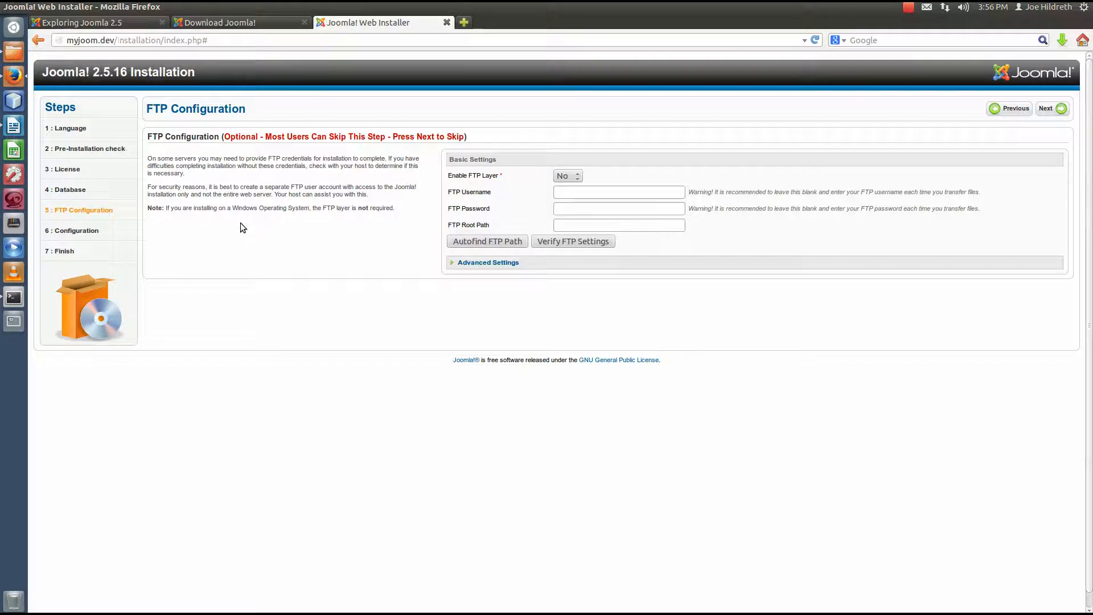
pyautogui.moveTo(239, 229)
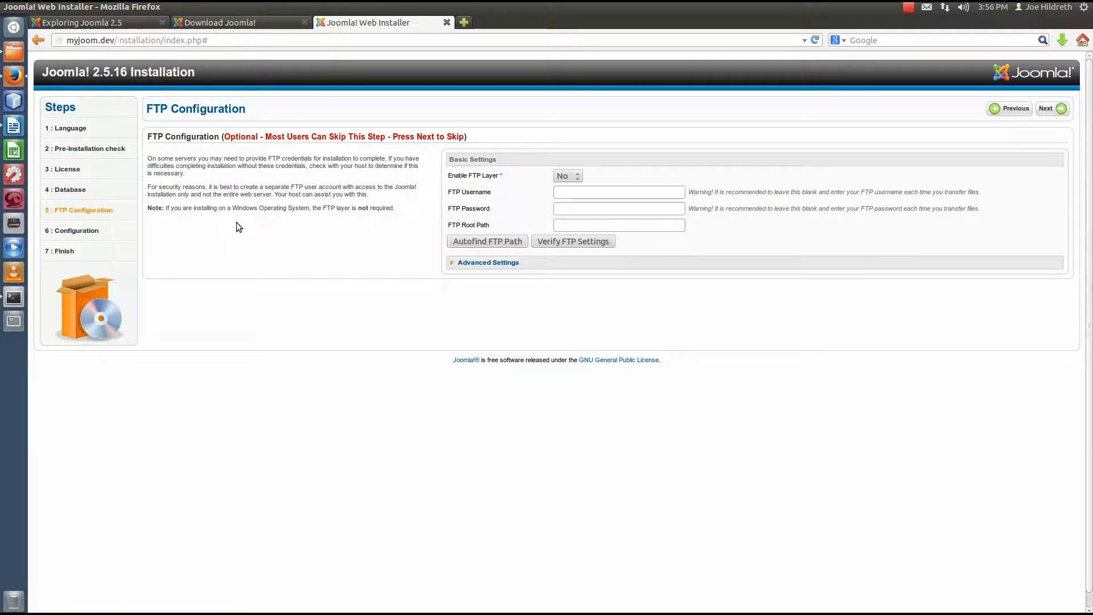
pyautogui.moveTo(239, 236)
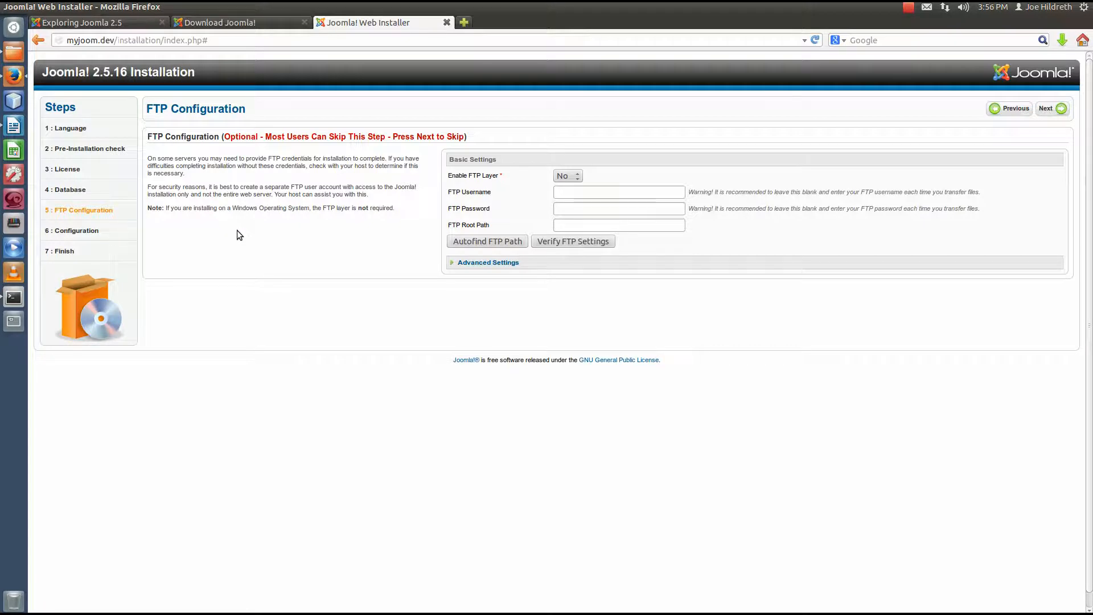
pyautogui.moveTo(712, 285)
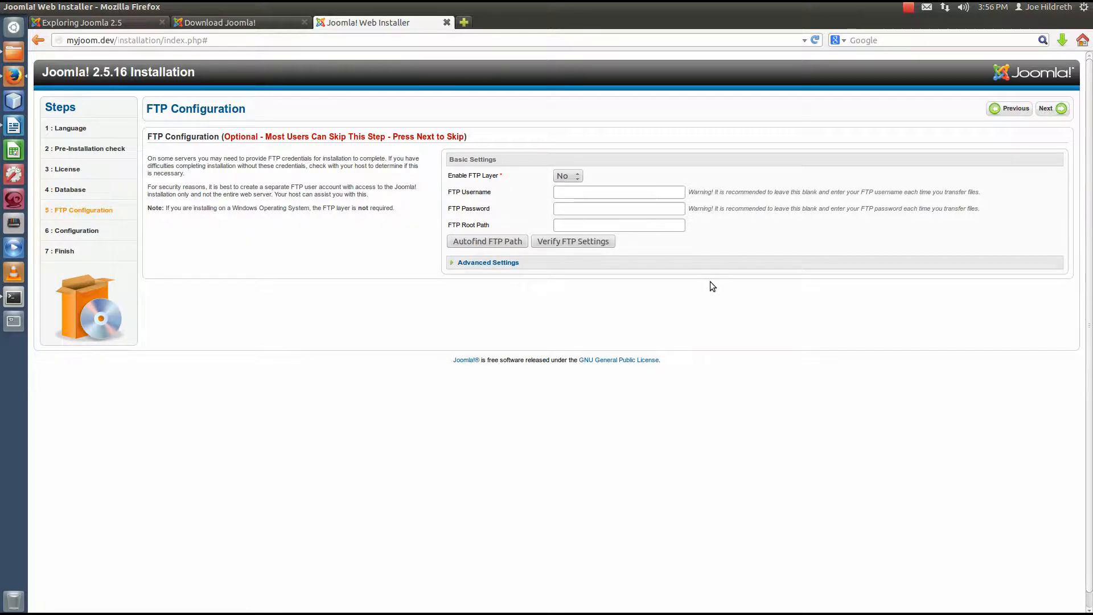
pyautogui.moveTo(939, 251)
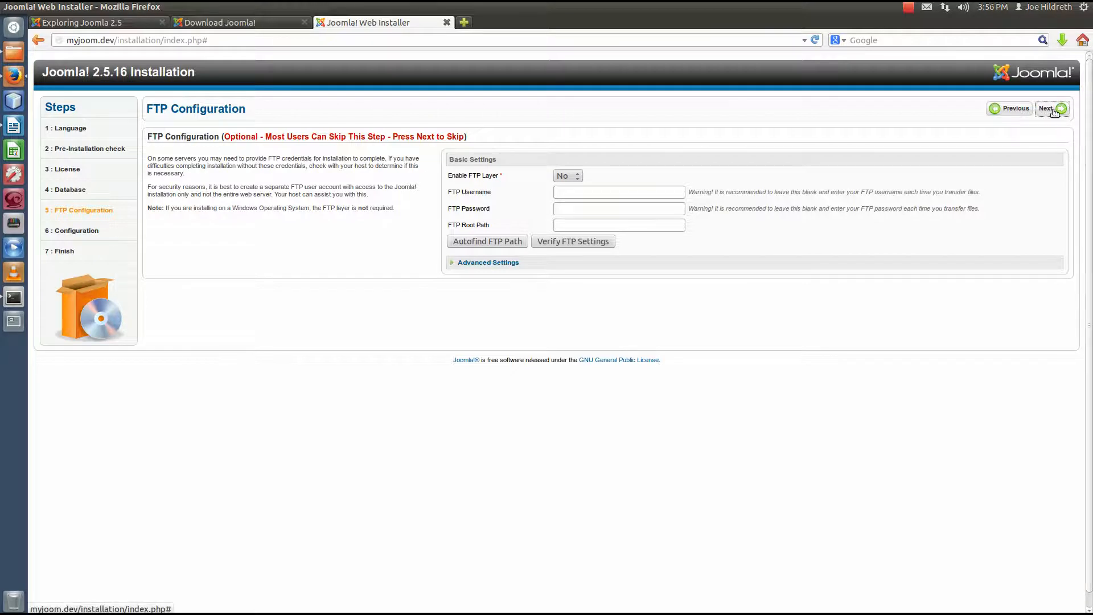
# Leave the FTP layer disabled and continue to Main Configuration
pyautogui.click(1049, 108)
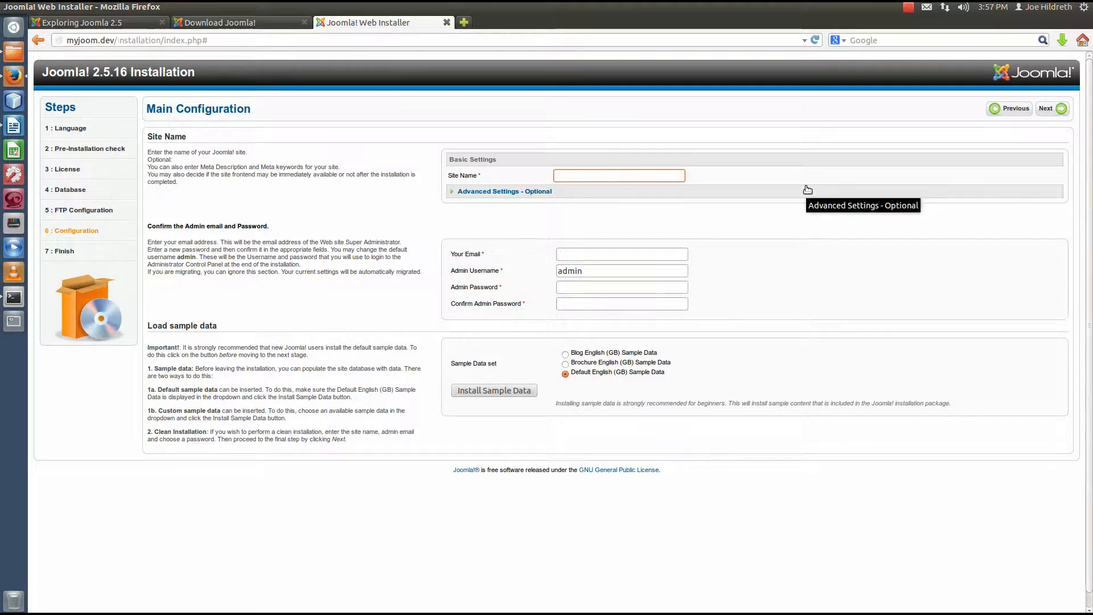
pyautogui.write('J')
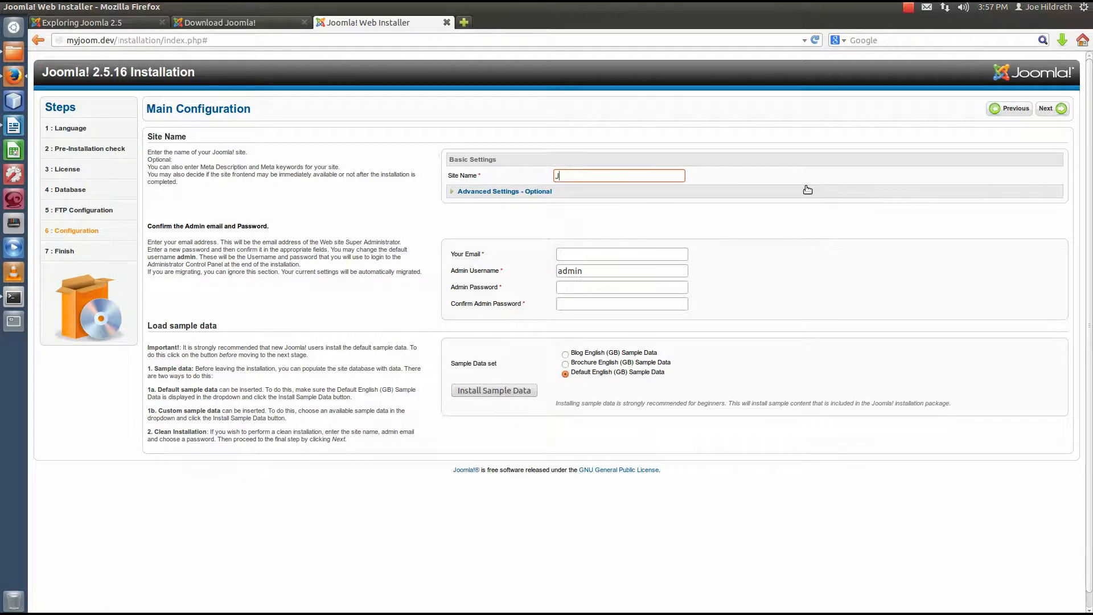
pyautogui.write('Joomla Development')
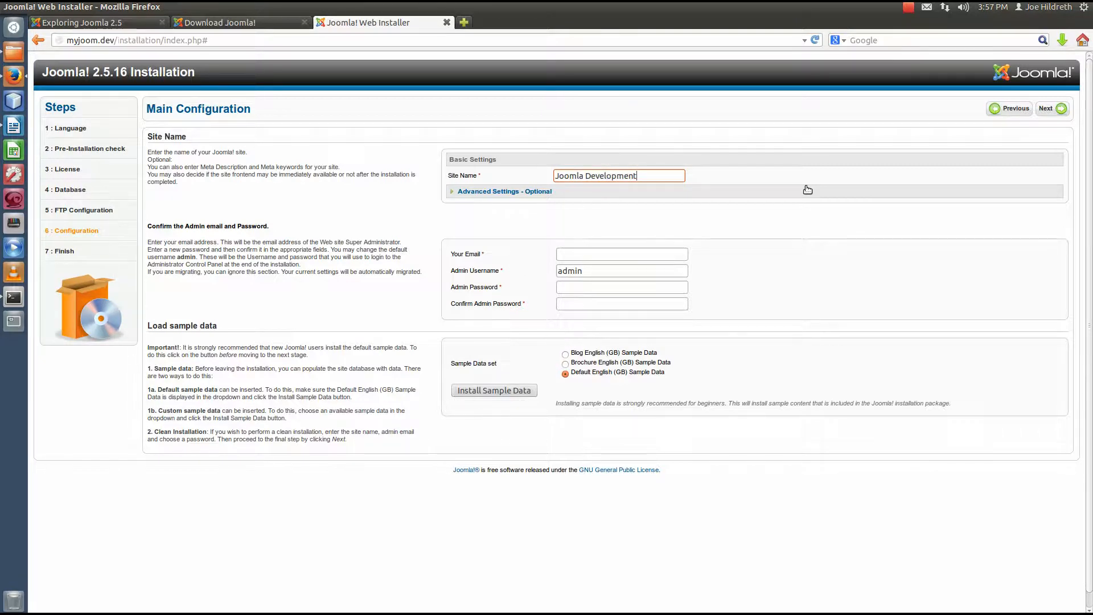
pyautogui.click(621, 252)
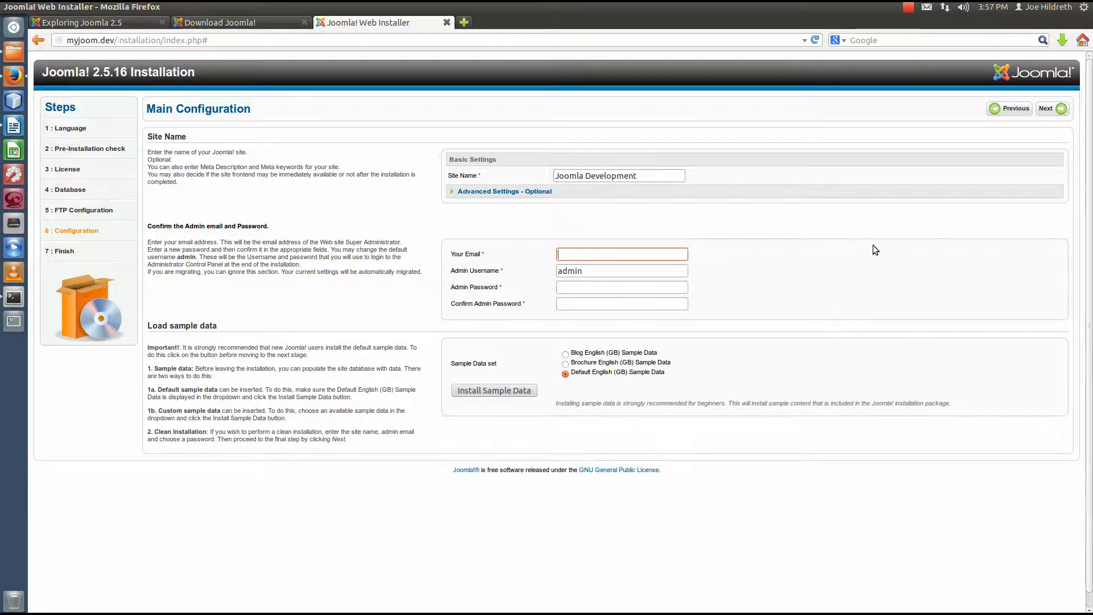
pyautogui.click(619, 253)
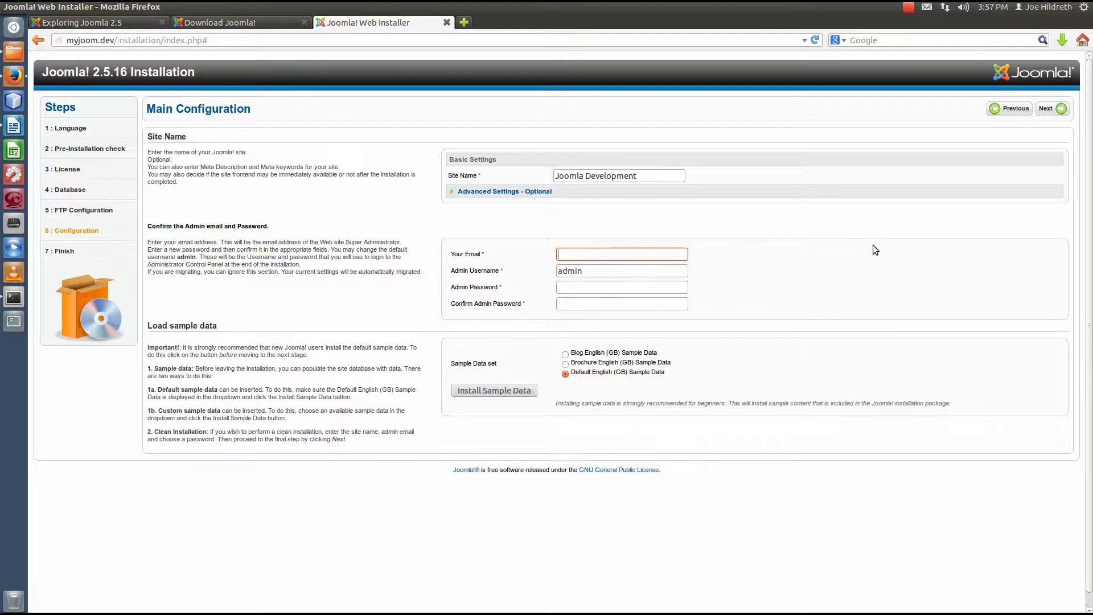
pyautogui.write('email@')
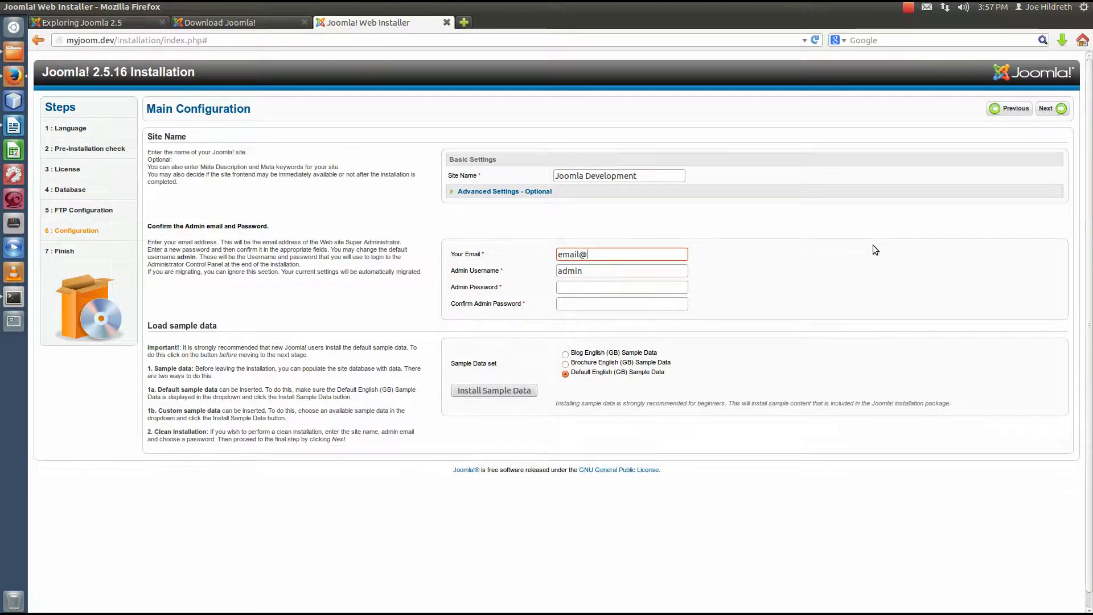
pyautogui.write('some')
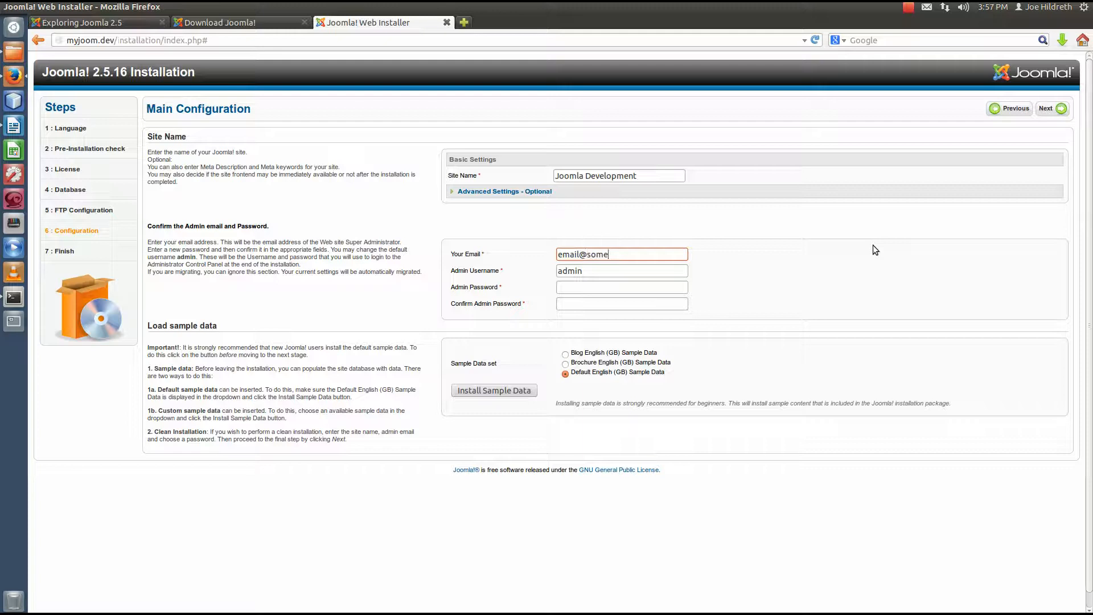
pyautogui.write('.com')
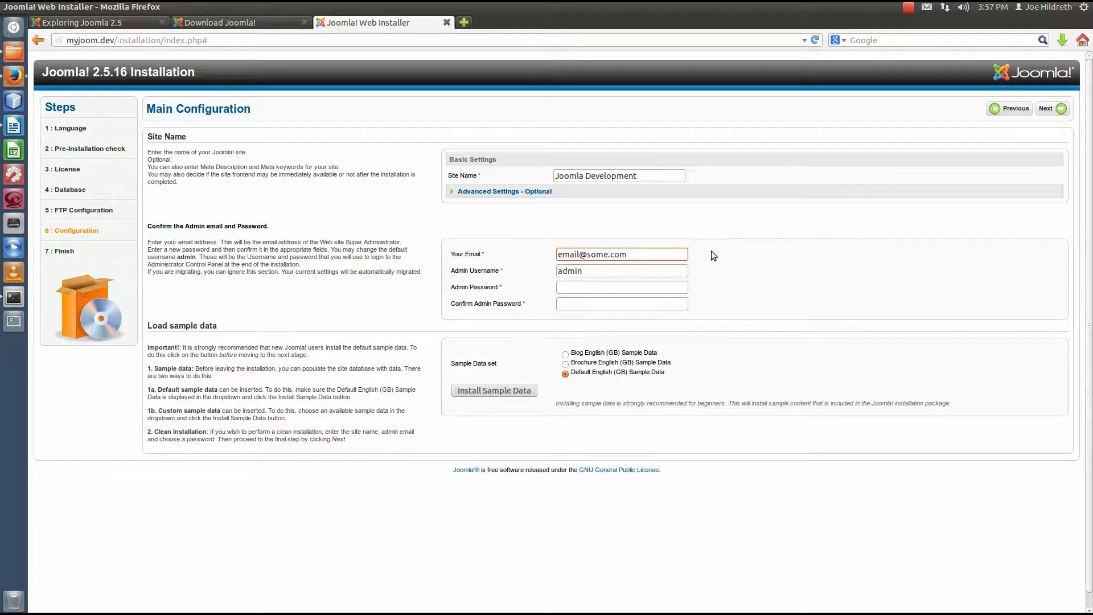
# Enter and confirm the administrator password
pyautogui.click(620, 286)
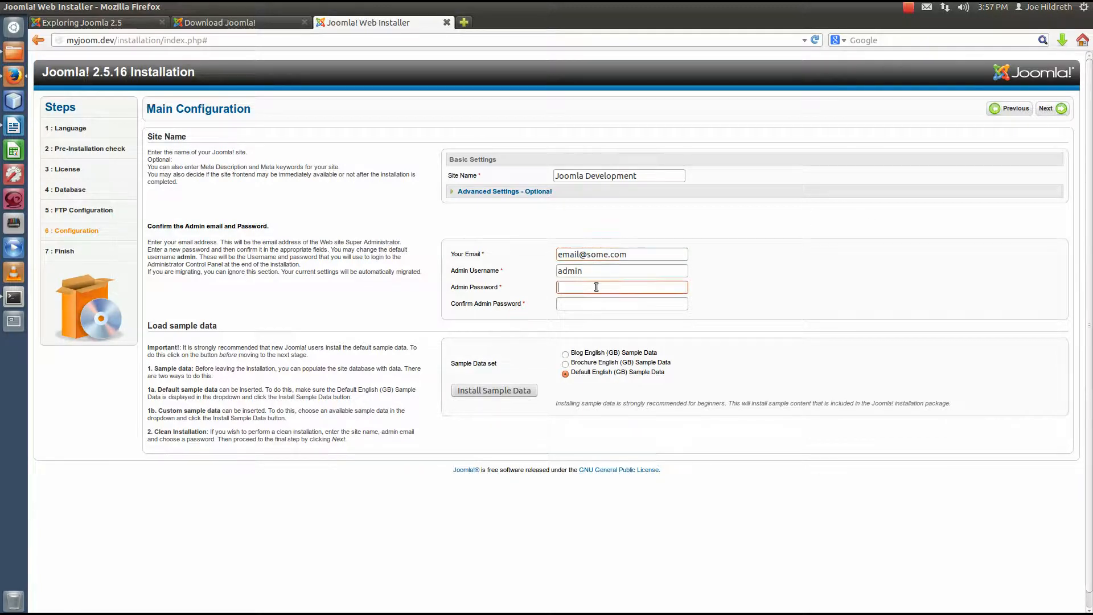
pyautogui.moveTo(702, 301)
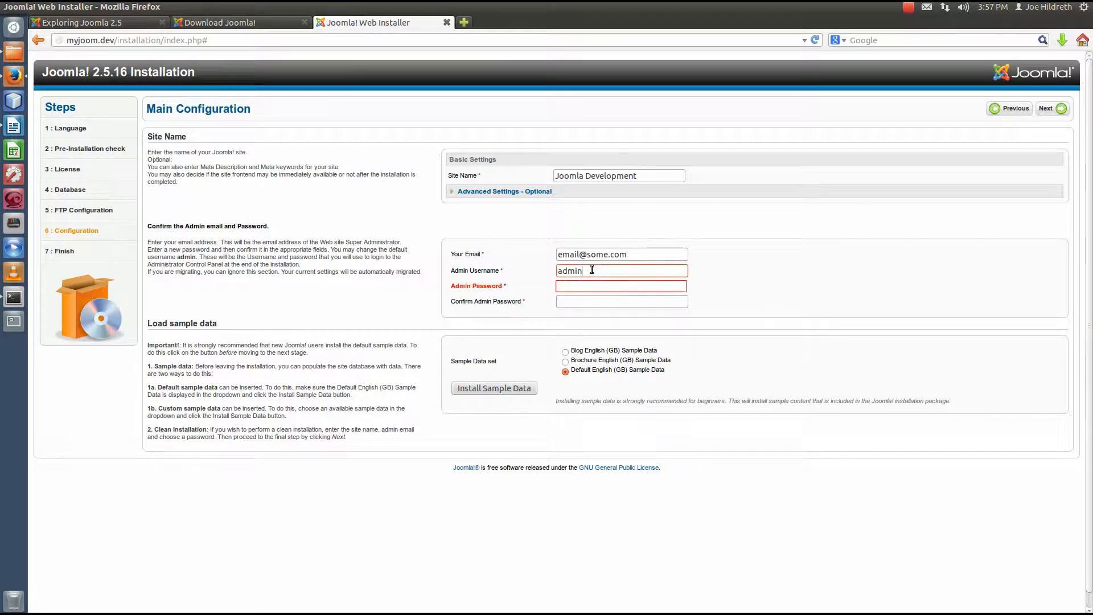
pyautogui.click(621, 286)
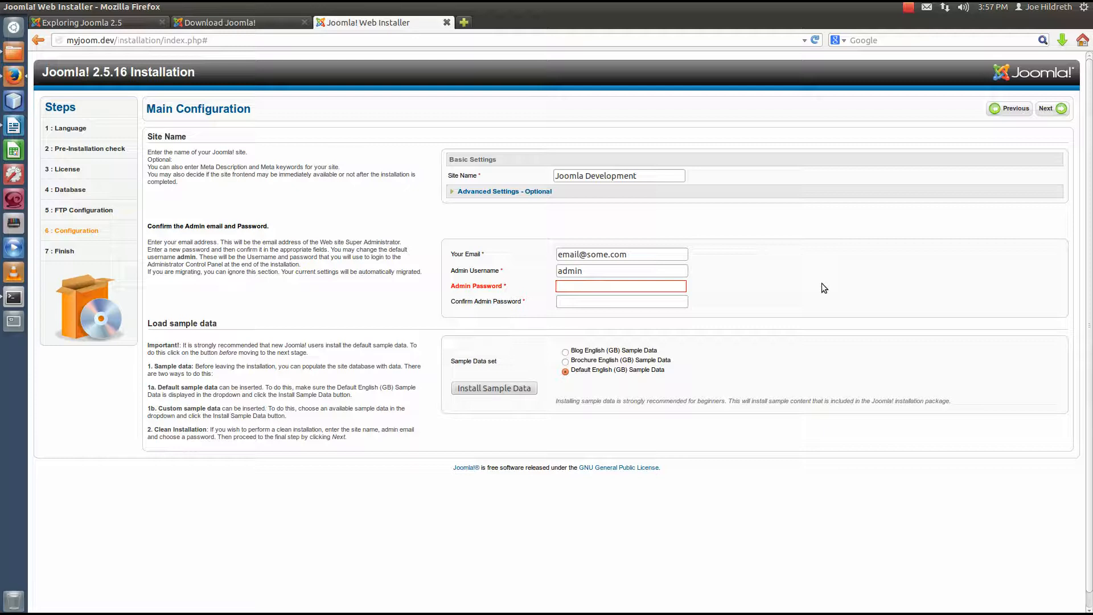
pyautogui.click(620, 286)
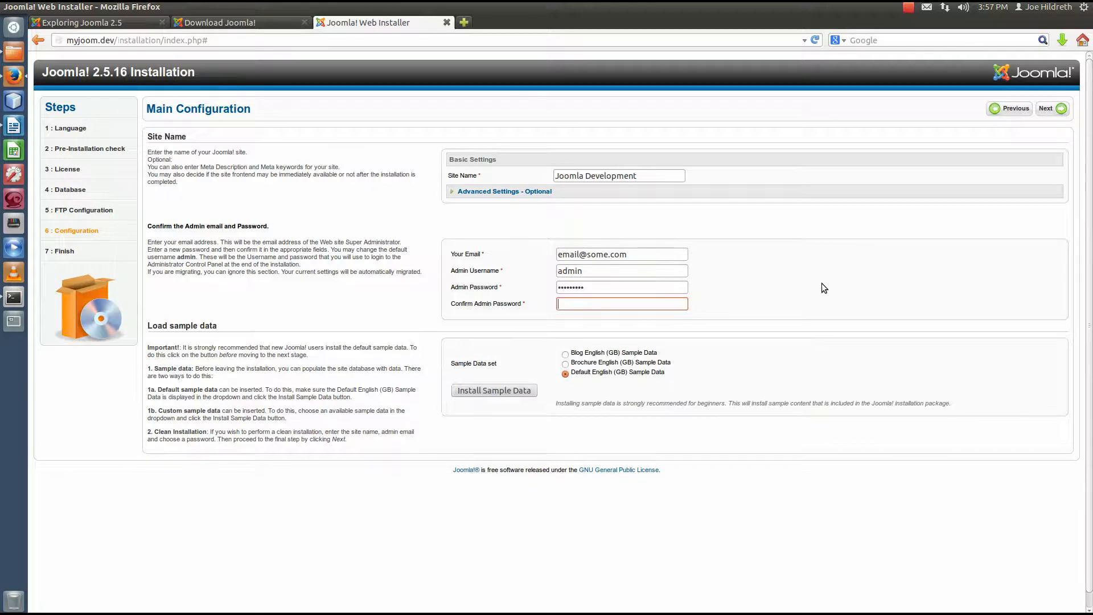
pyautogui.write('•••')
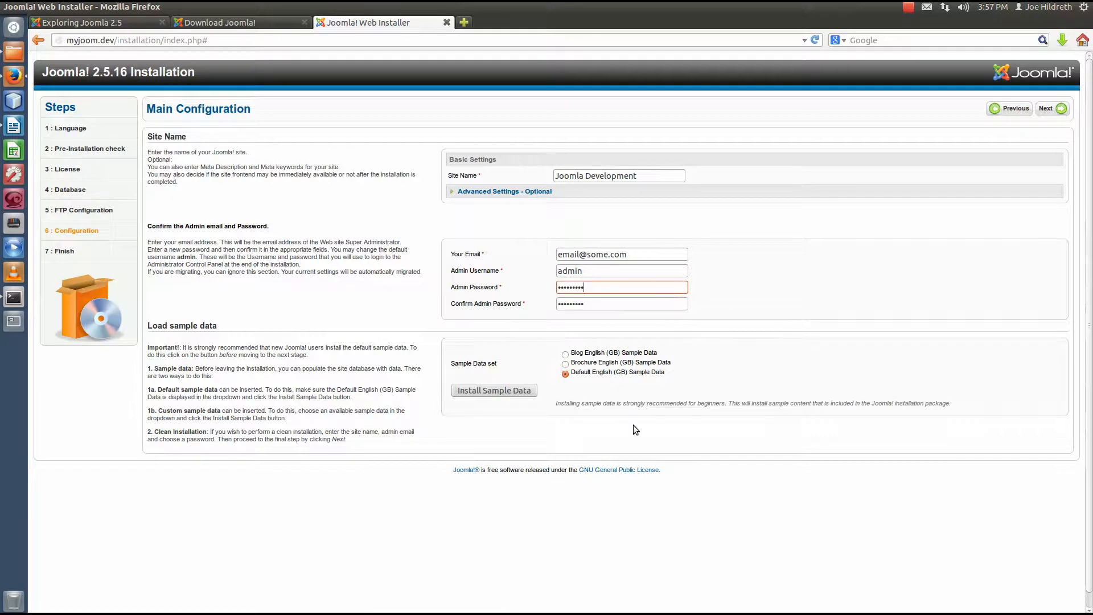
pyautogui.moveTo(518, 412)
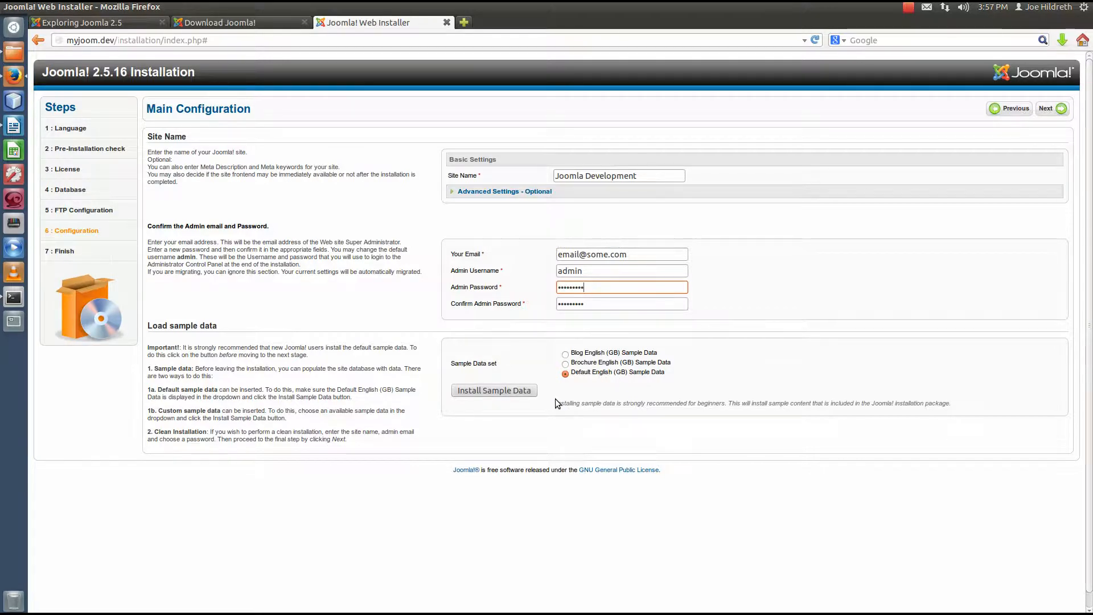
pyautogui.moveTo(575, 418)
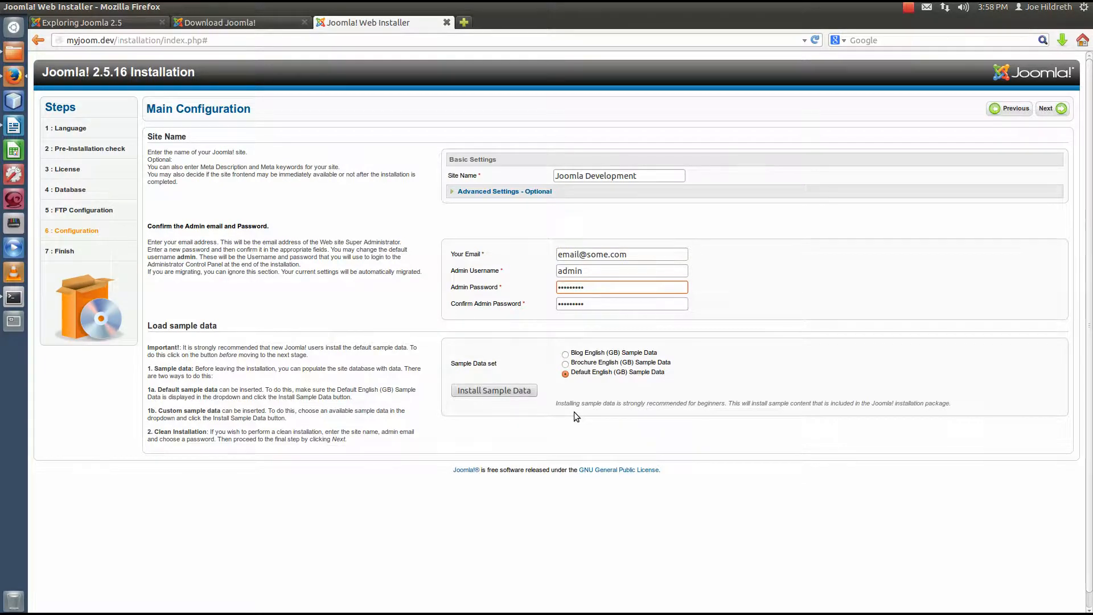
pyautogui.moveTo(537, 424)
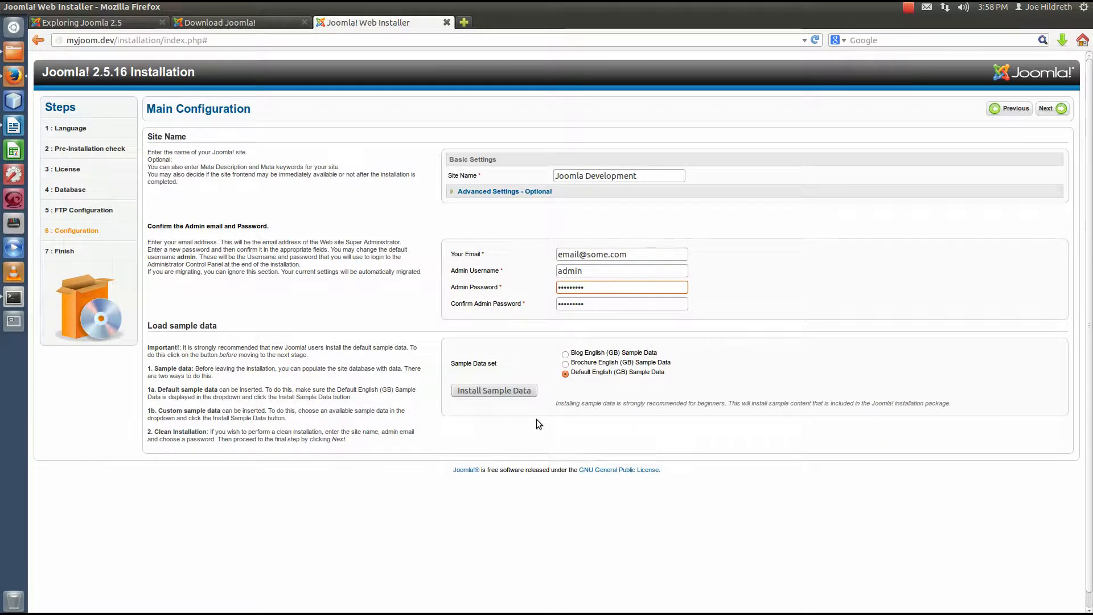
# Finish the configuration so the installation completes with the congratulations page
pyautogui.click(621, 286)
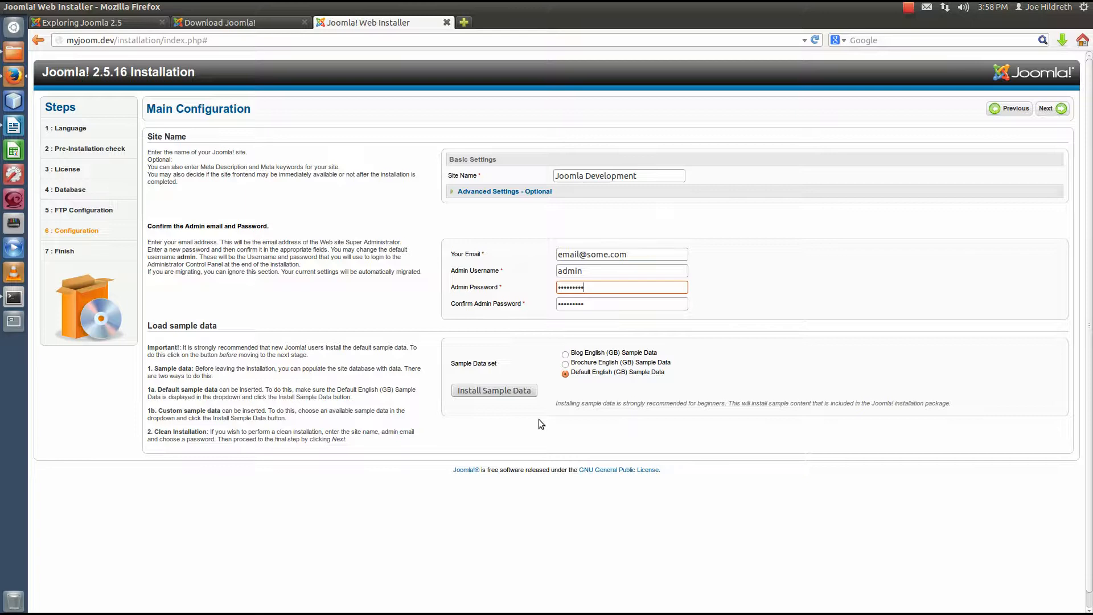
pyautogui.moveTo(813, 398)
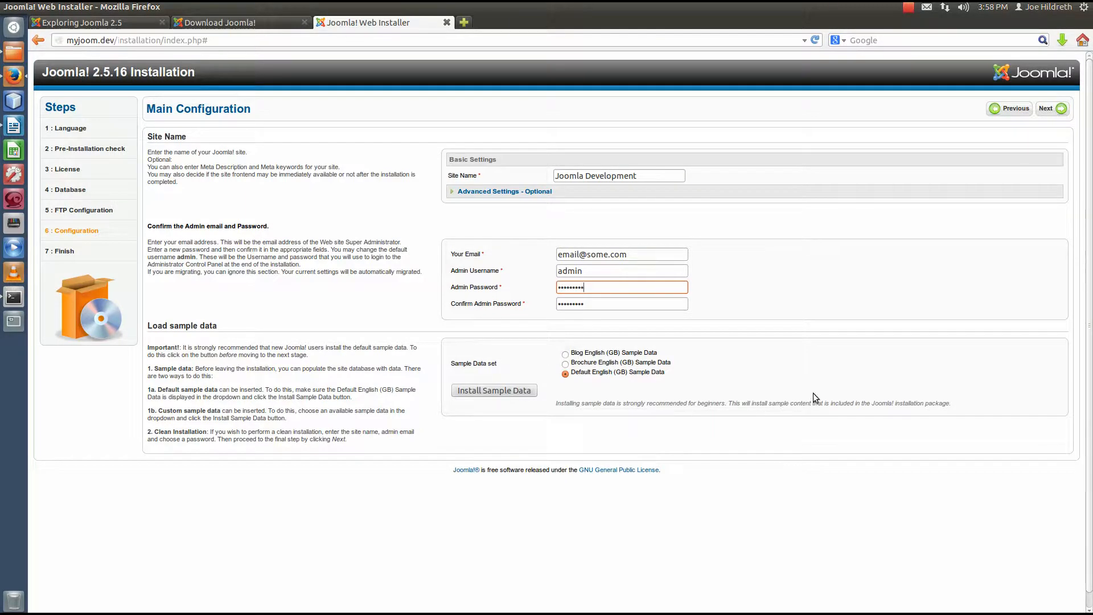
pyautogui.moveTo(879, 279)
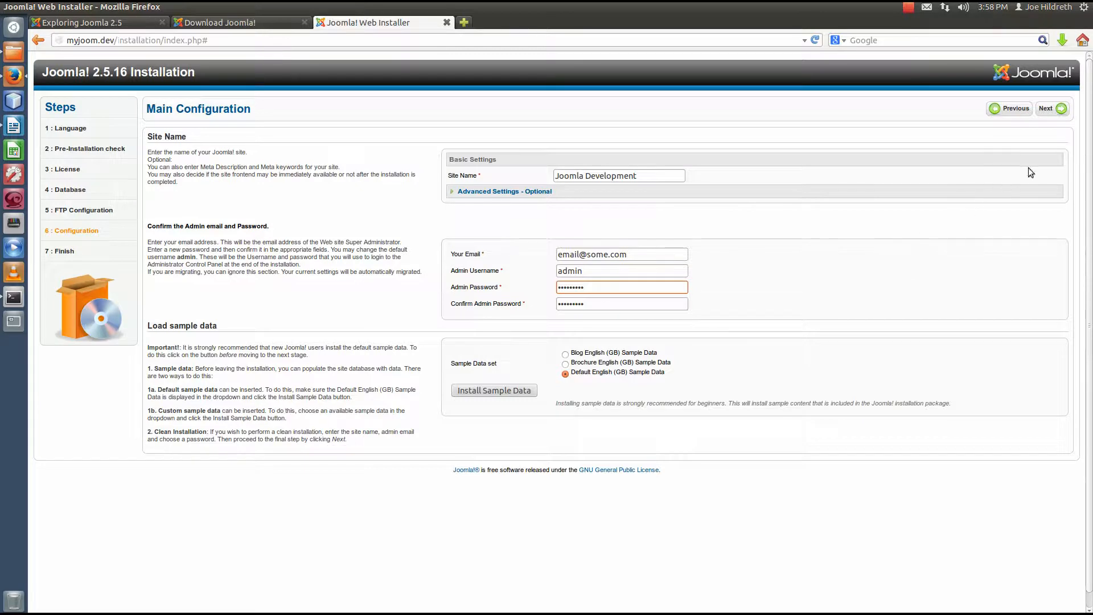
pyautogui.click(1047, 108)
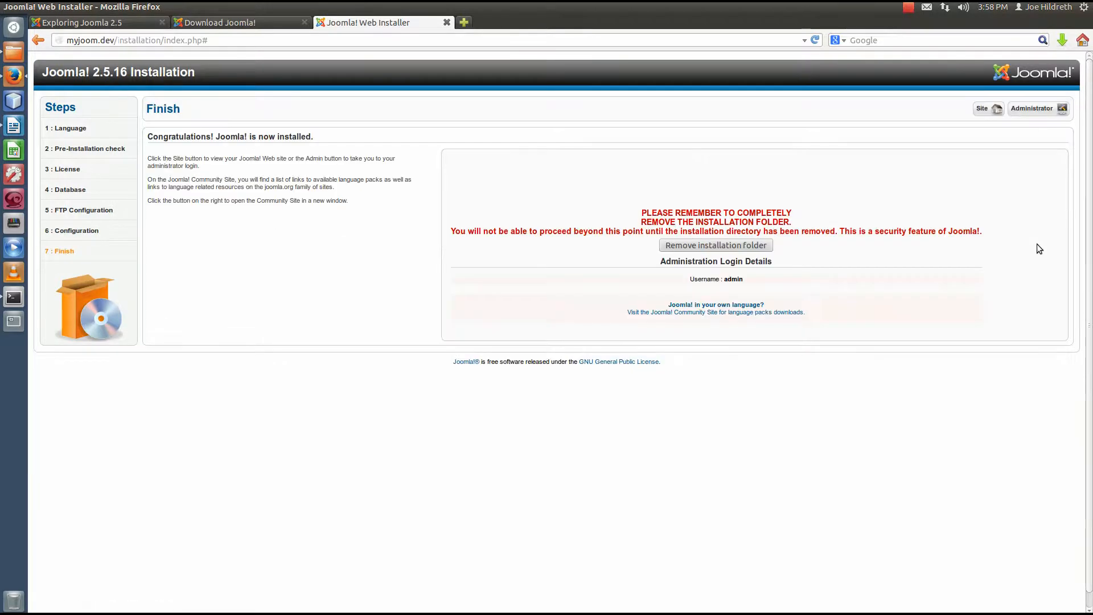
pyautogui.moveTo(996, 269)
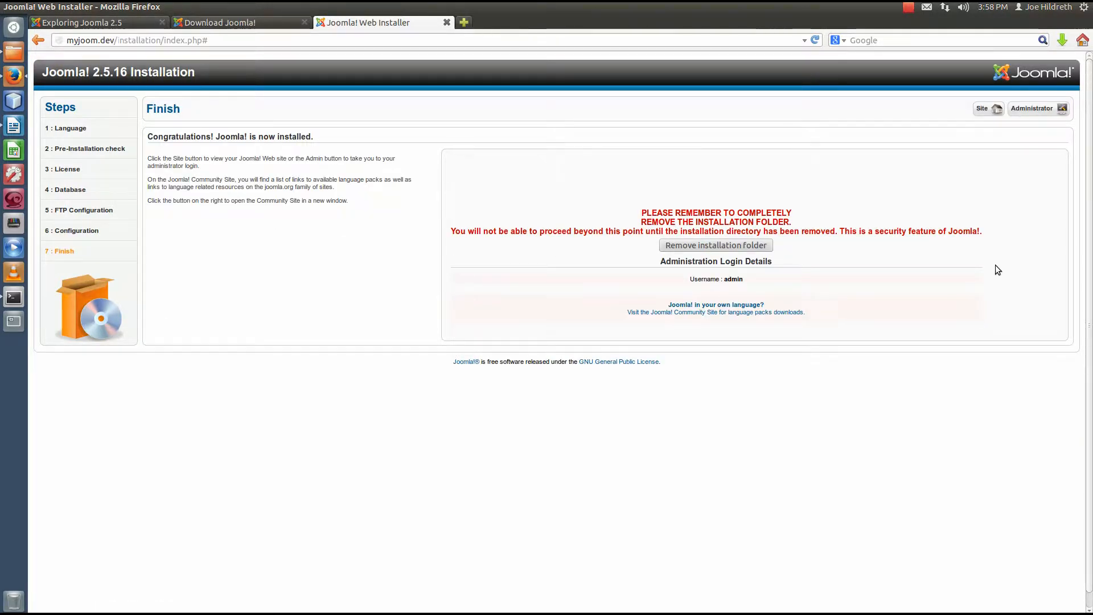
pyautogui.moveTo(772, 204)
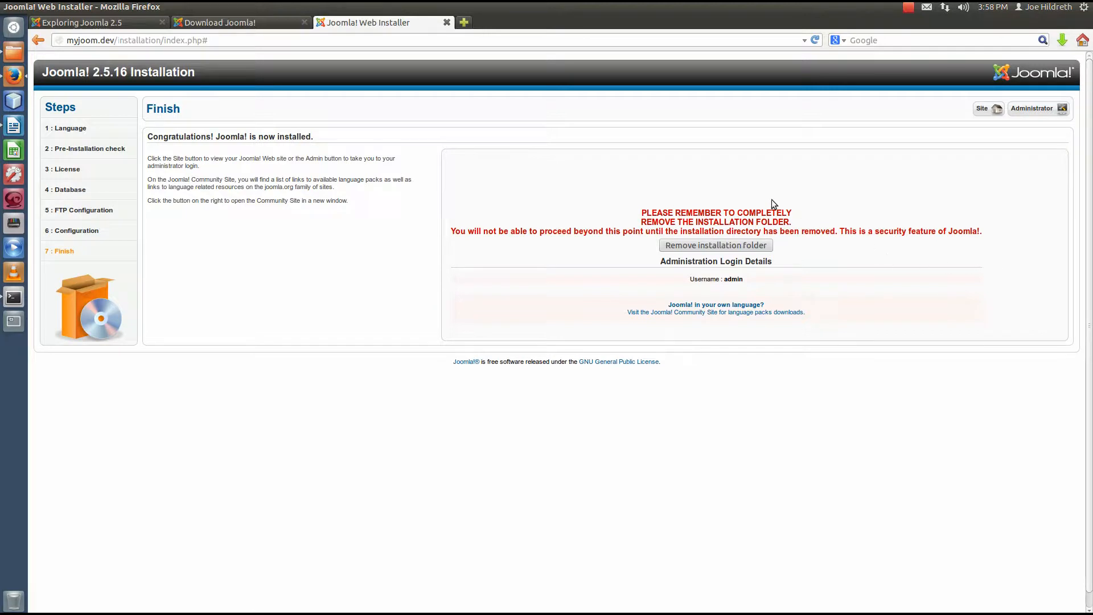
pyautogui.moveTo(737, 249)
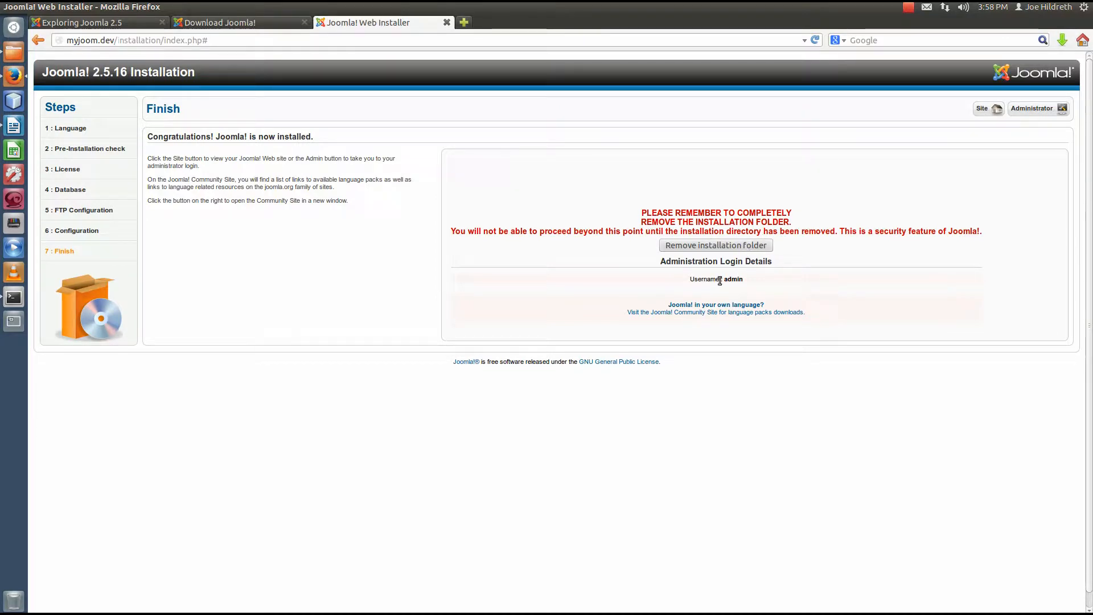
pyautogui.moveTo(674, 286)
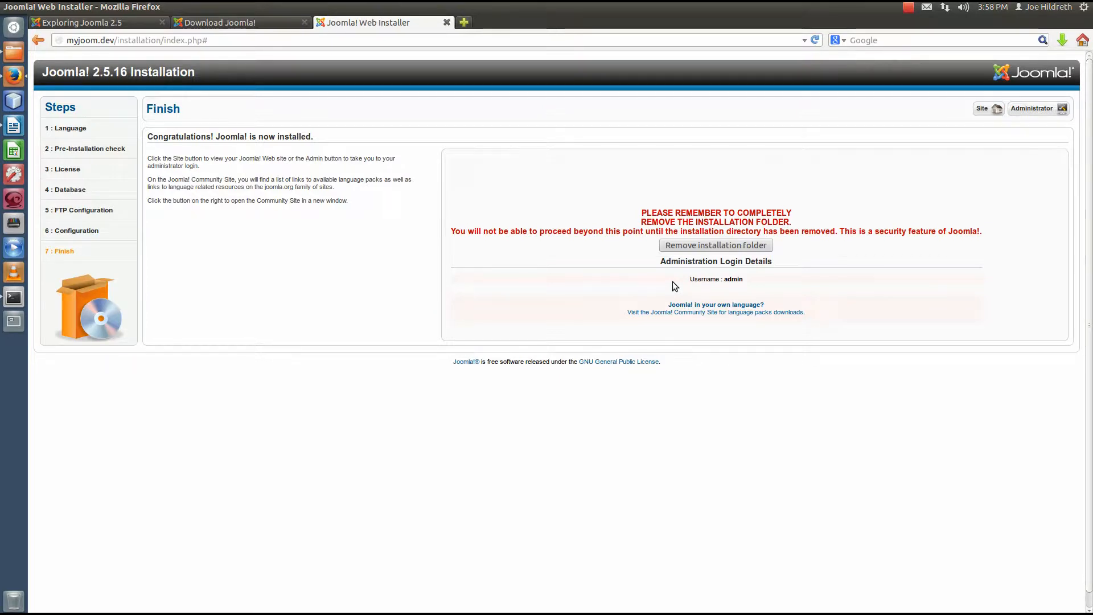
pyautogui.moveTo(668, 283)
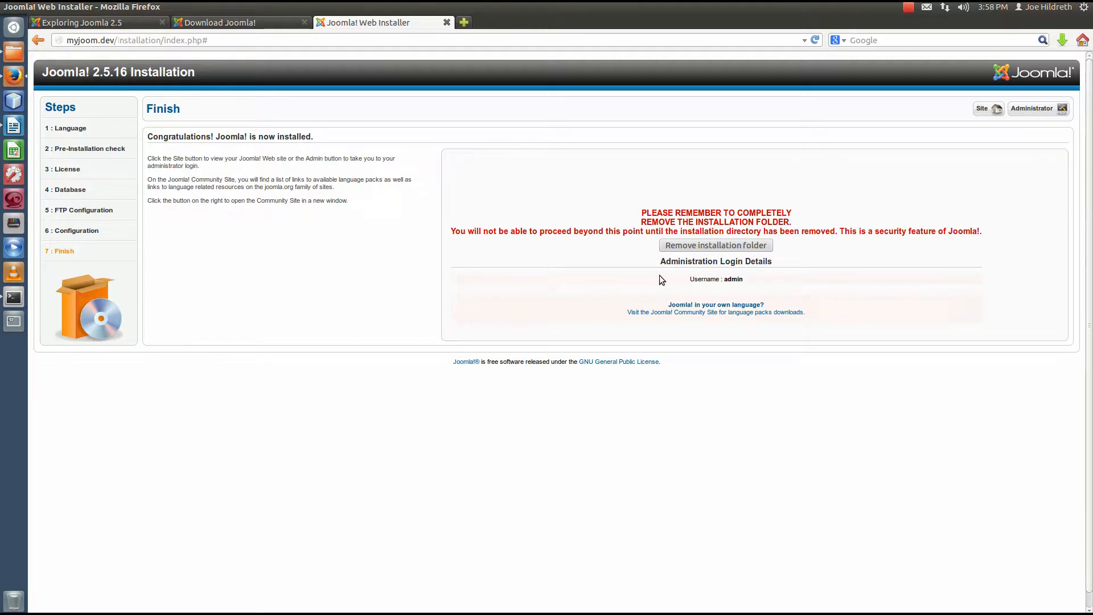
# Remove the installation folder and view the new site's front-end home page
pyautogui.click(714, 245)
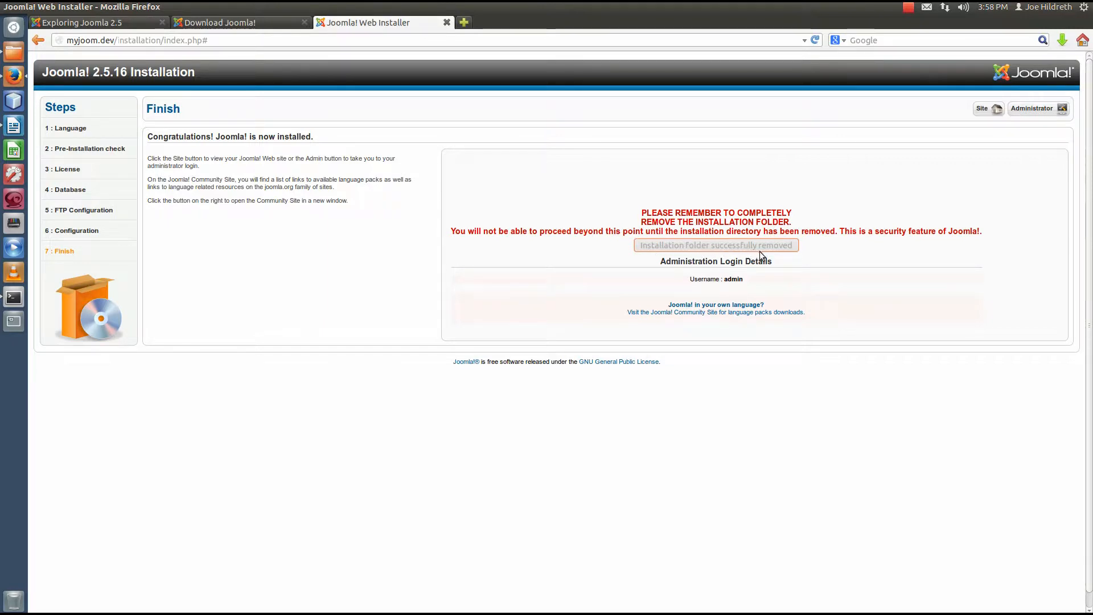
pyautogui.moveTo(984, 153)
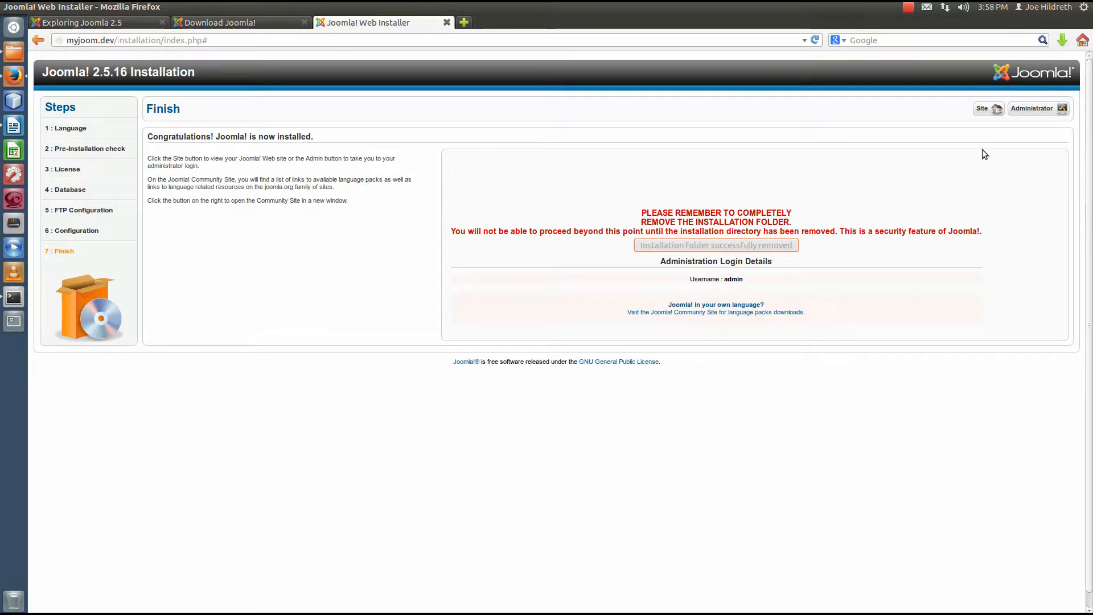
pyautogui.moveTo(982, 108)
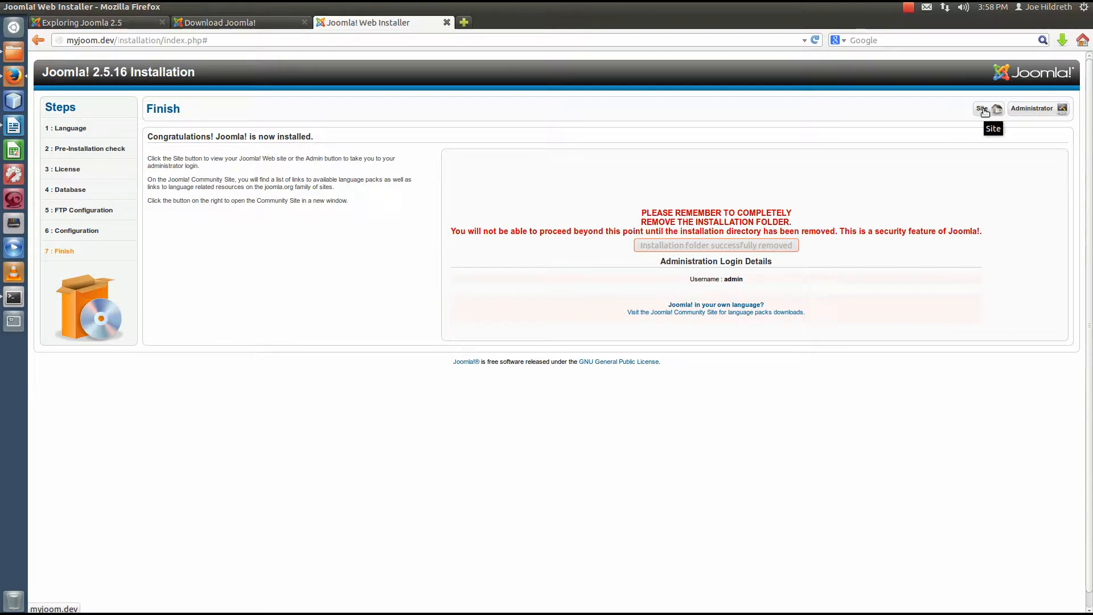
pyautogui.moveTo(1031, 109)
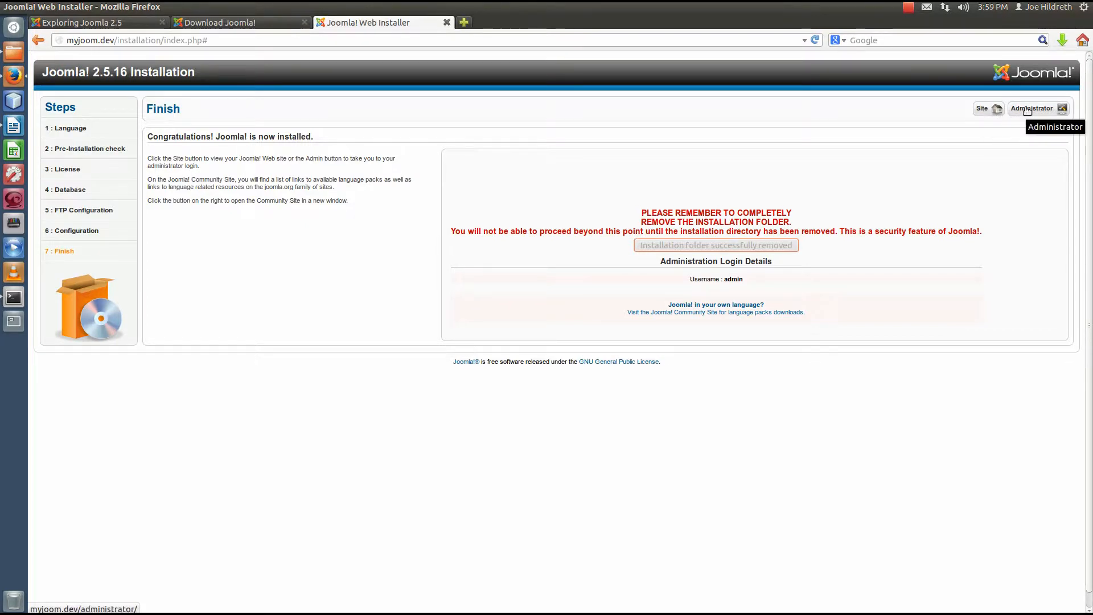
pyautogui.moveTo(983, 108)
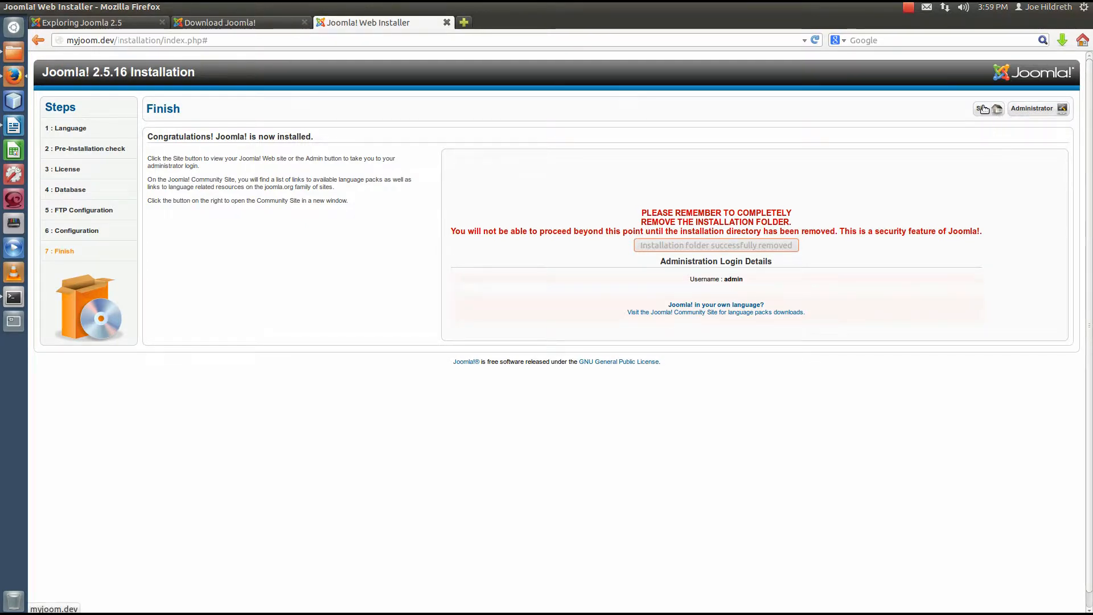
pyautogui.click(984, 109)
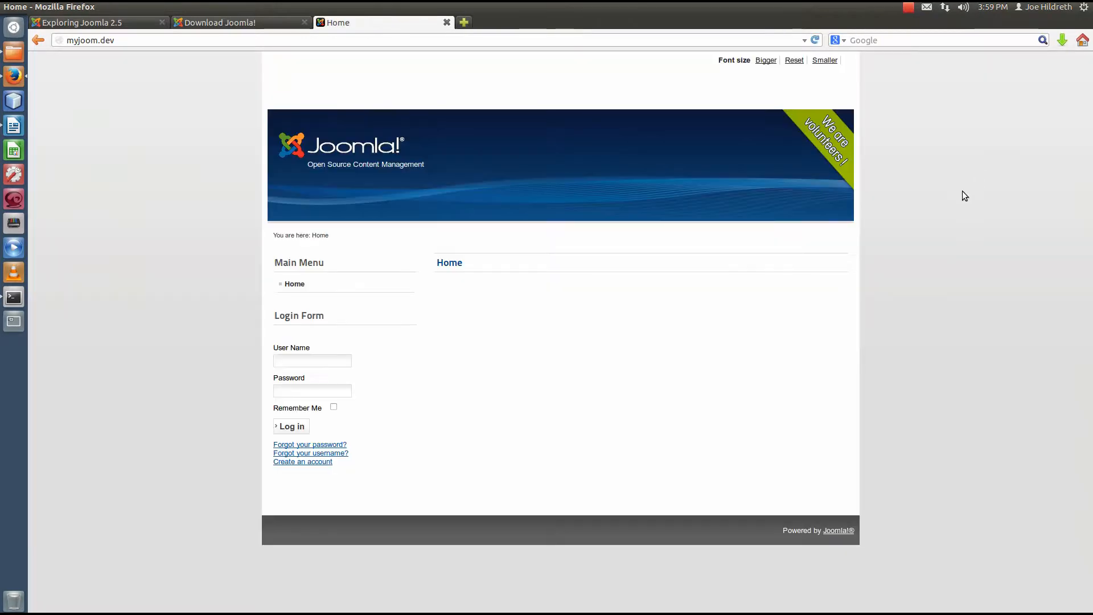
pyautogui.moveTo(932, 199)
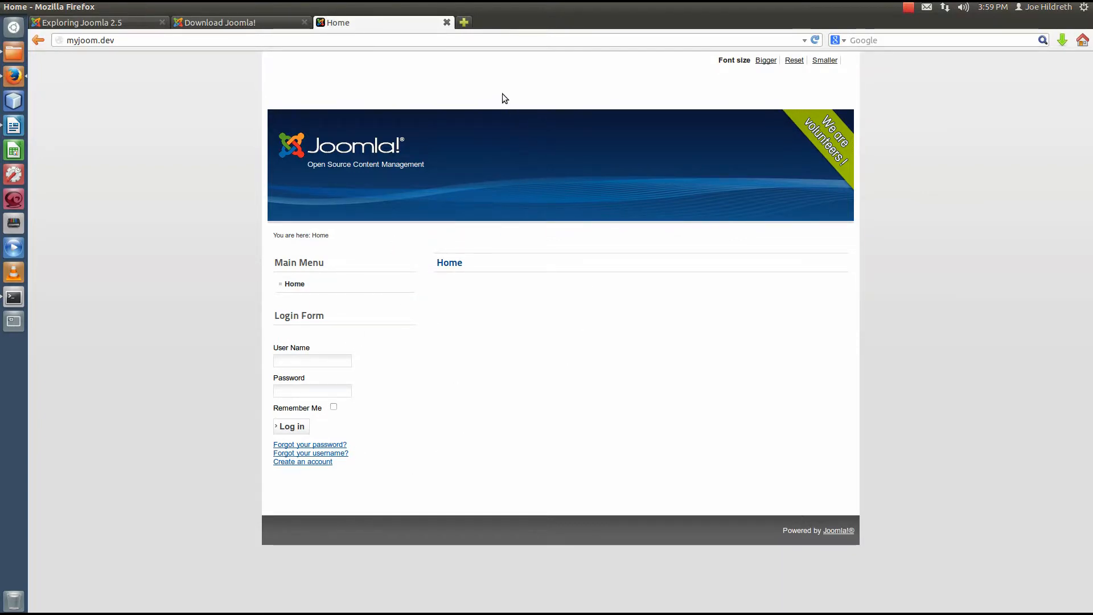
# Open a new blank Firefox tab next to the site's home page
pyautogui.click(462, 22)
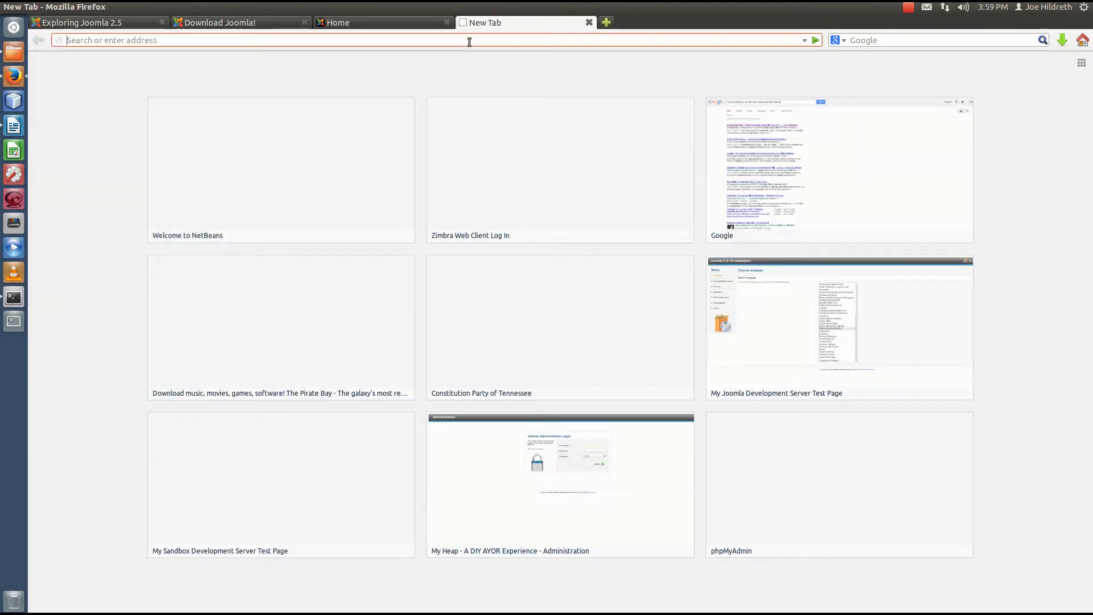
# Go to the administrator back end at myjoom.dev/administrator
pyautogui.write('myjoom.dev/')
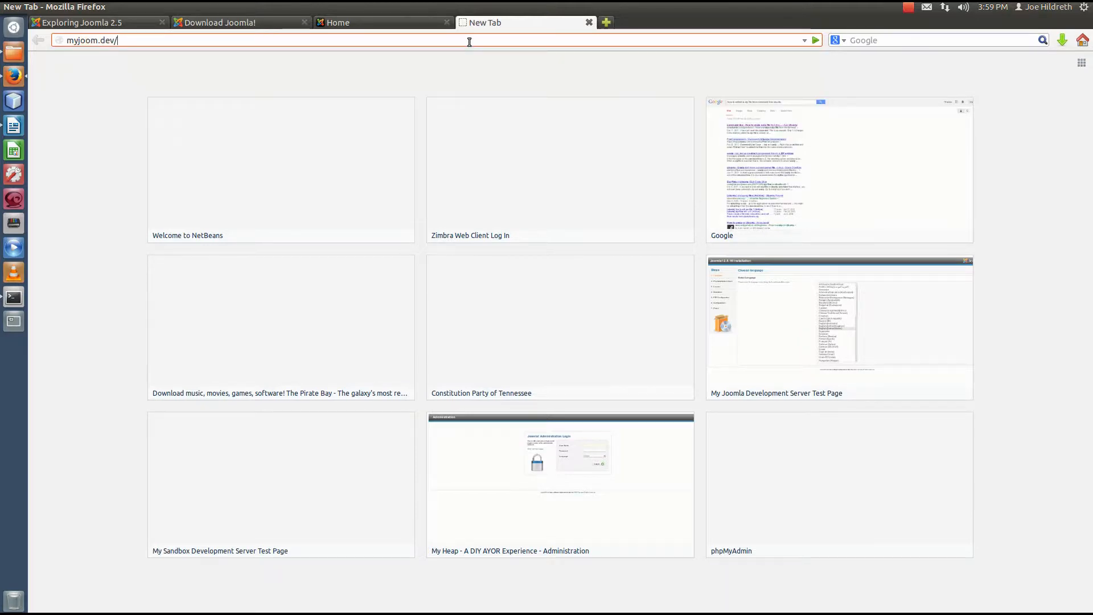
pyautogui.write('administrator/')
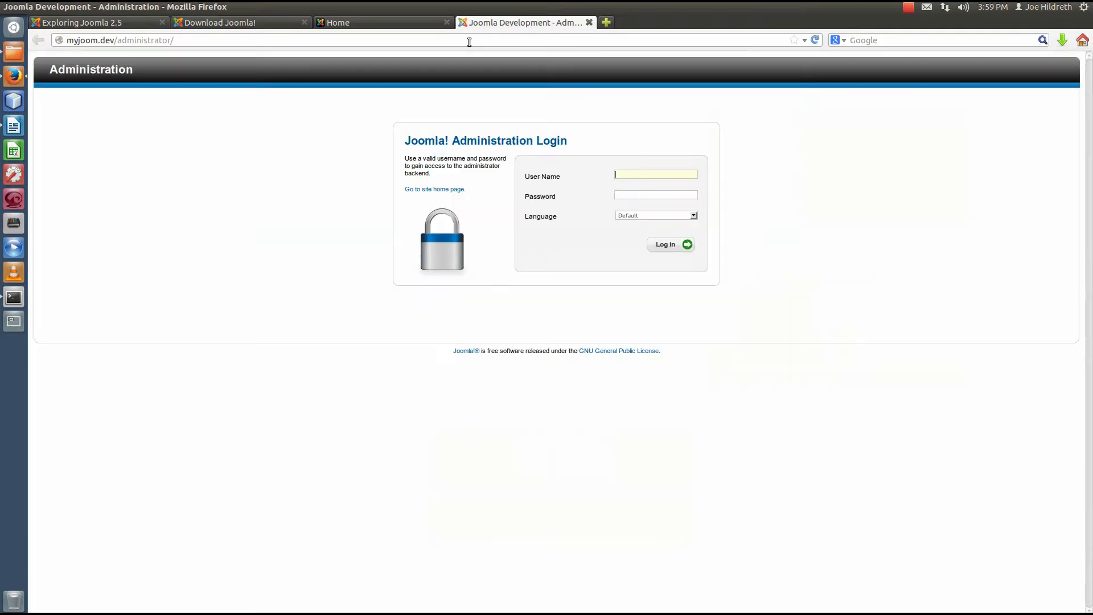
# Log in as admin with the password and dismiss the remember-password popup to reach the control panel
pyautogui.write('admin')
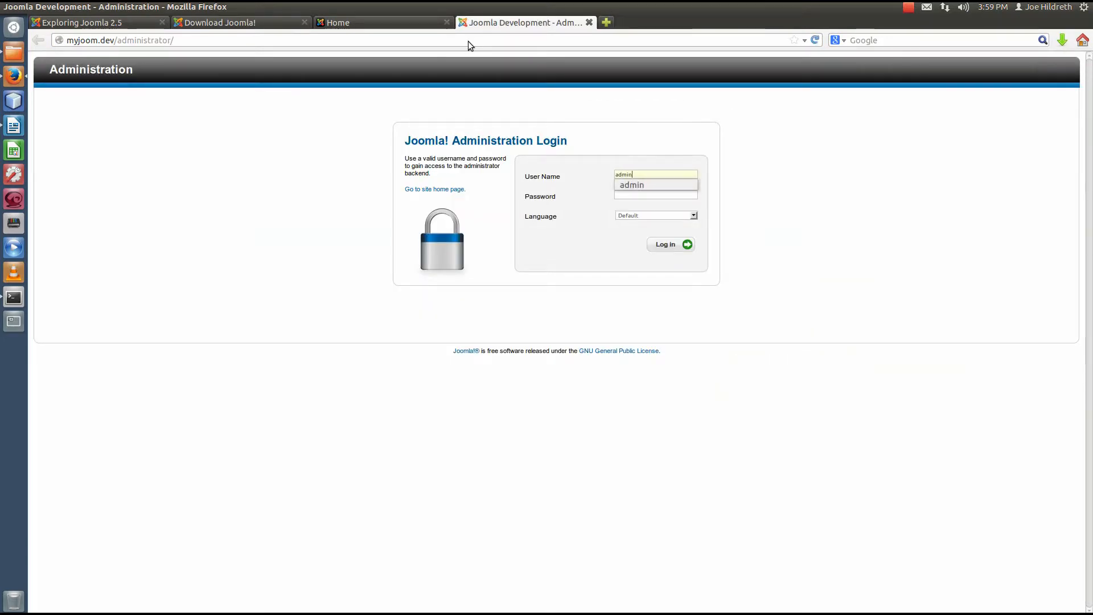
pyautogui.click(654, 196)
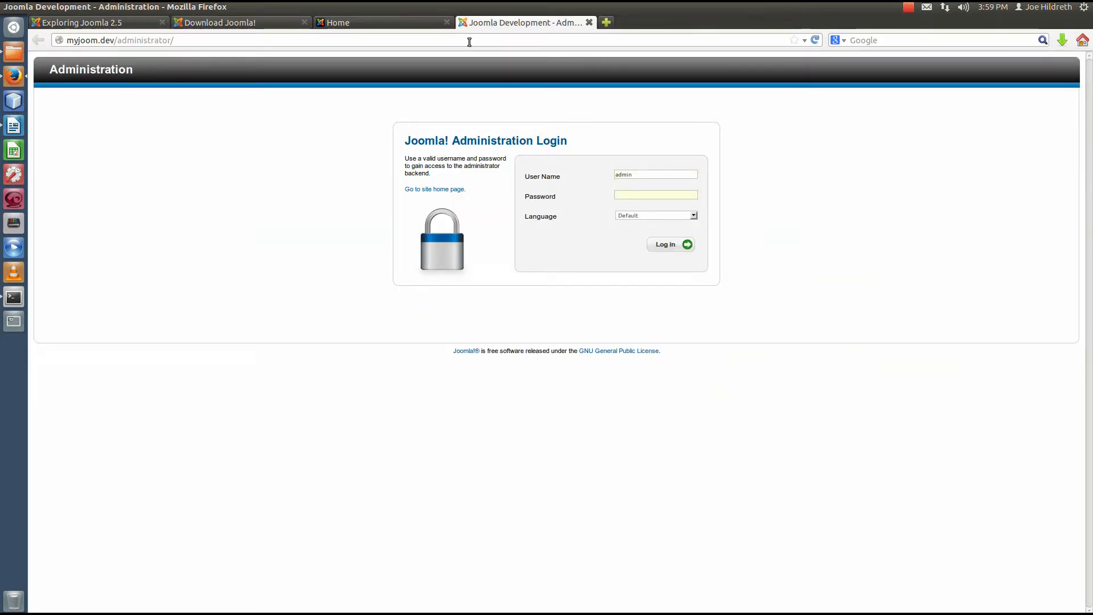
pyautogui.write('password')
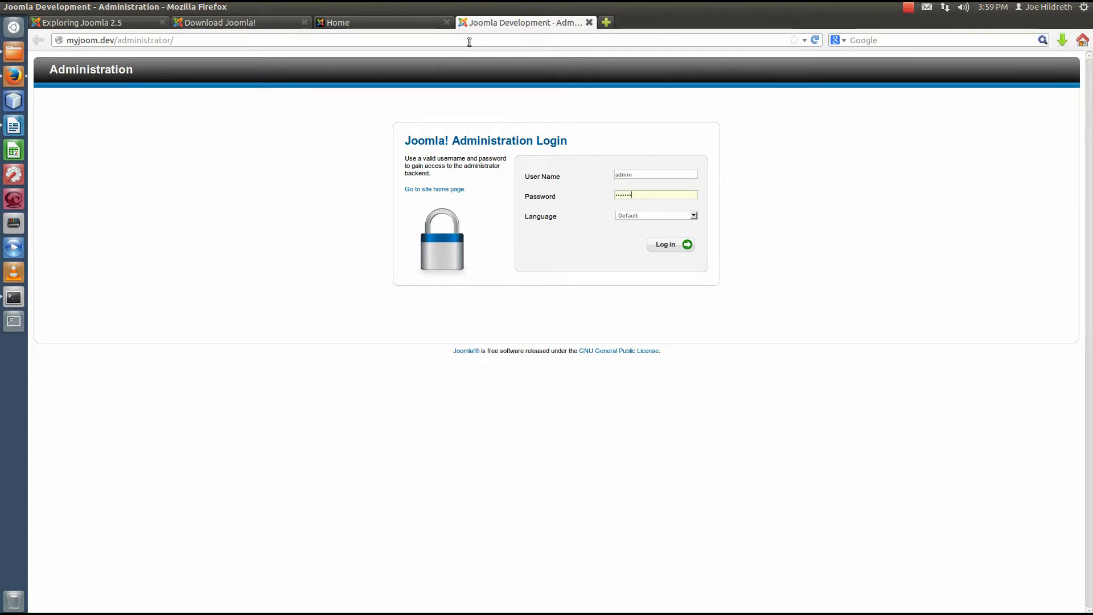
pyautogui.click(664, 245)
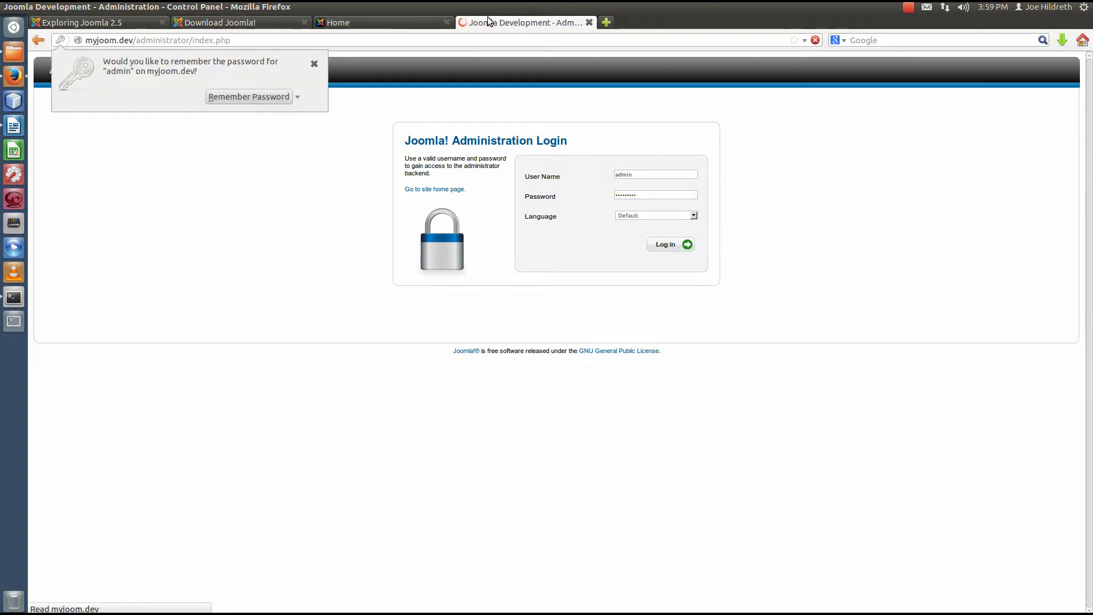
pyautogui.click(663, 244)
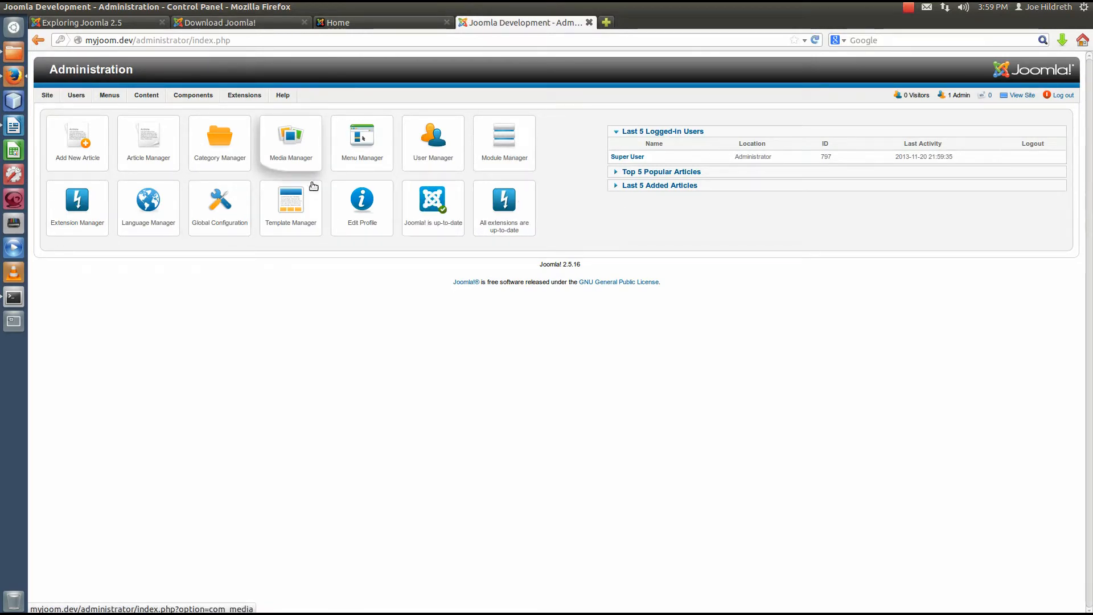
pyautogui.moveTo(335, 353)
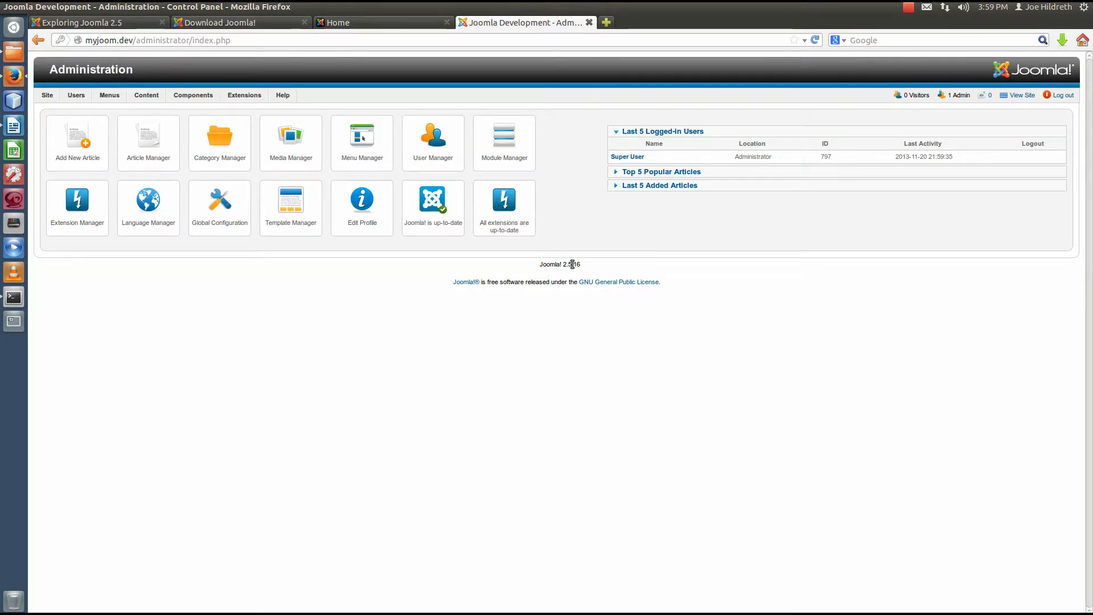
pyautogui.moveTo(563, 301)
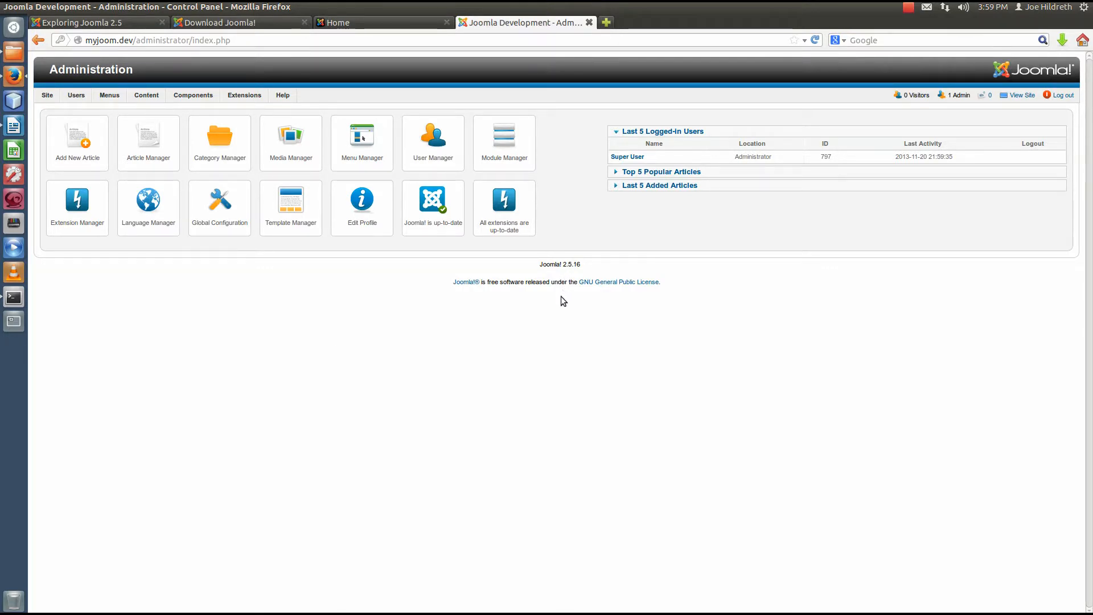
pyautogui.moveTo(363, 251)
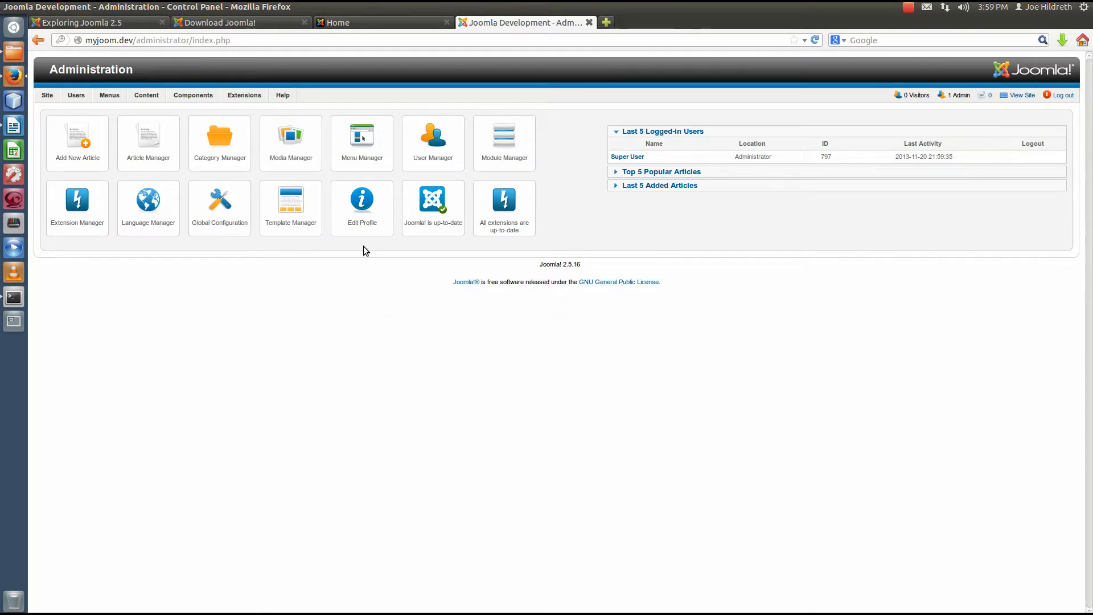
pyautogui.moveTo(360, 262)
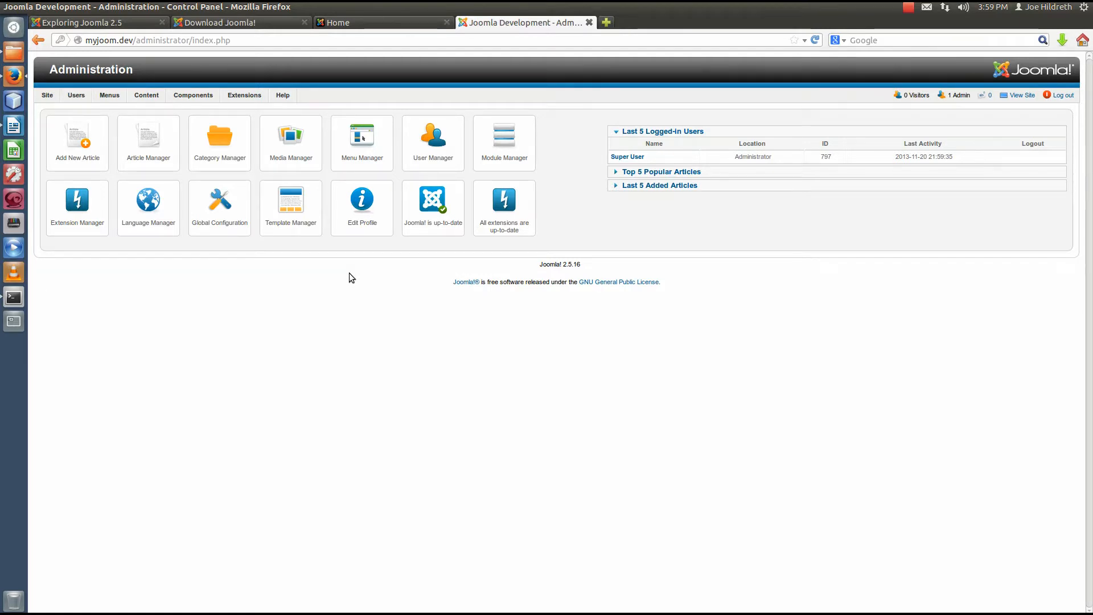
pyautogui.moveTo(351, 271)
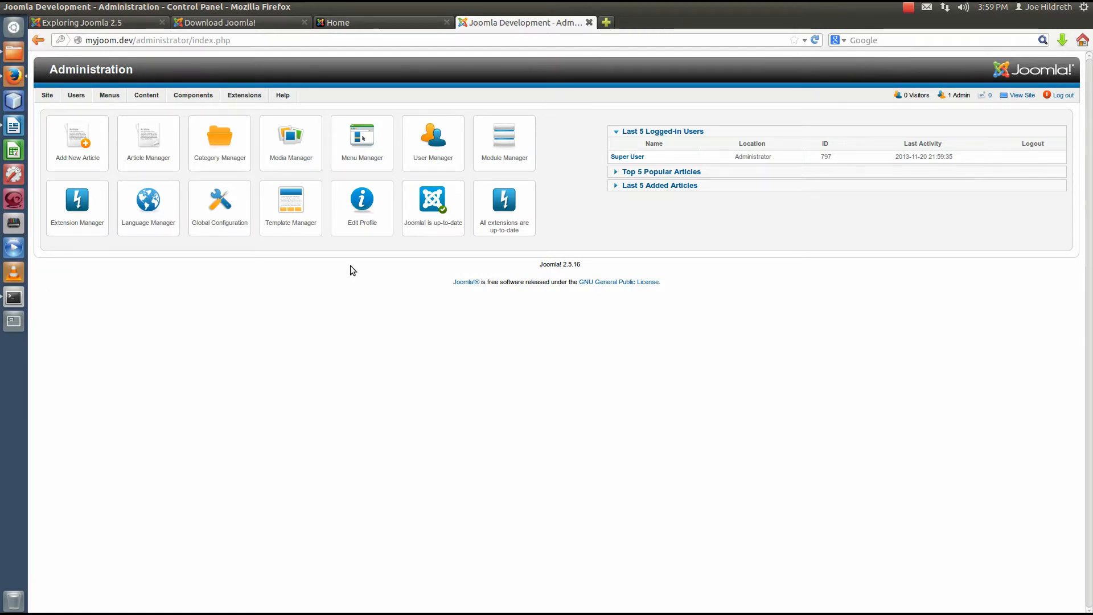
pyautogui.moveTo(347, 267)
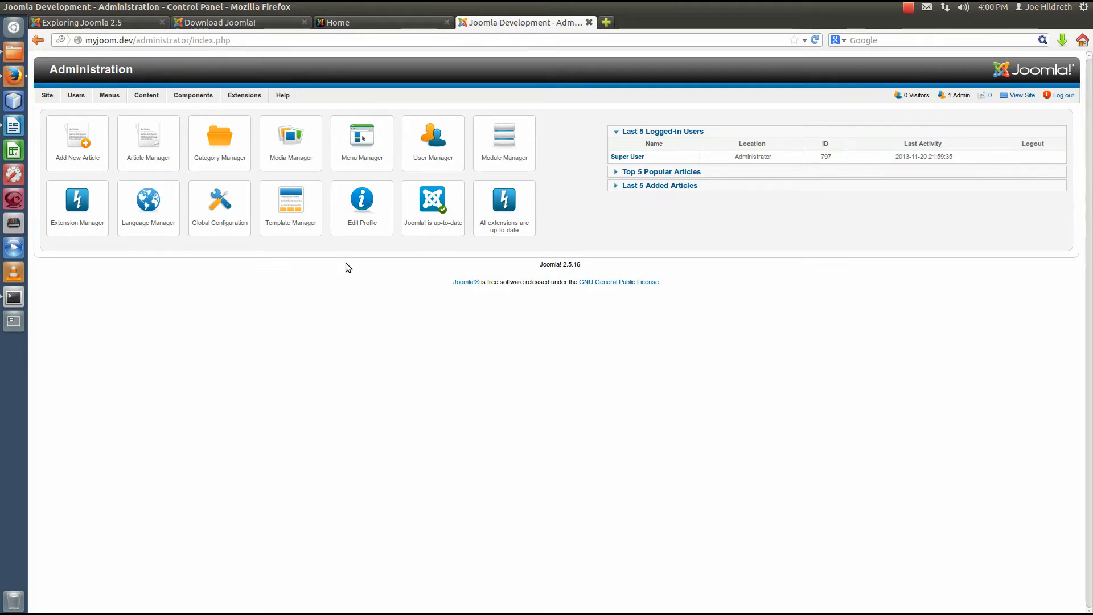
pyautogui.moveTo(287, 74)
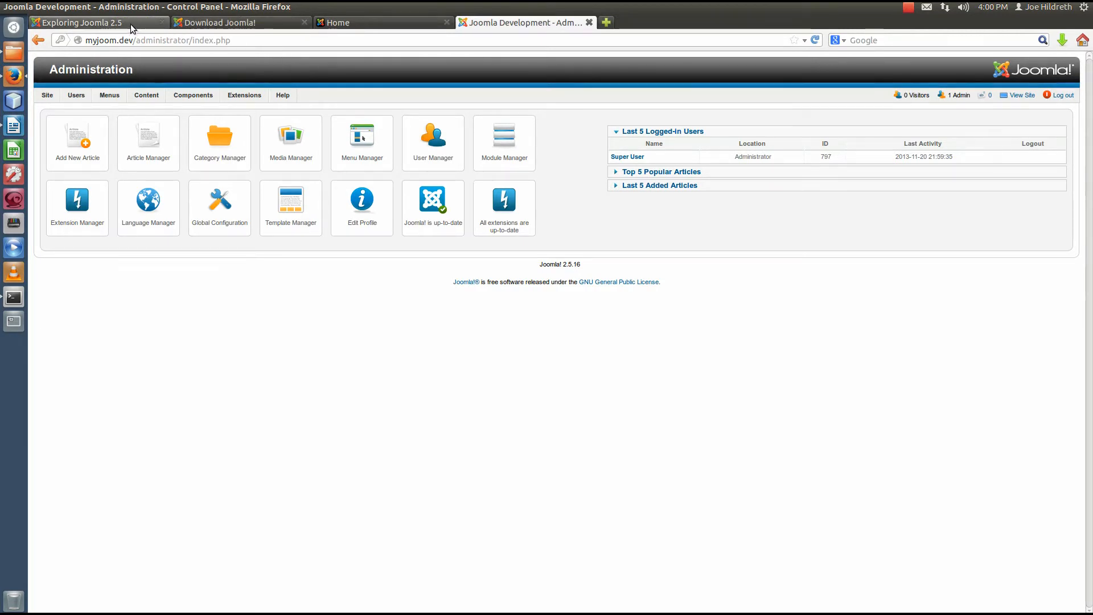
# Return to the 'Exploring Joomla 2.5' article on myheap.com, leaving the admin panel open elsewhere
pyautogui.click(91, 23)
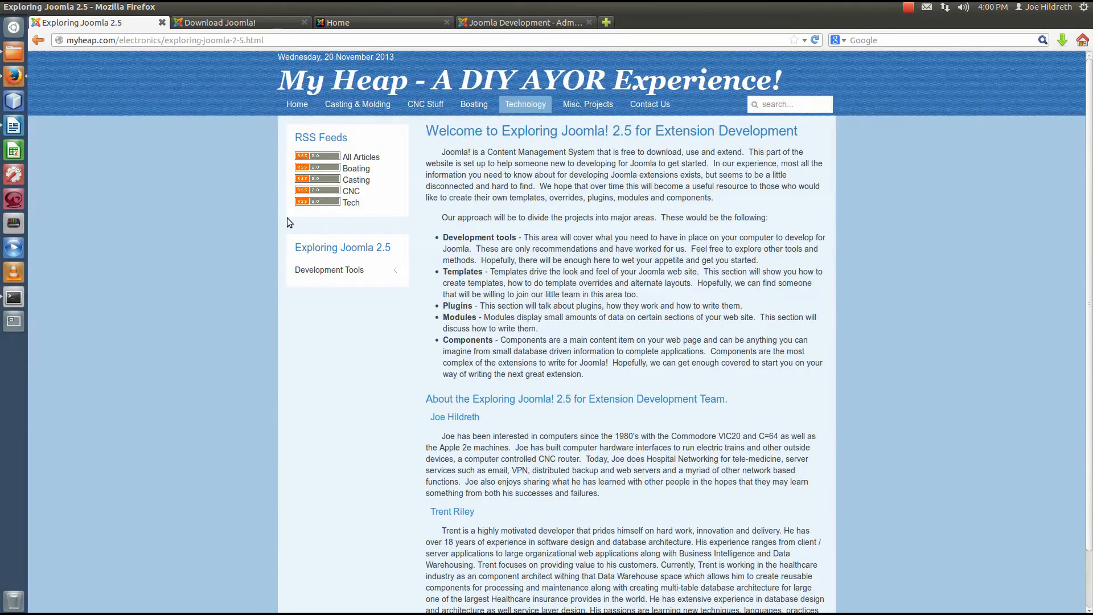
pyautogui.moveTo(255, 232)
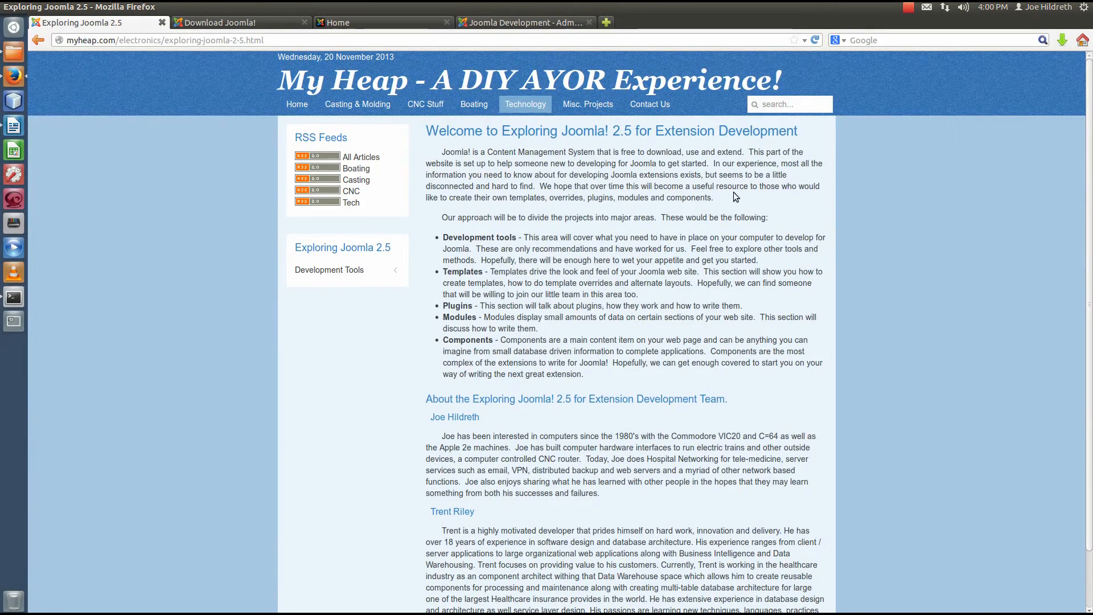
pyautogui.moveTo(741, 197)
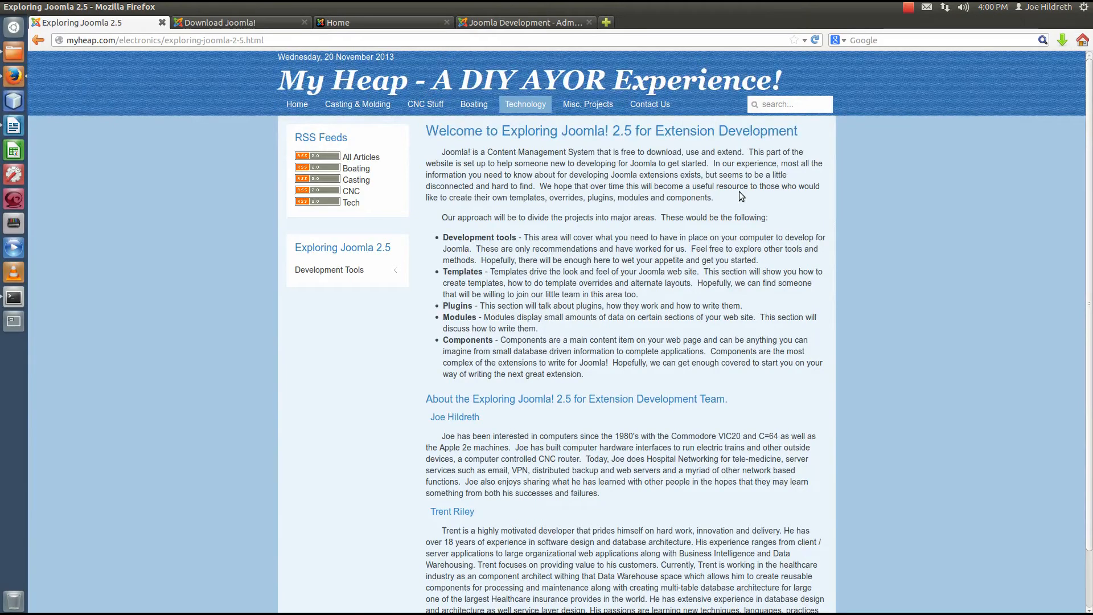
pyautogui.moveTo(916, 59)
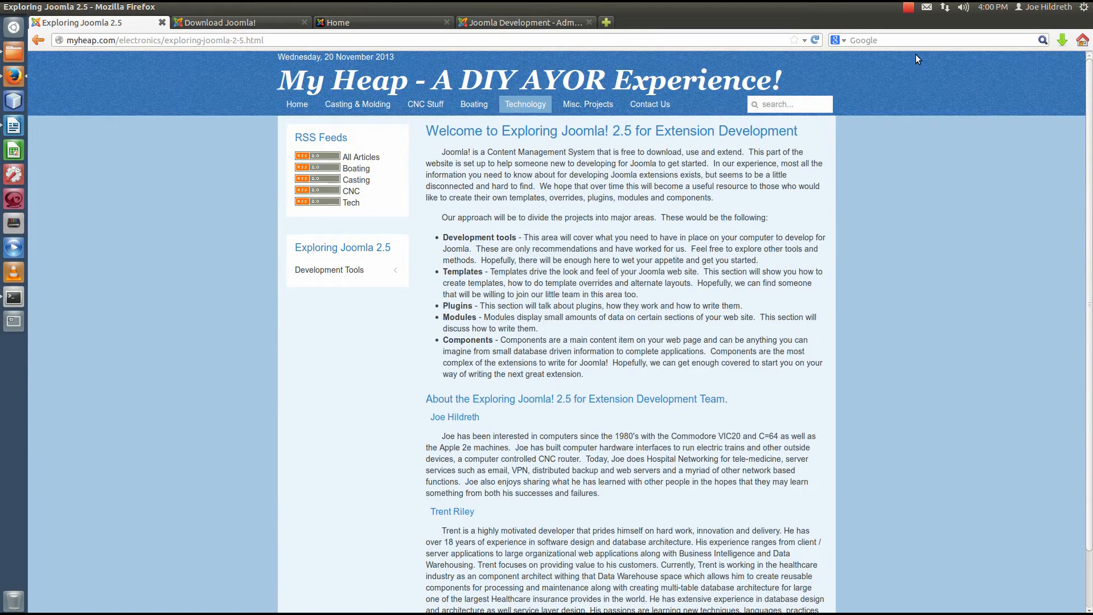